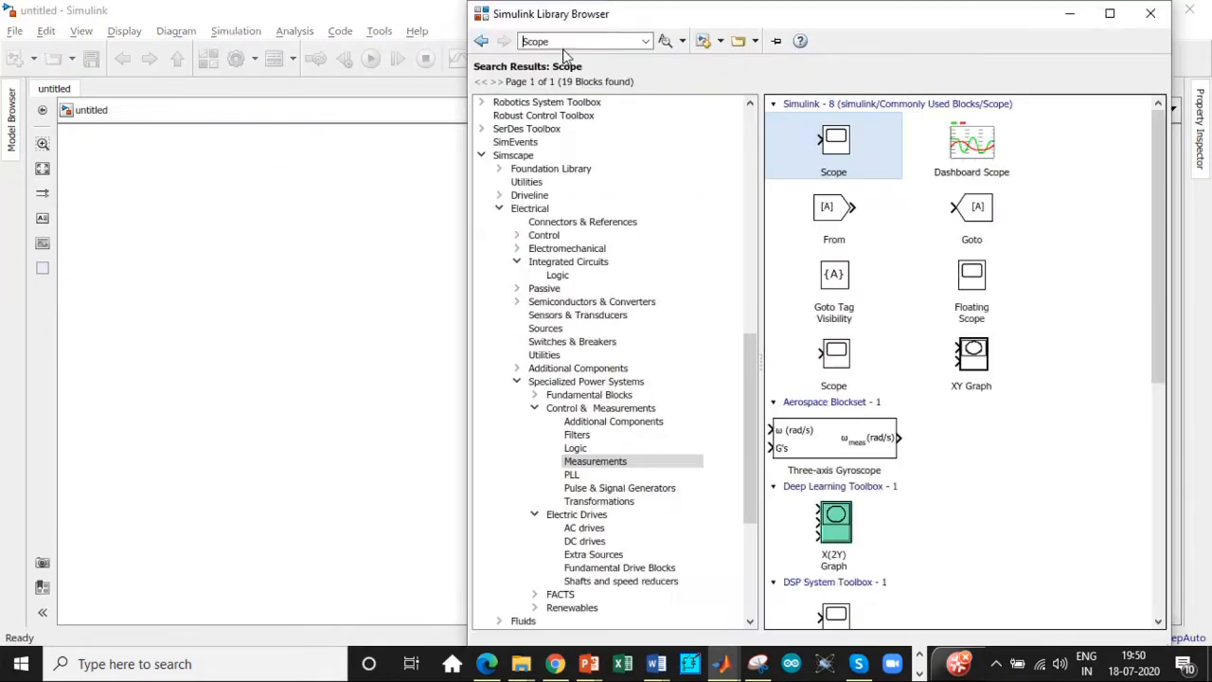
- Search the library for powergui, add the Voltage Measurement block, and begin a Three-phase search
{"action": "type", "text": "pow"}
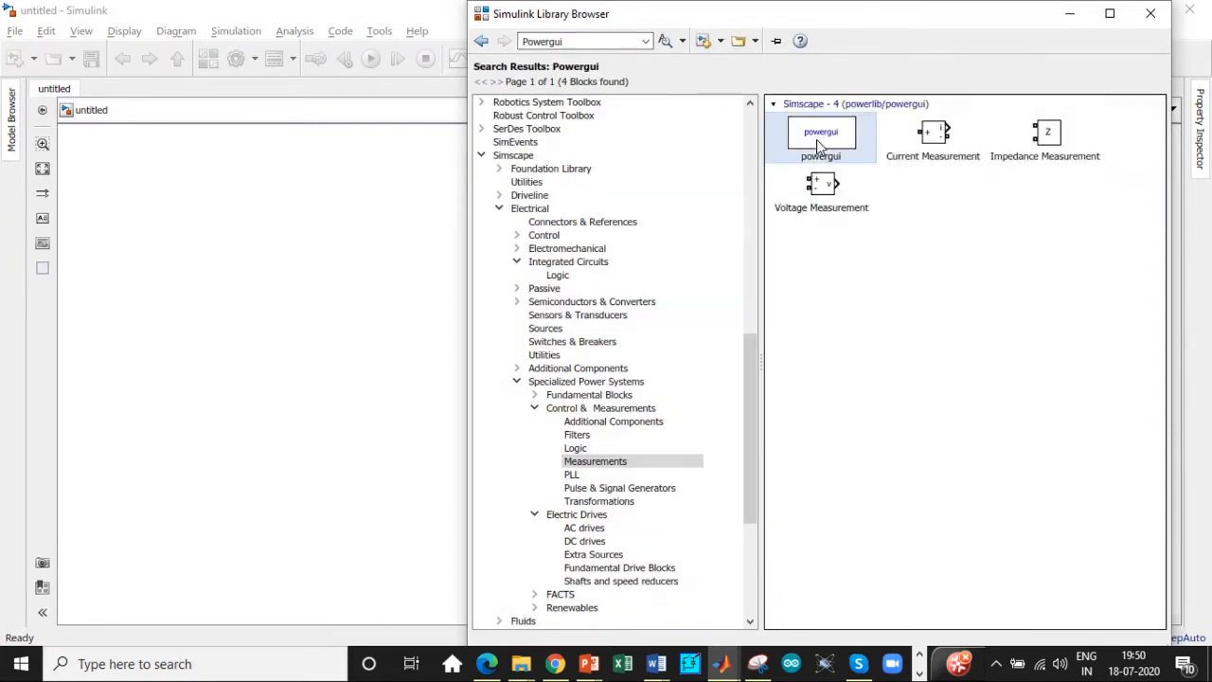
{"action": "left_click", "coordinate": [822, 187]}
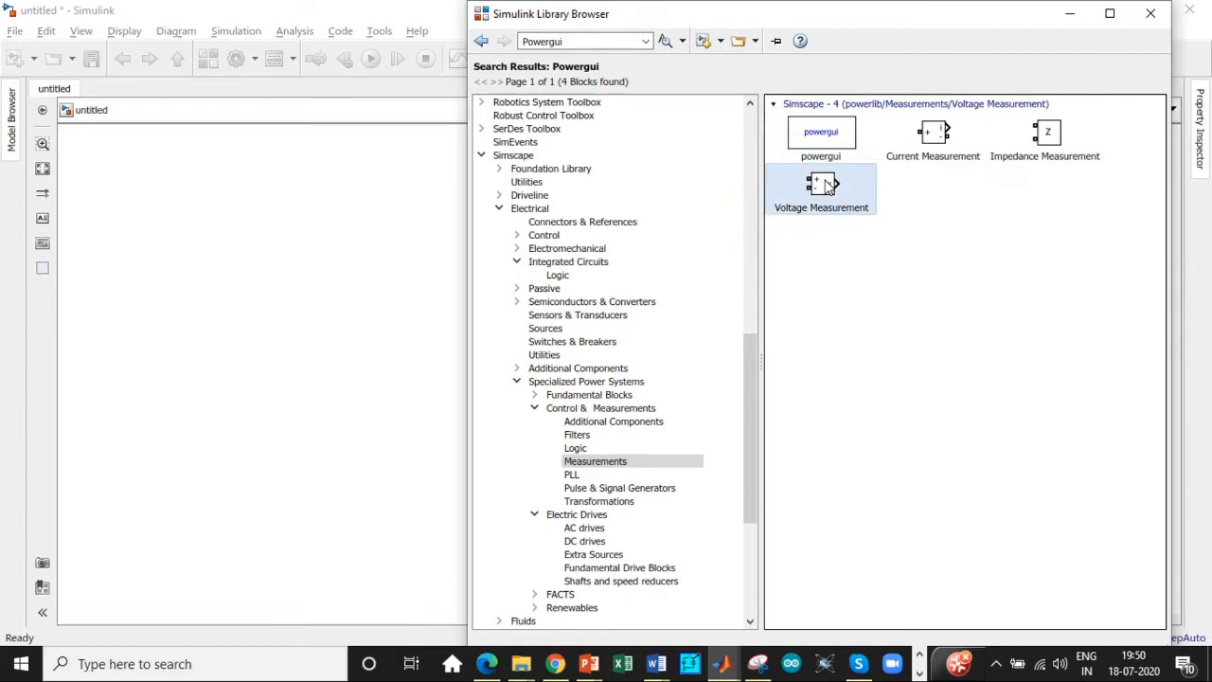
{"action": "right_click", "coordinate": [932, 133]}
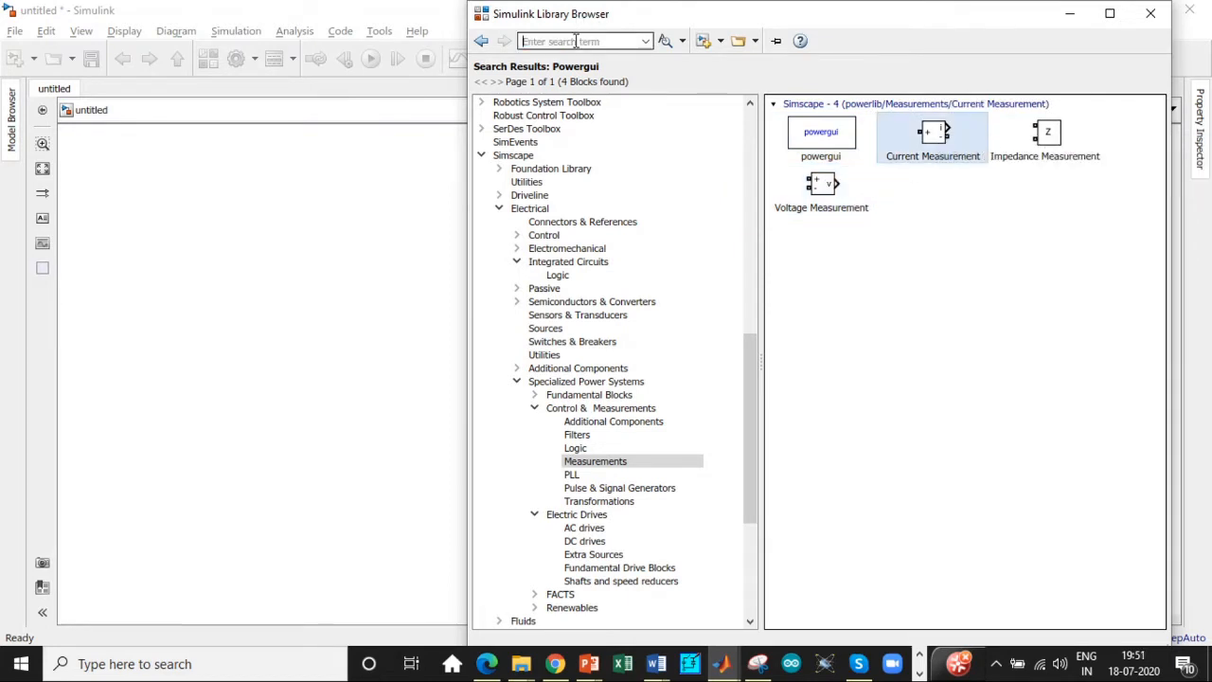
{"action": "type", "text": "Three-phase"}
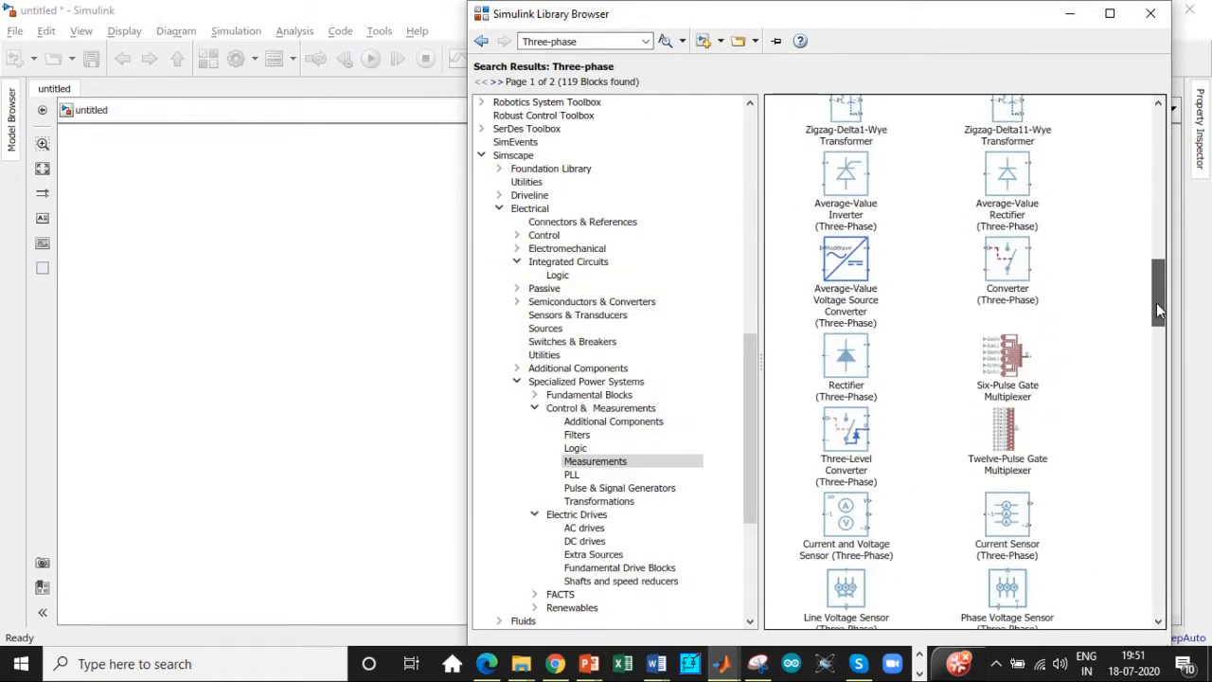
- Browse the Three-phase results, picking Three-Phase Source, the three-winding Transformer and Three-Phase V-I Measurement
{"action": "scroll", "scroll_direction": "down", "scroll_amount": 3}
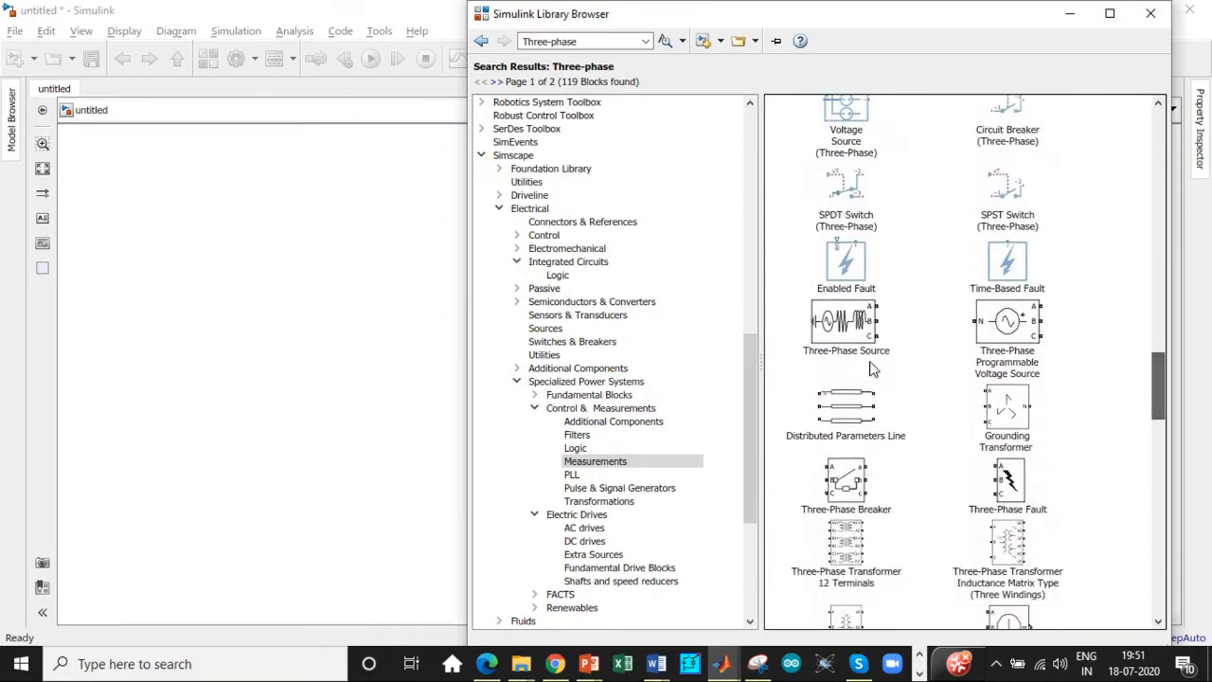
{"action": "left_click", "coordinate": [845, 322]}
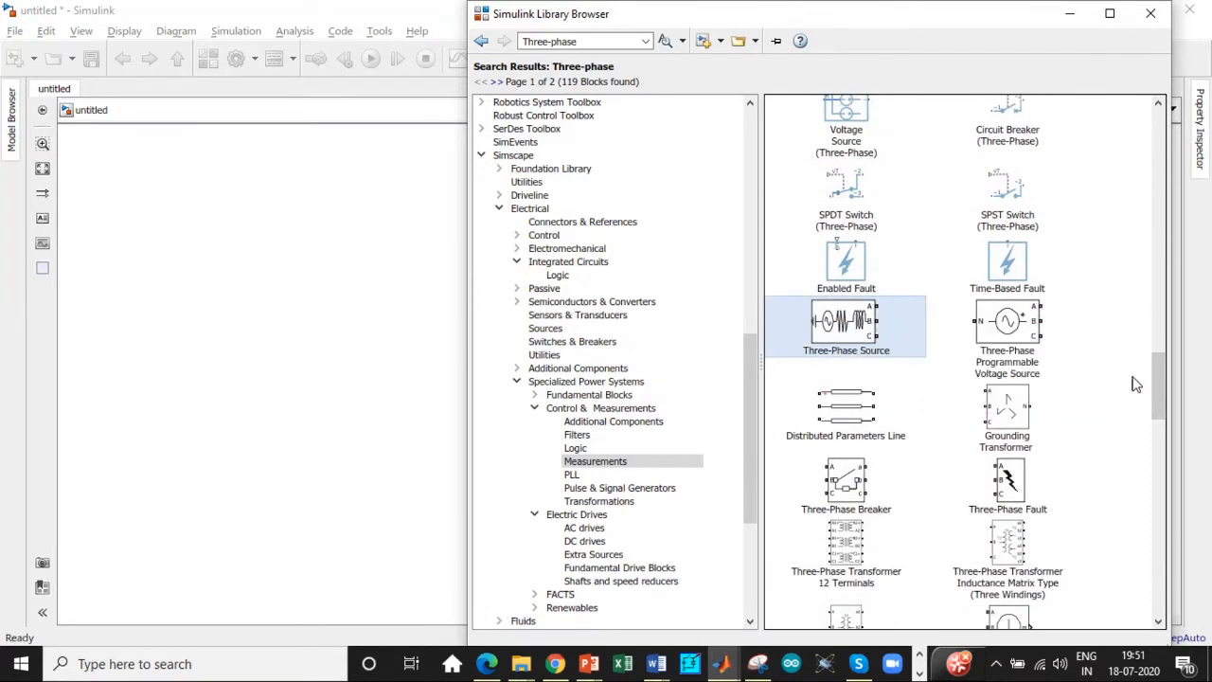
{"action": "scroll", "scroll_direction": "down", "scroll_amount": 3}
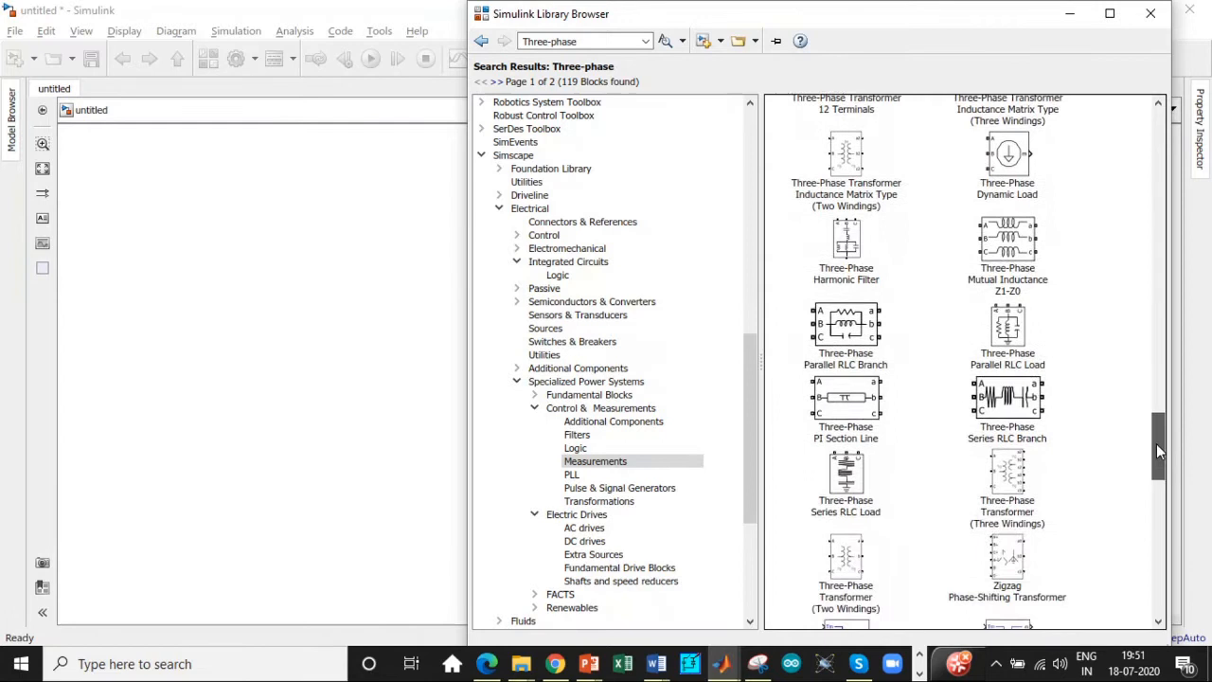
{"action": "scroll", "scroll_direction": "down", "scroll_amount": 3}
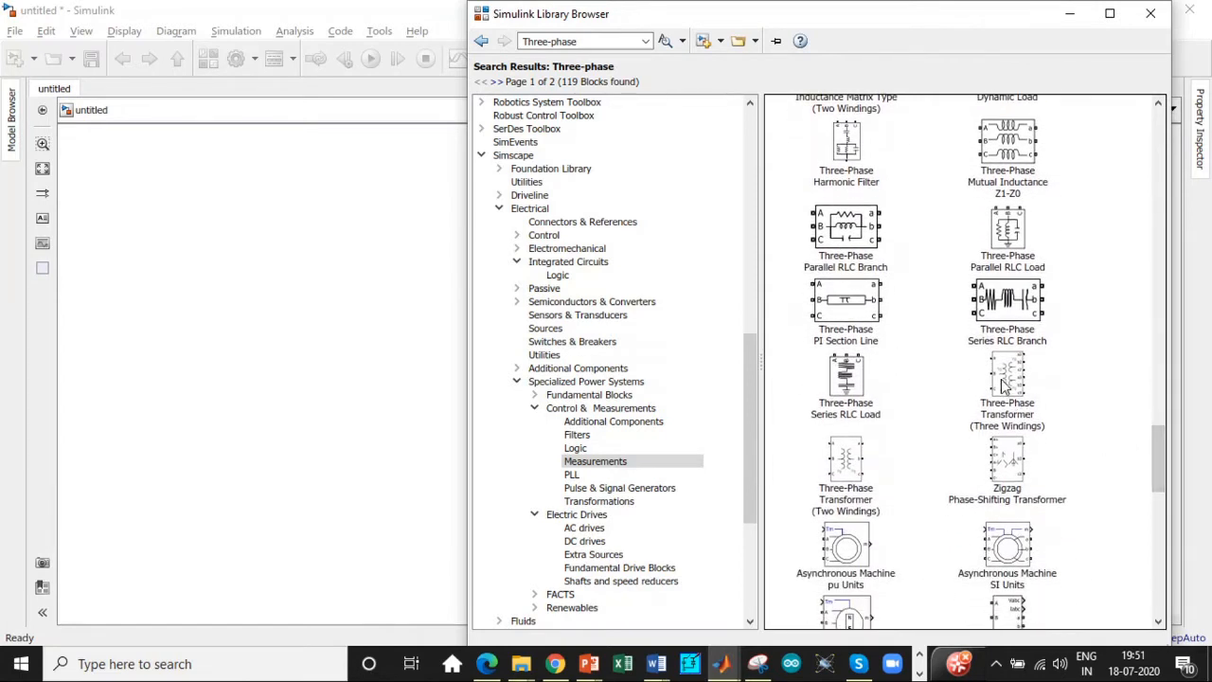
{"action": "left_click", "coordinate": [1008, 383]}
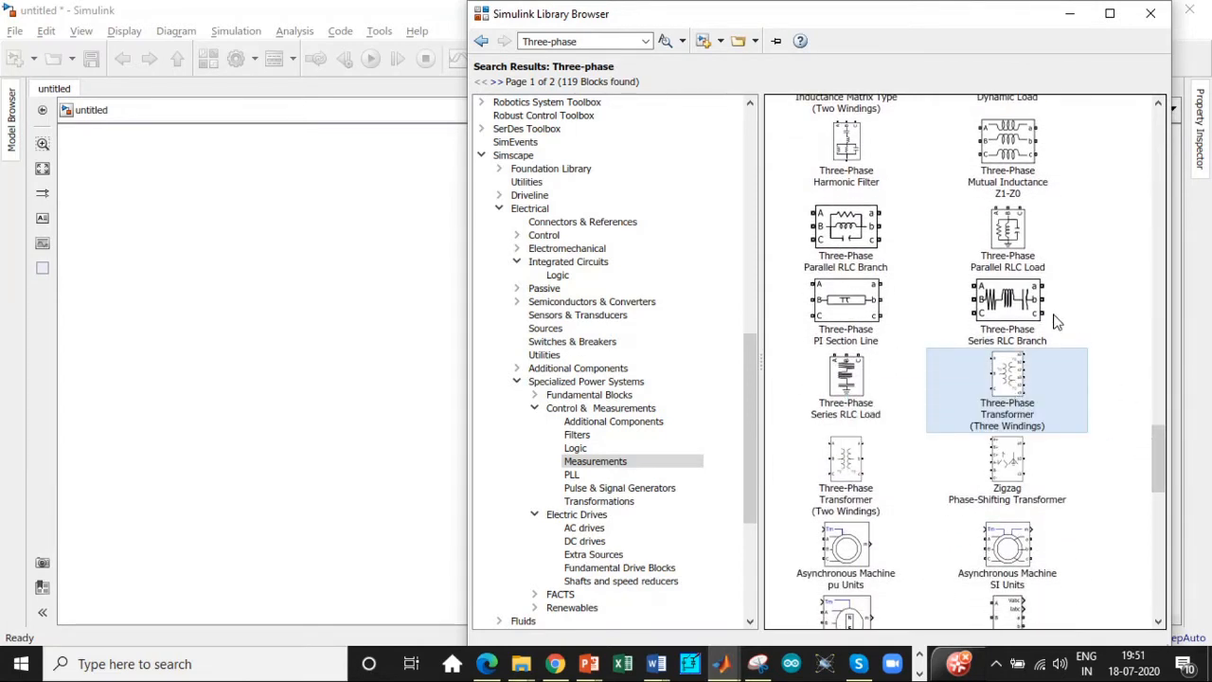
{"action": "scroll", "scroll_direction": "down", "scroll_amount": 3}
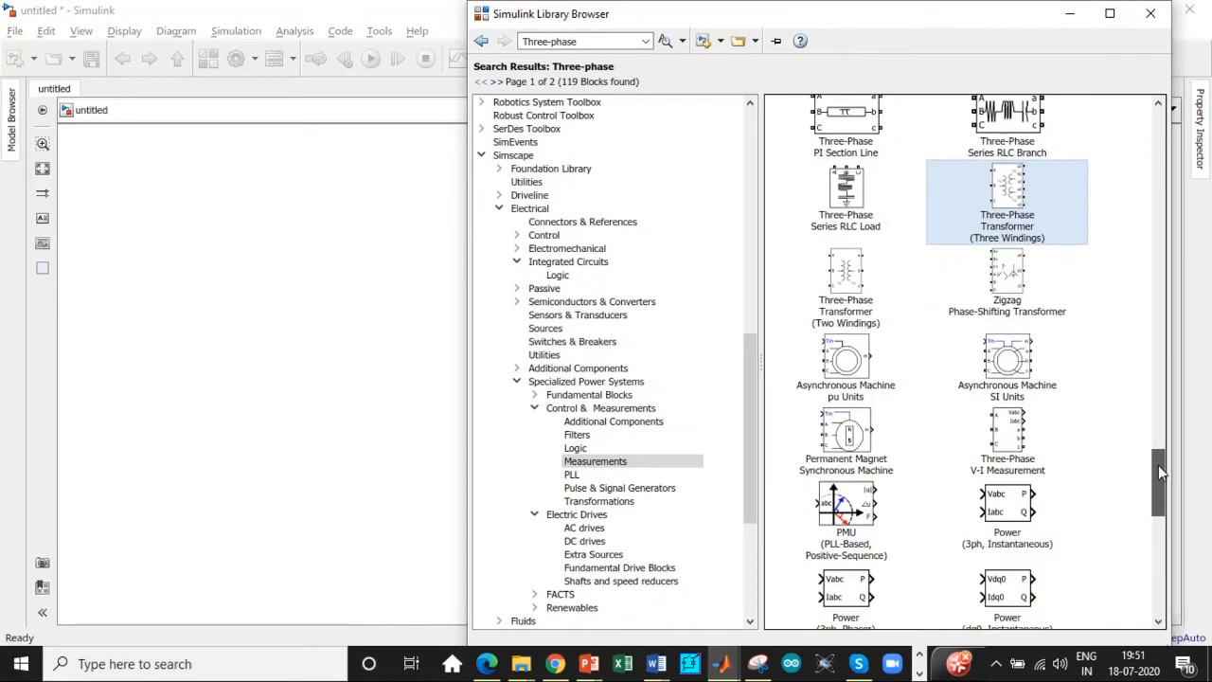
{"action": "scroll", "scroll_direction": "down", "scroll_amount": 3}
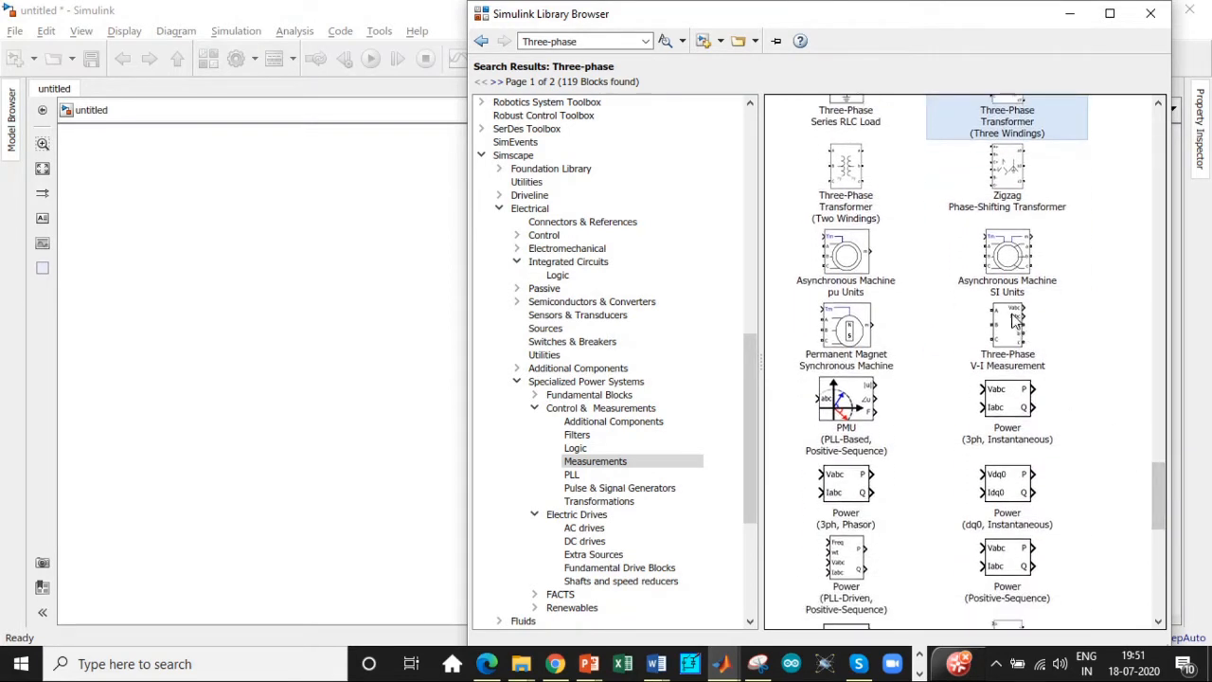
{"action": "left_click", "coordinate": [1007, 337]}
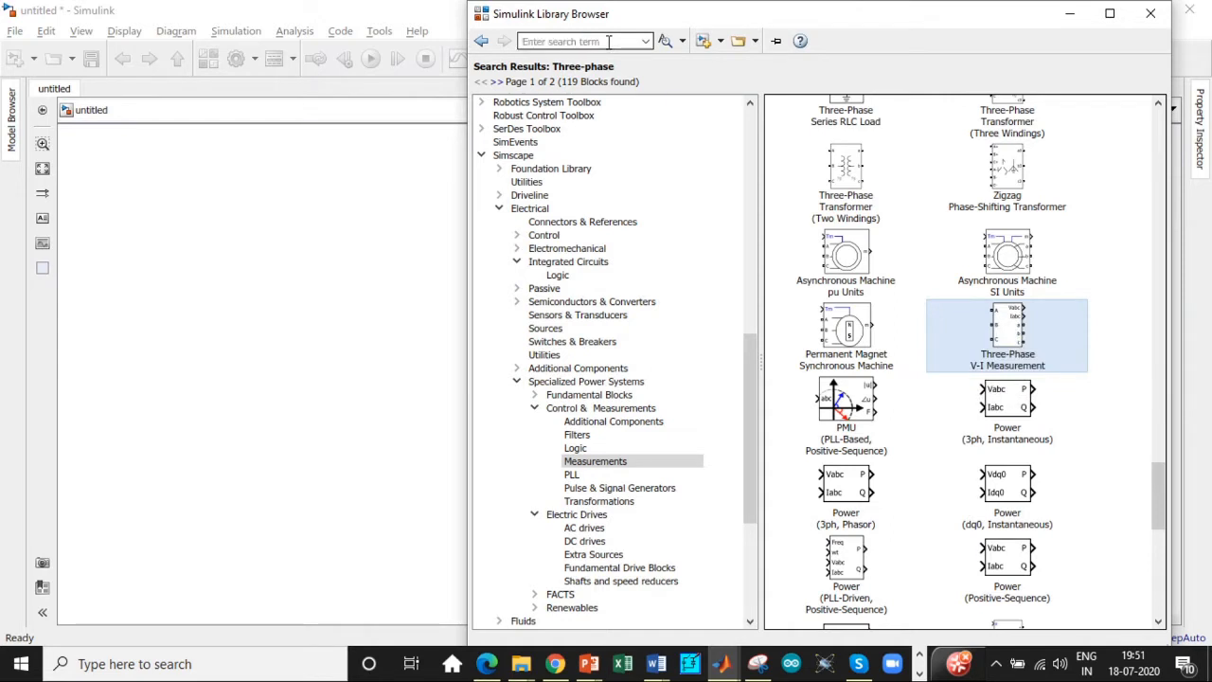
- Search the library for Thyristor and pick the Pulse Generator (Thyristor, 12-Pulse) to add it
{"action": "type", "text": "Th"}
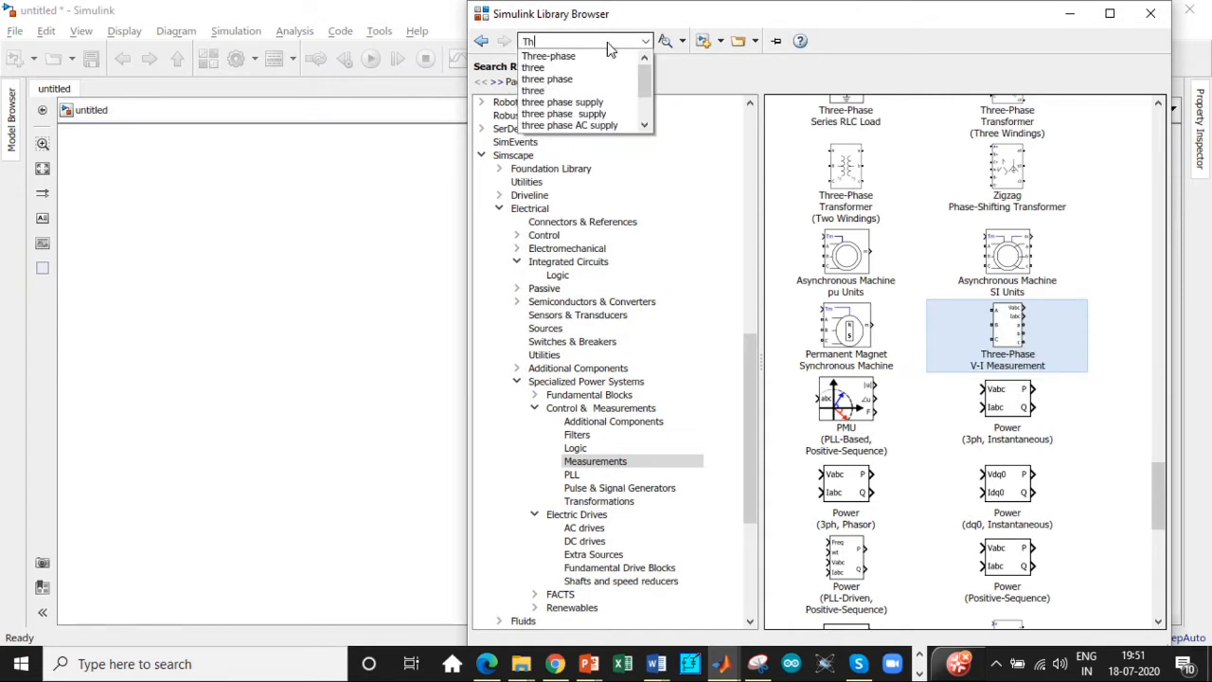
{"action": "type", "text": "Thyristor"}
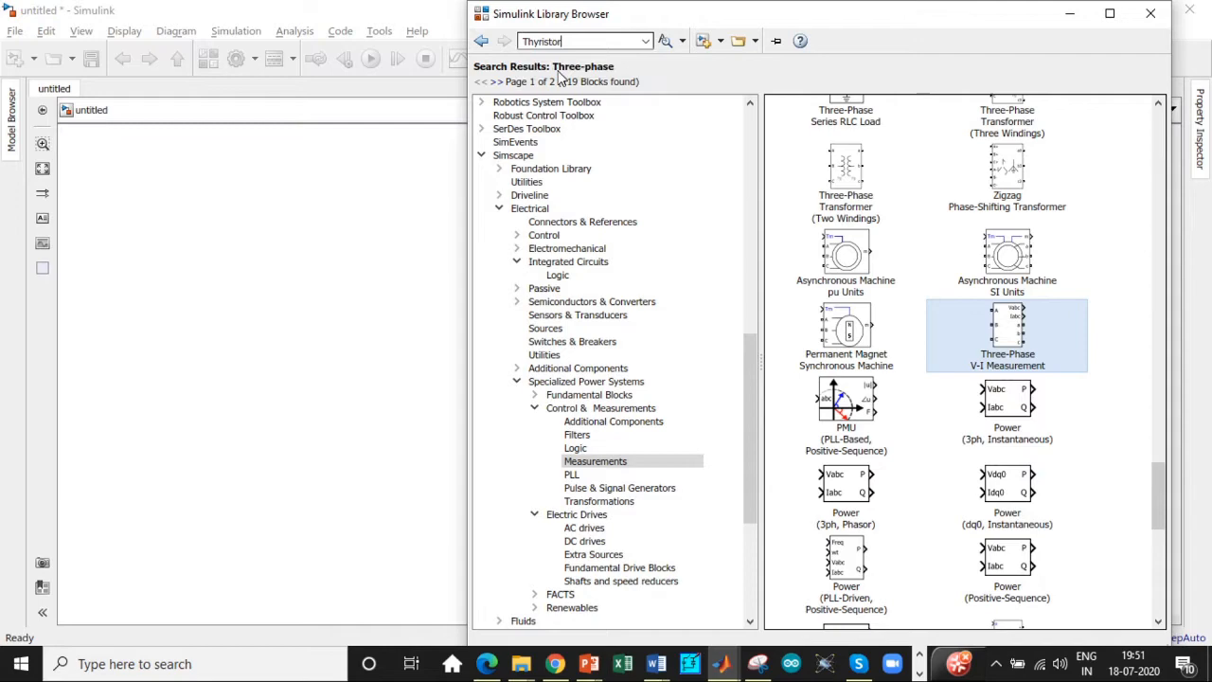
{"action": "key", "text": "enter"}
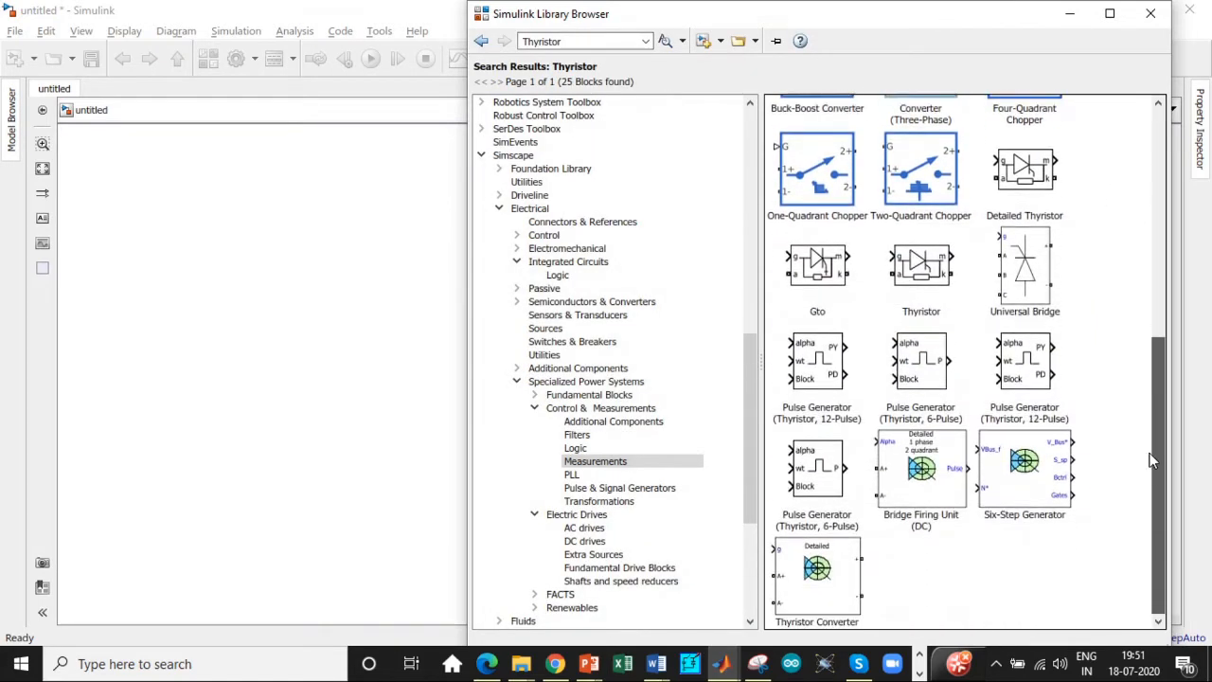
{"action": "mouse_move", "coordinate": [919, 360]}
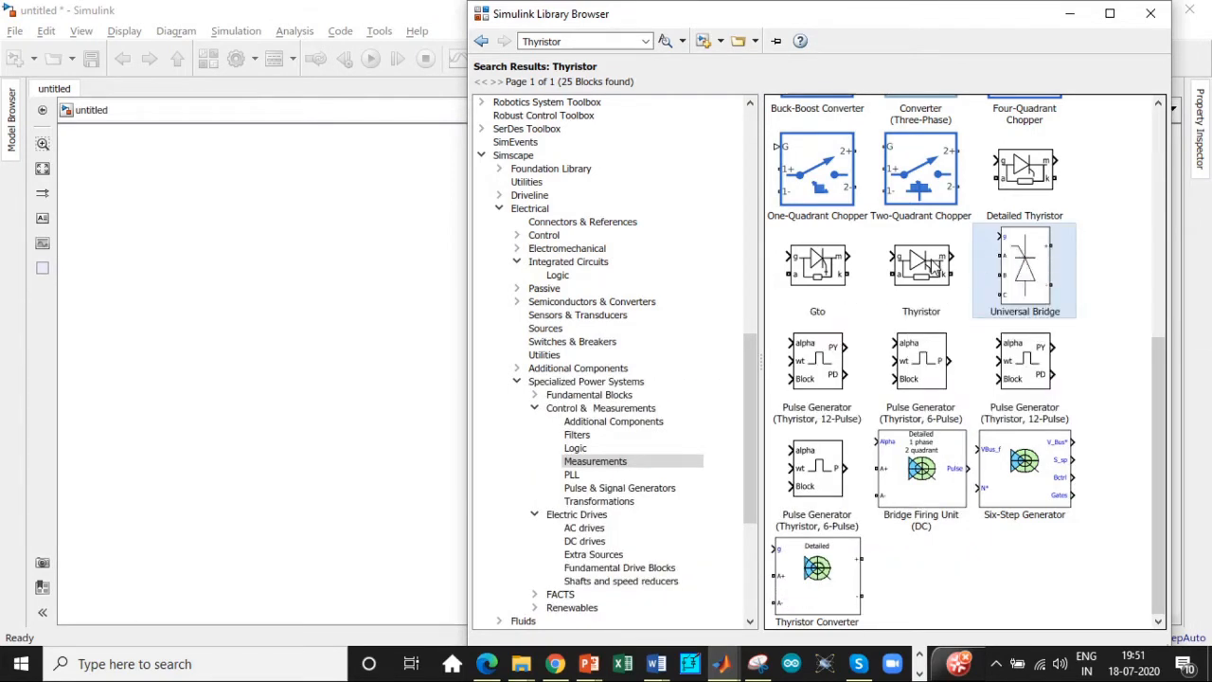
{"action": "mouse_move", "coordinate": [989, 311]}
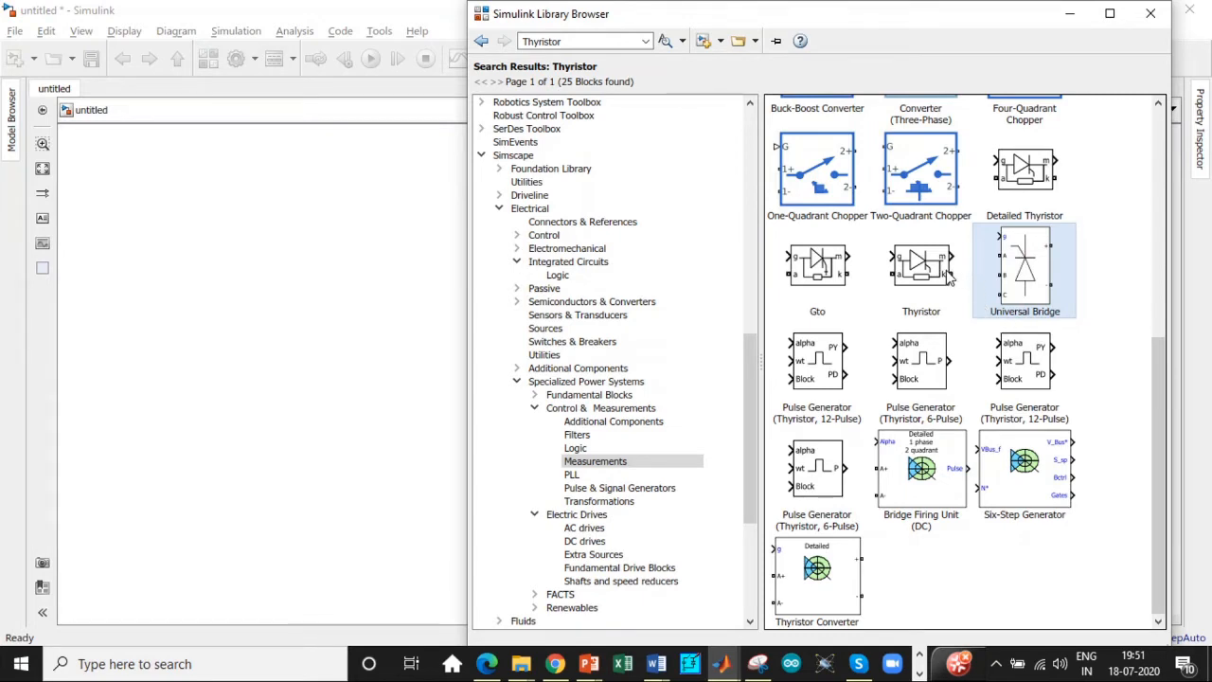
{"action": "left_click", "coordinate": [1023, 360]}
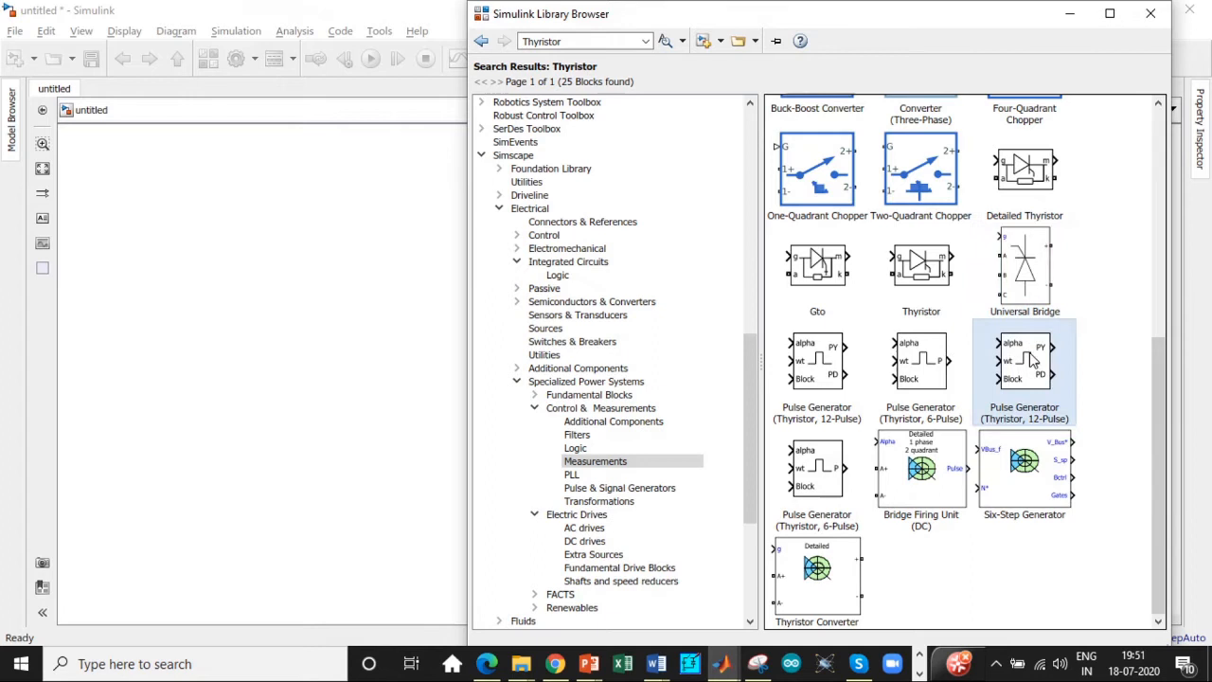
{"action": "right_click", "coordinate": [1023, 360]}
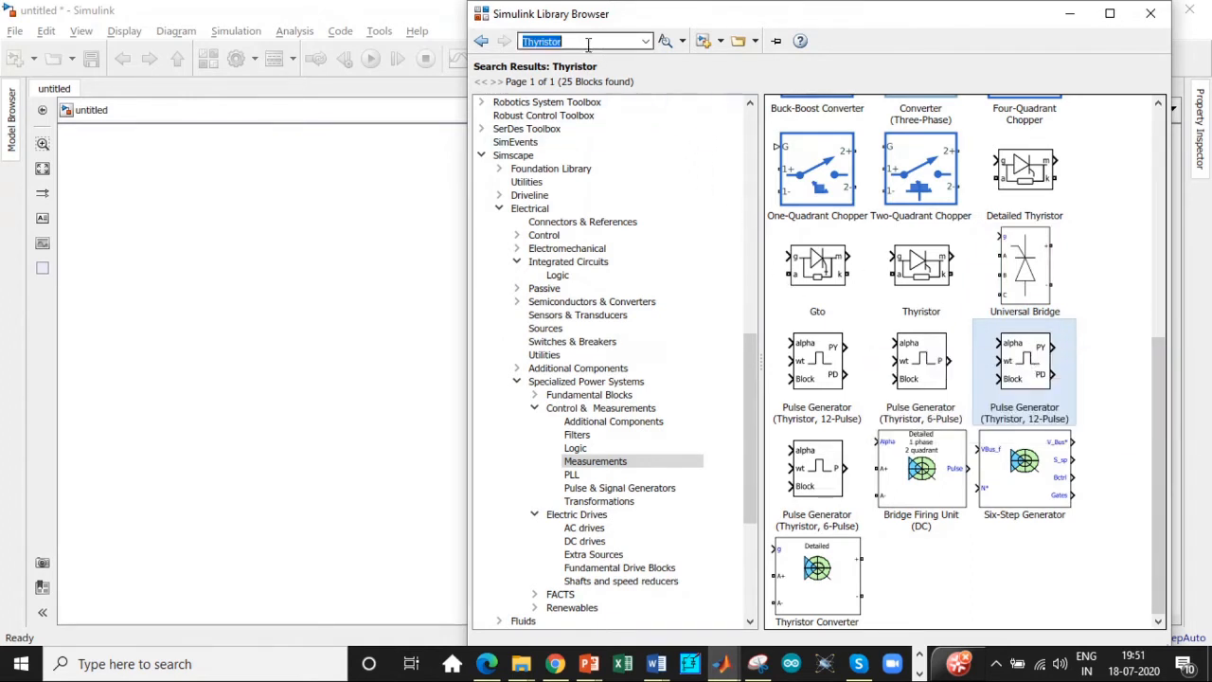
- Search for PLL, select the PLL (3ph) block, then start a series RLC search
{"action": "type", "text": "PLL"}
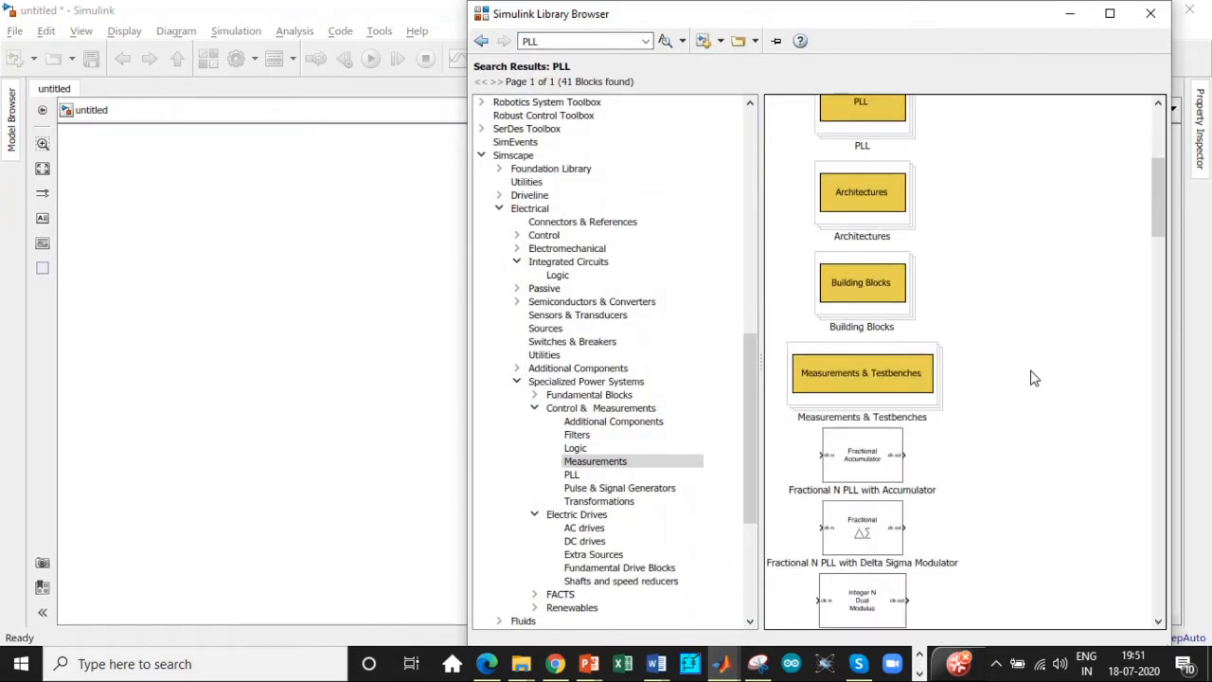
{"action": "scroll", "scroll_direction": "down", "scroll_amount": 3}
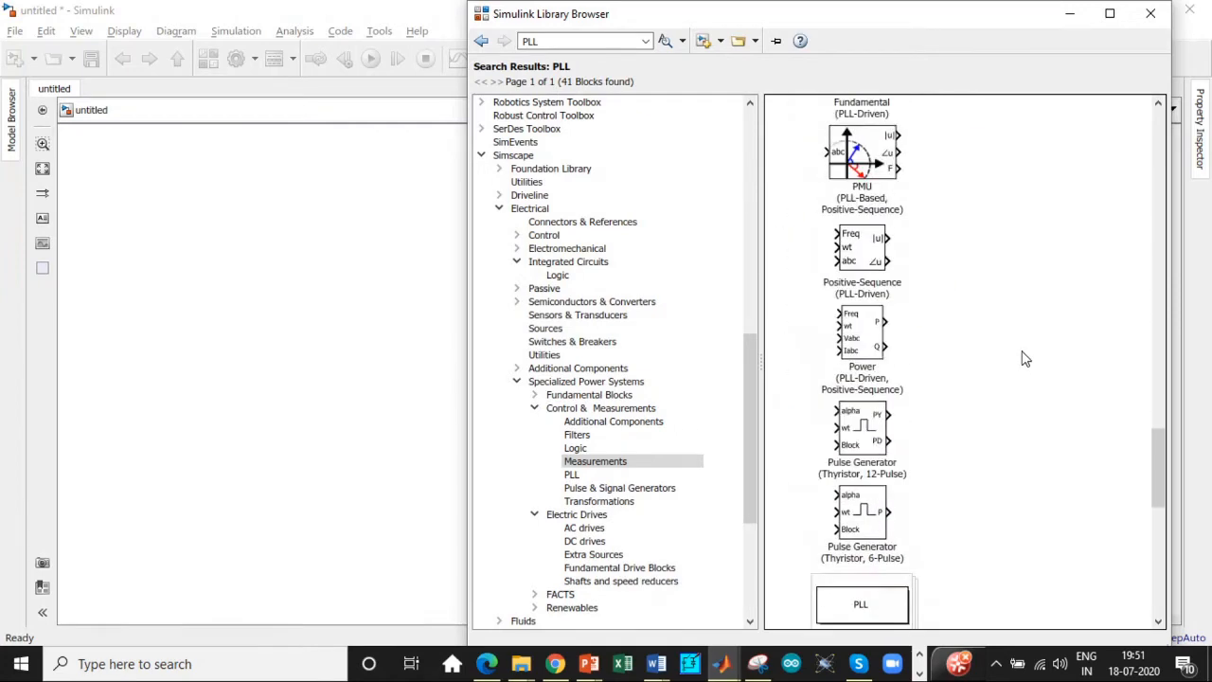
{"action": "scroll", "scroll_direction": "down", "scroll_amount": 3}
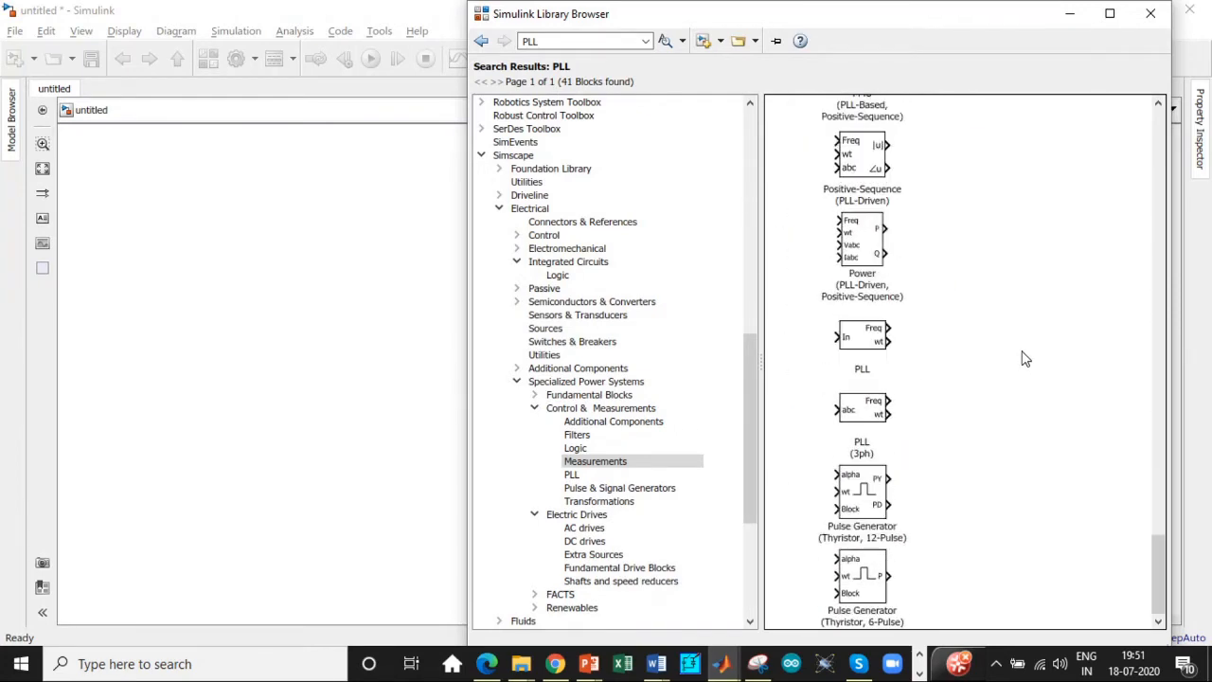
{"action": "left_click", "coordinate": [862, 409]}
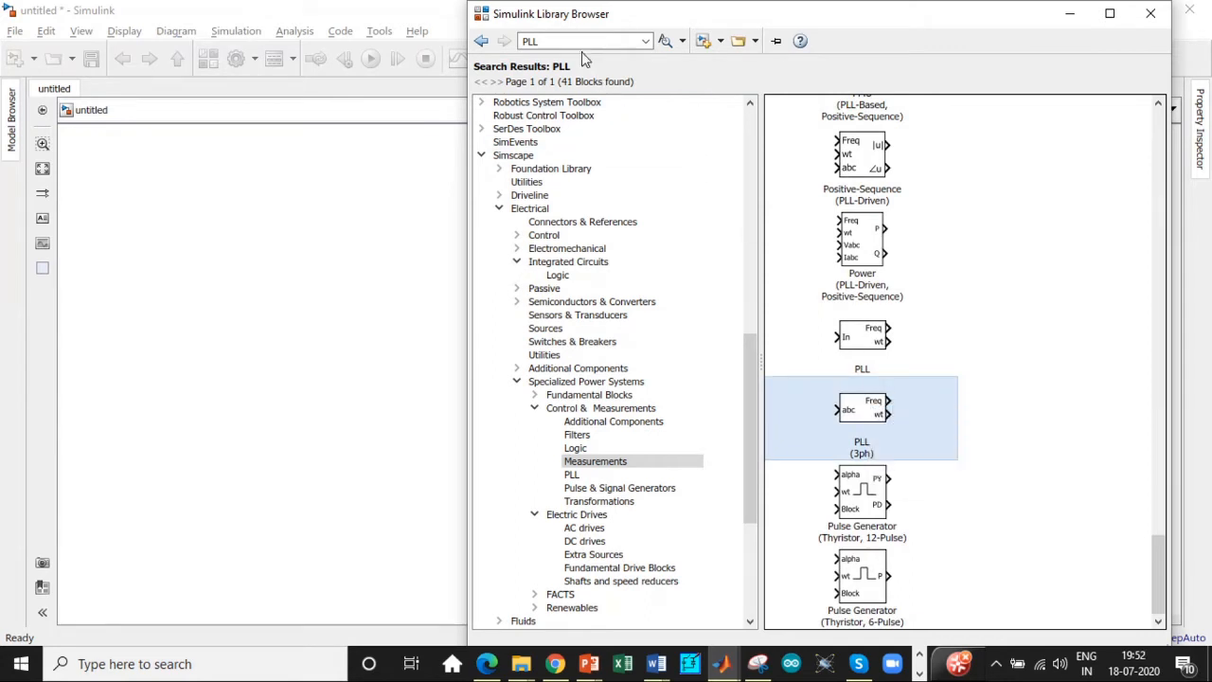
{"action": "left_click", "coordinate": [568, 41]}
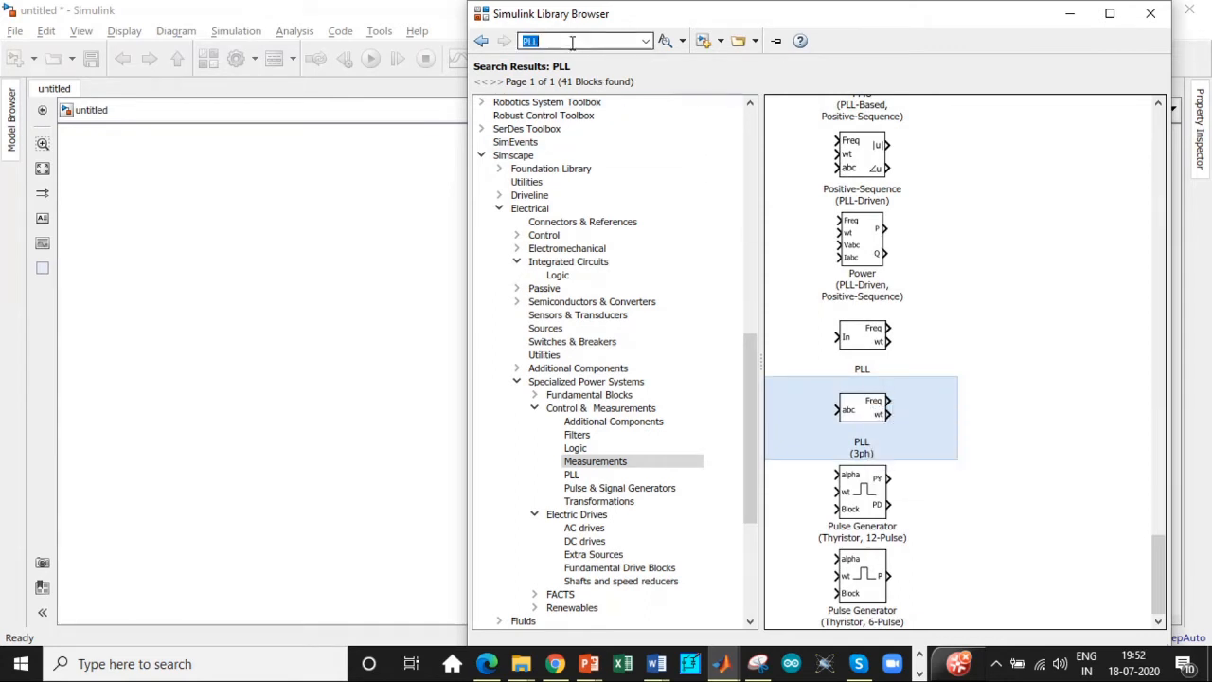
{"action": "type", "text": "s"}
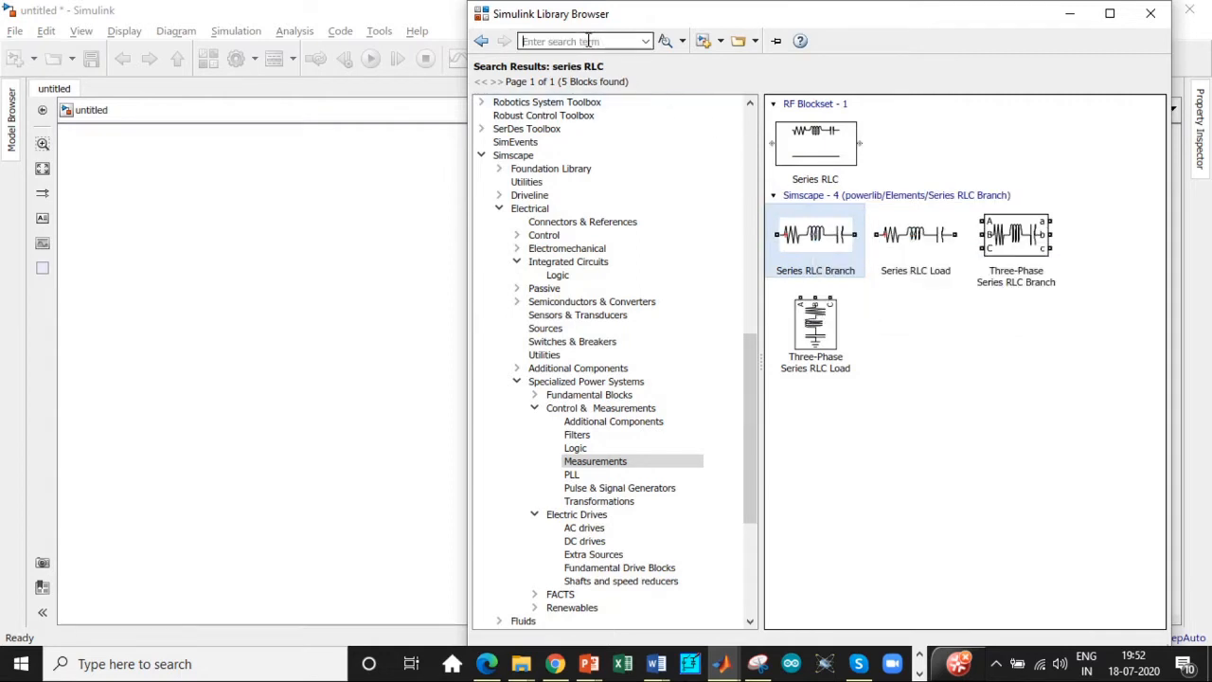
- Search the library for the mean block, then start looking up Scope
{"action": "type", "text": "Mean"}
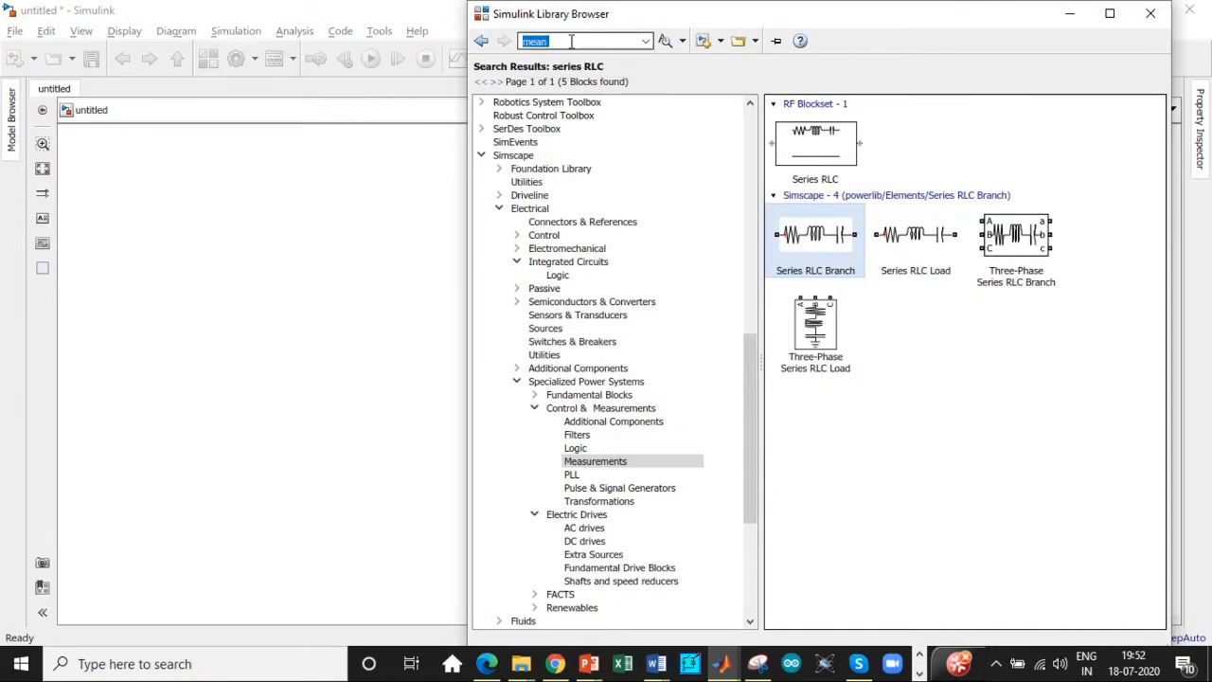
{"action": "type", "text": "mean"}
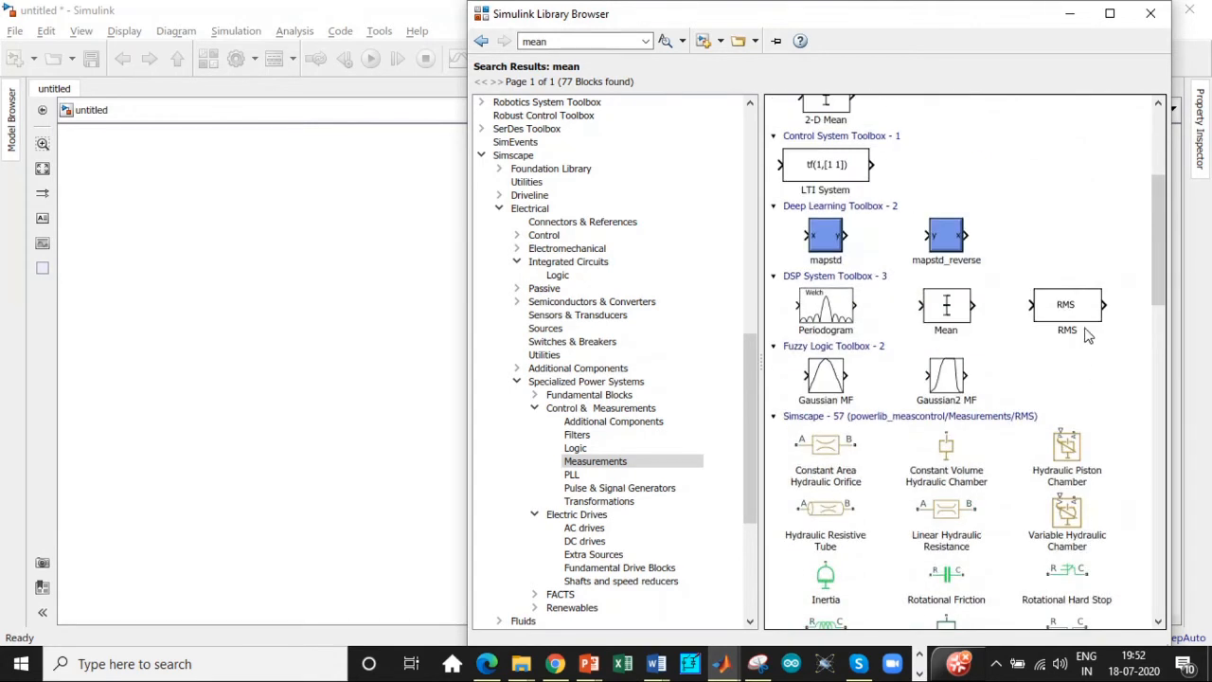
{"action": "left_click", "coordinate": [578, 41]}
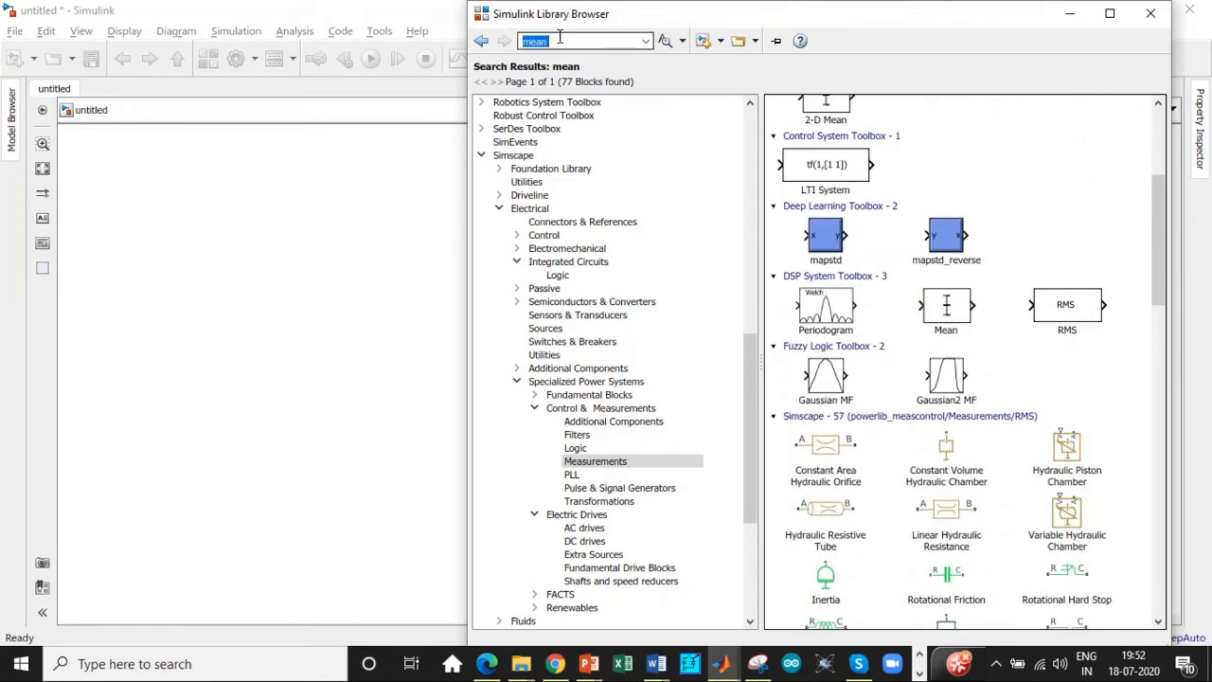
{"action": "type", "text": "Sc"}
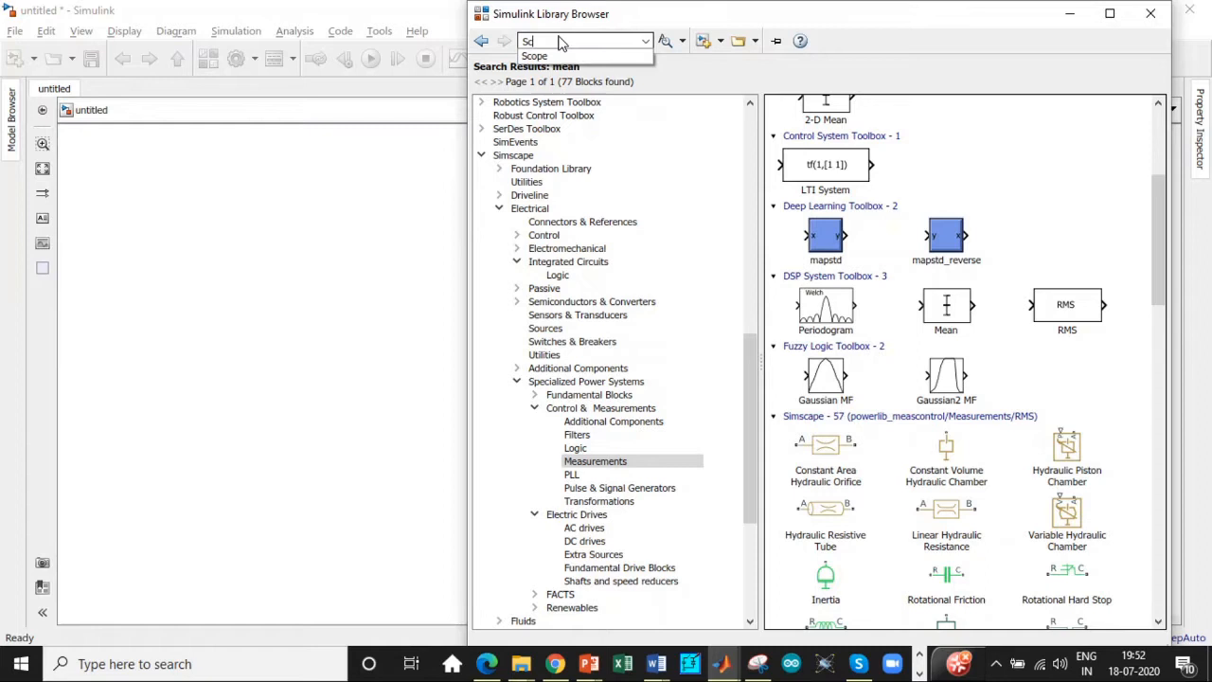
- Search for display and add the Display block to the model
{"action": "type", "text": "display"}
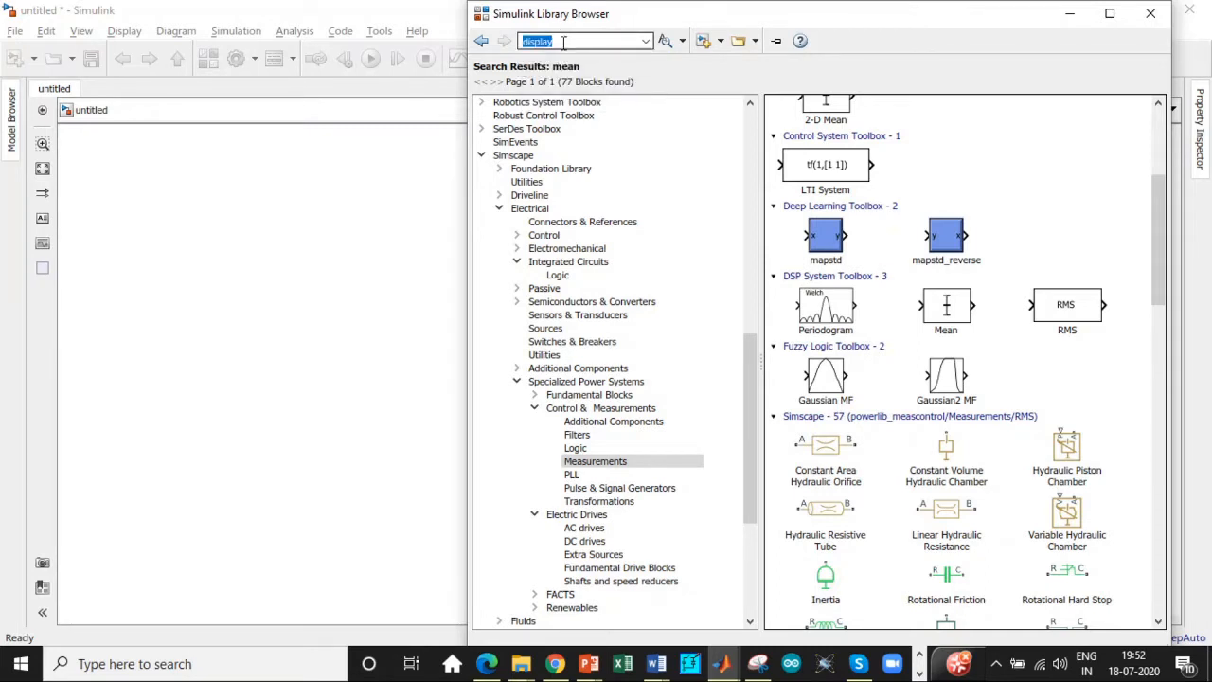
{"action": "type", "text": "display"}
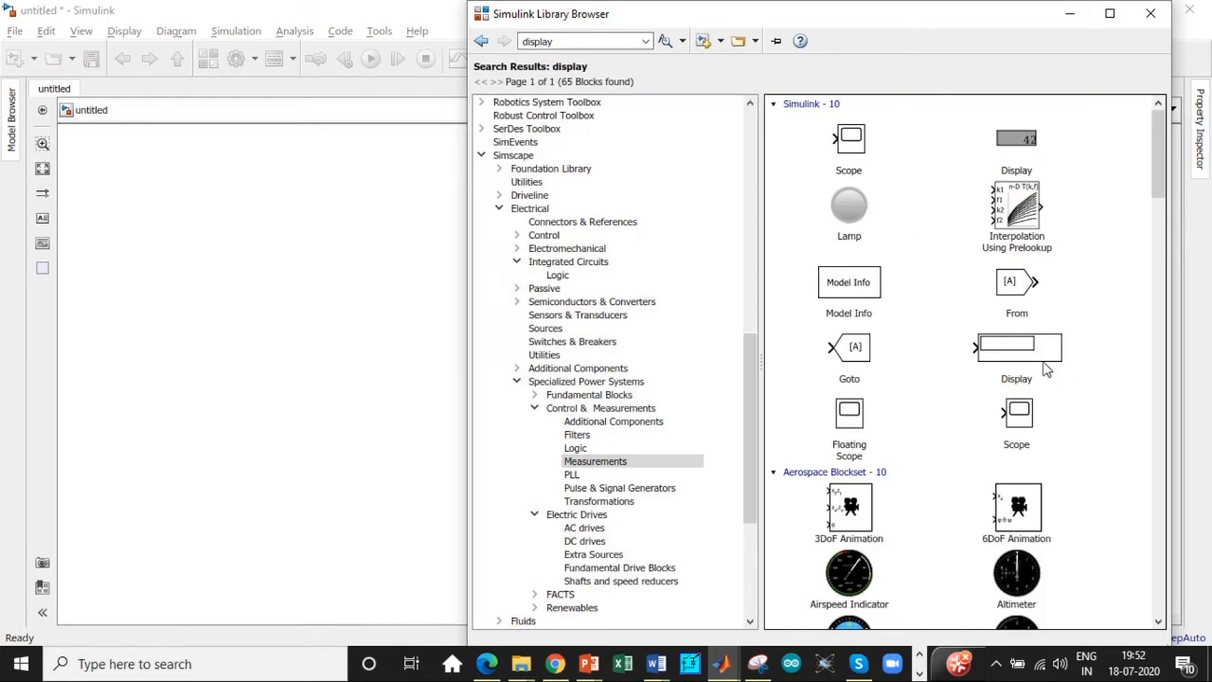
{"action": "right_click", "coordinate": [849, 142]}
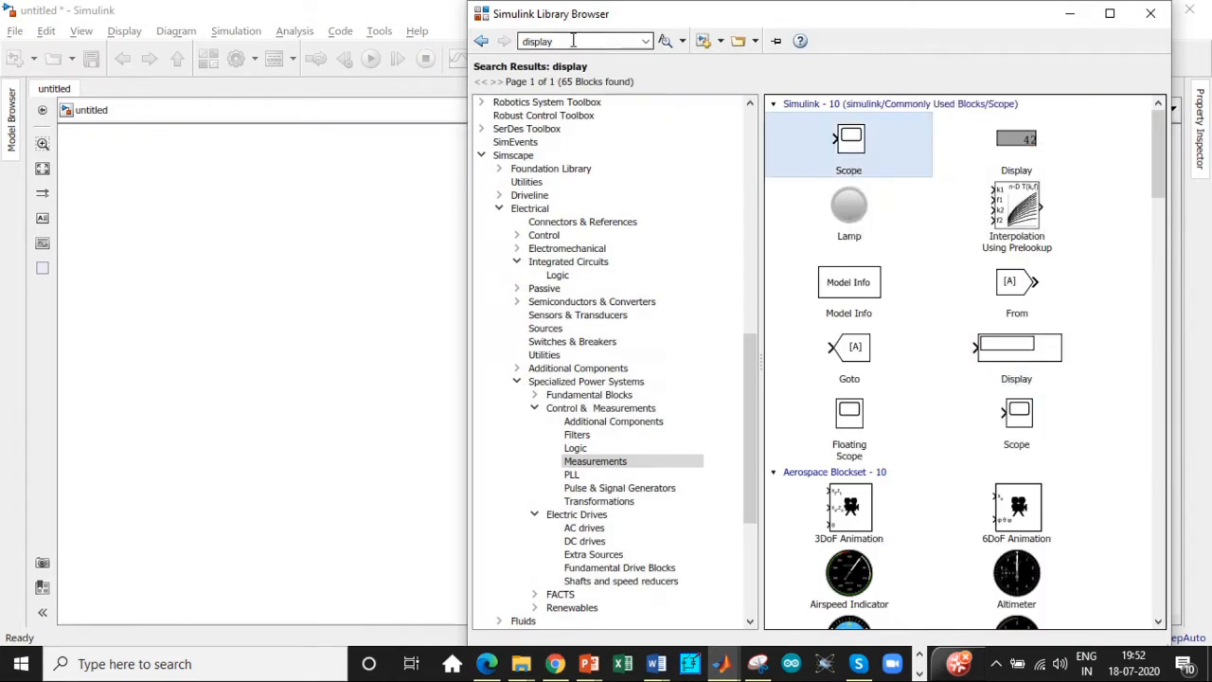
{"action": "type", "text": "c"}
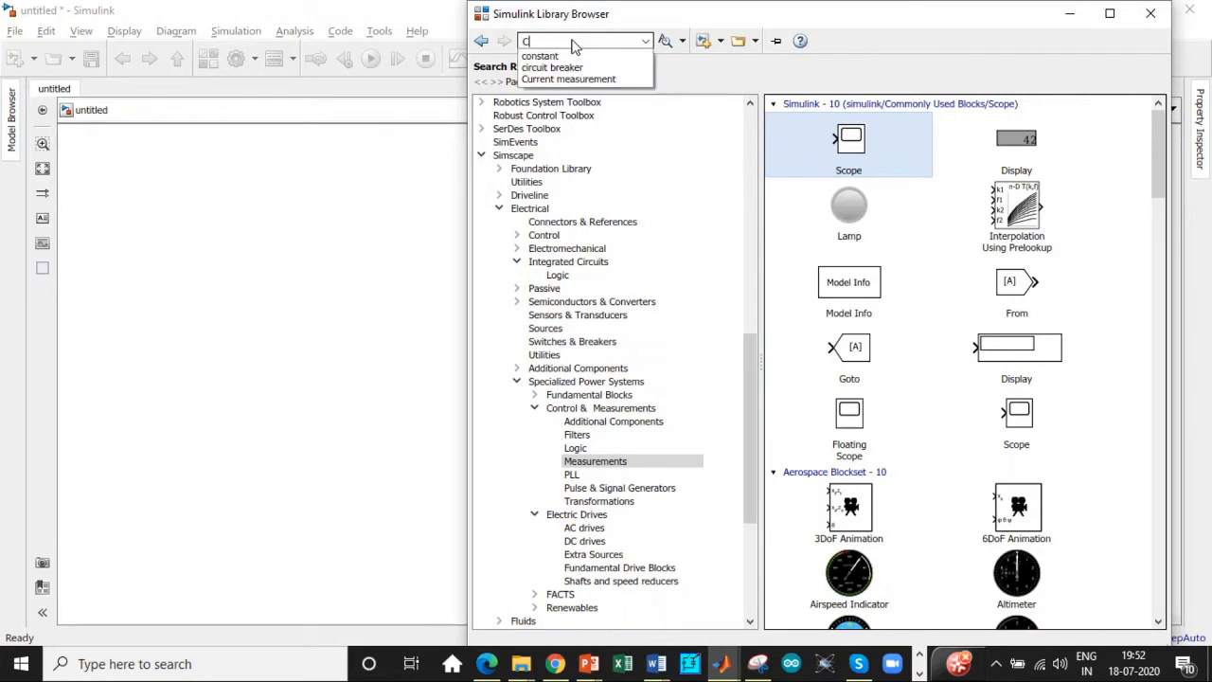
- Search for Constant and pick it from the suggestions to add the Constant block
{"action": "type", "text": "Const"}
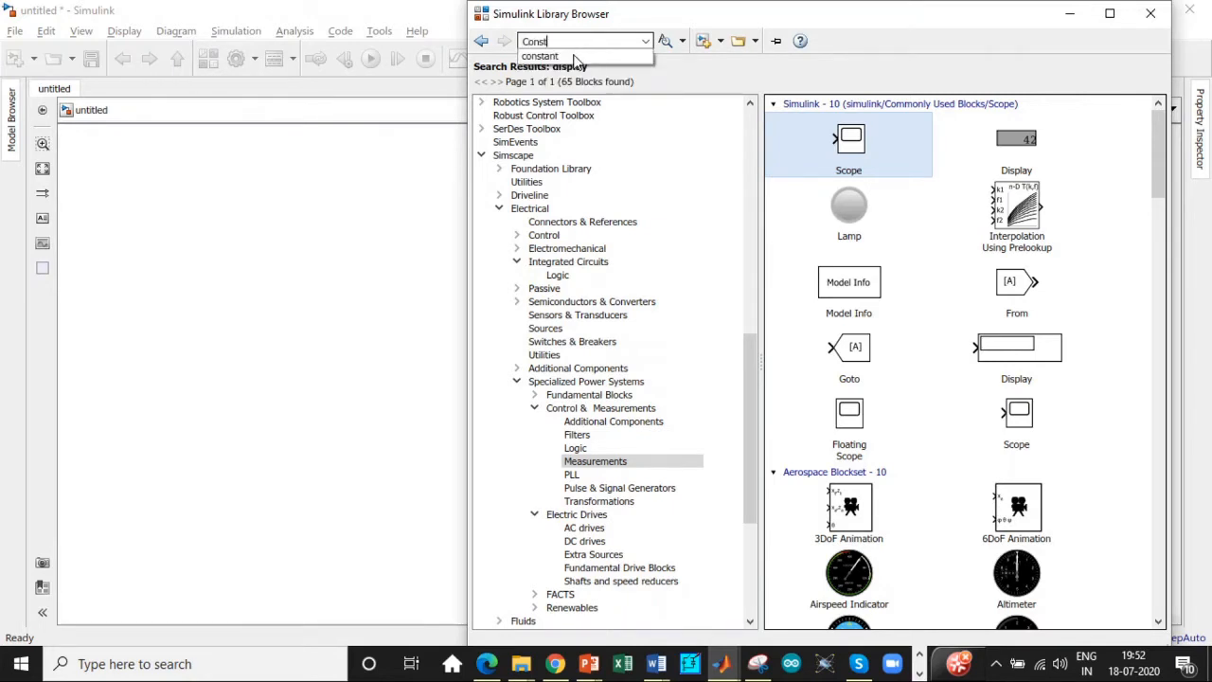
{"action": "left_click", "coordinate": [540, 55]}
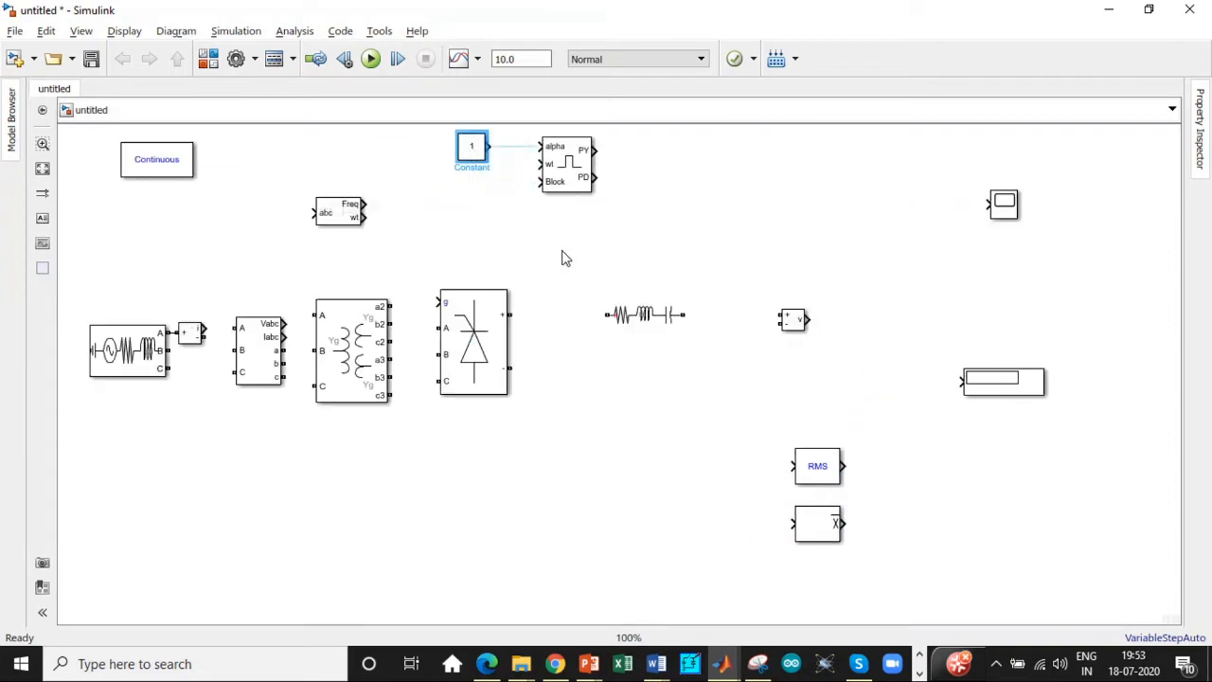
- Copy the Universal Bridge to make a second one, and wire the source through the V-I measurement to the Scope
{"action": "left_click", "coordinate": [473, 343]}
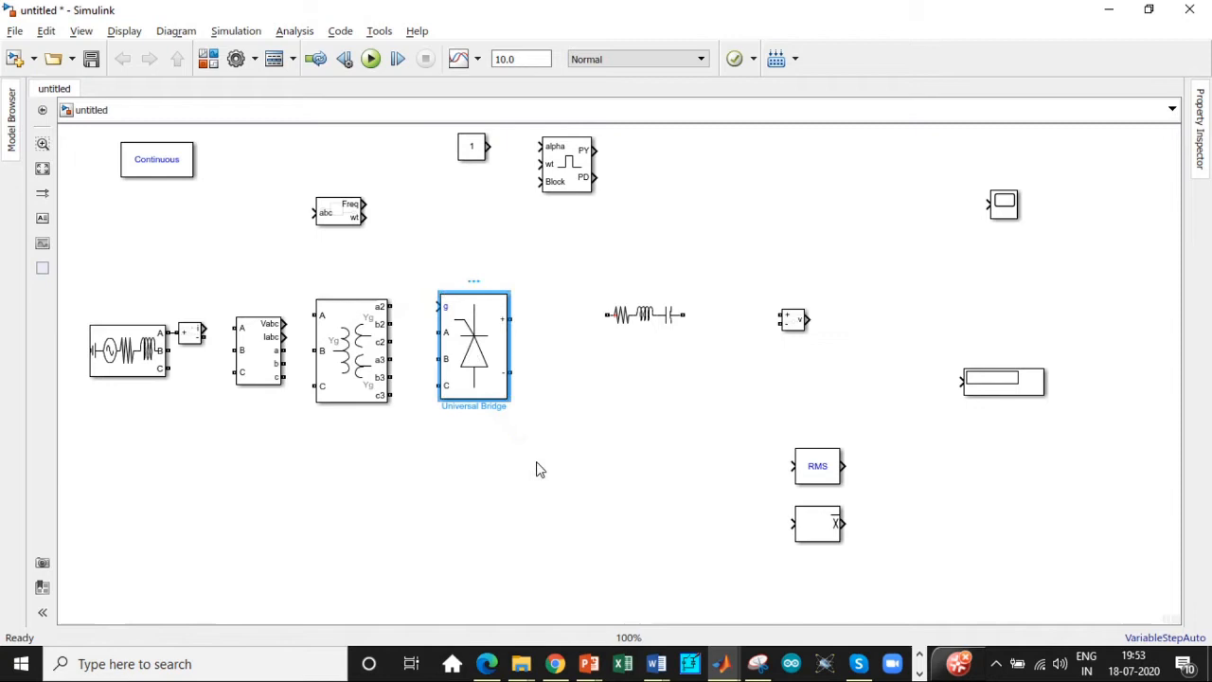
{"action": "left_click_drag", "start_coordinate": [474, 344], "coordinate": [474, 492]}
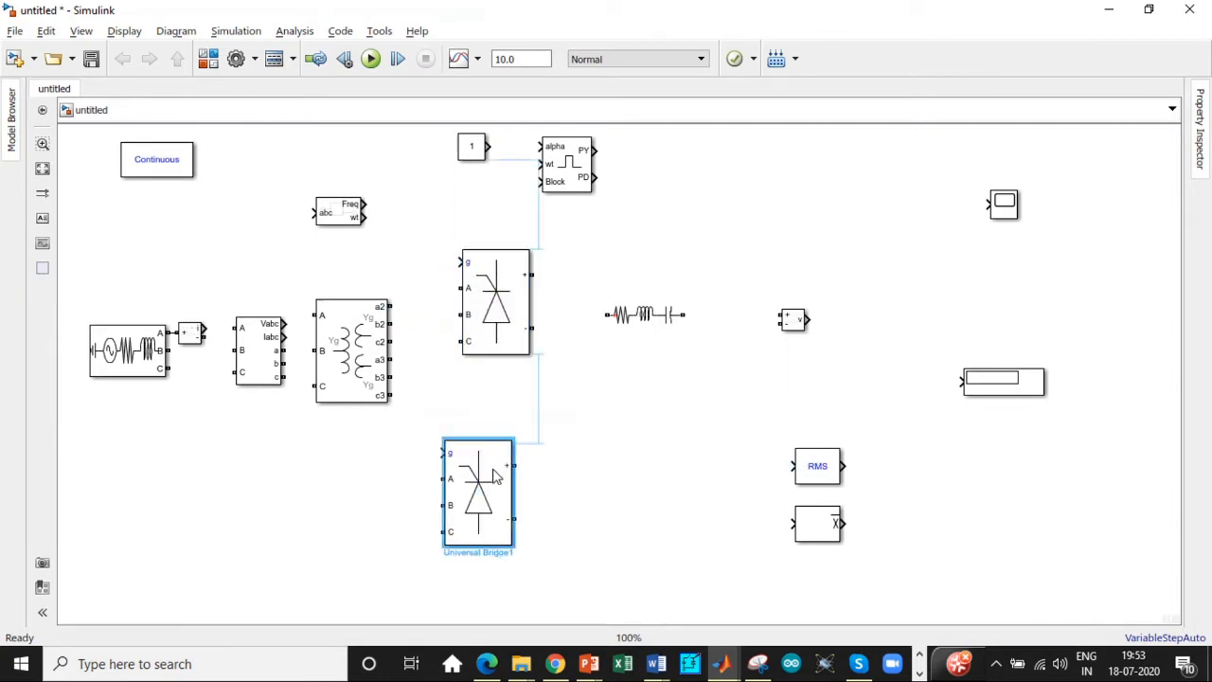
{"action": "left_click_drag", "start_coordinate": [477, 497], "coordinate": [497, 497]}
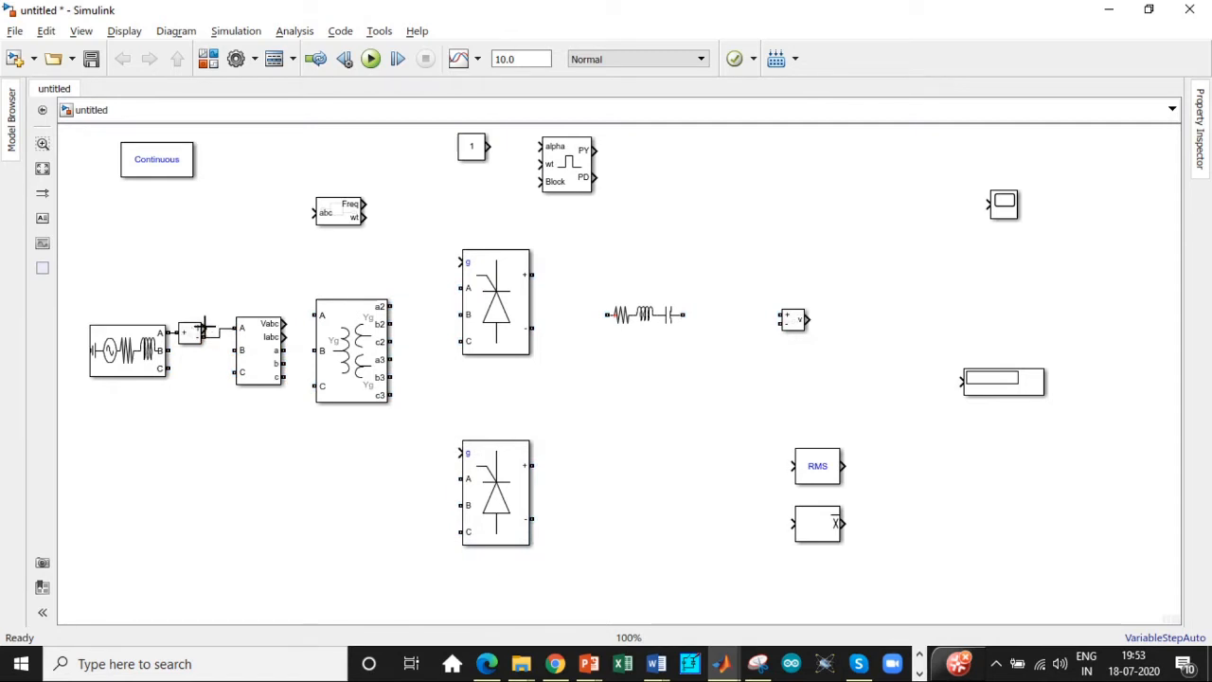
{"action": "left_click_drag", "start_coordinate": [206, 326], "coordinate": [427, 322]}
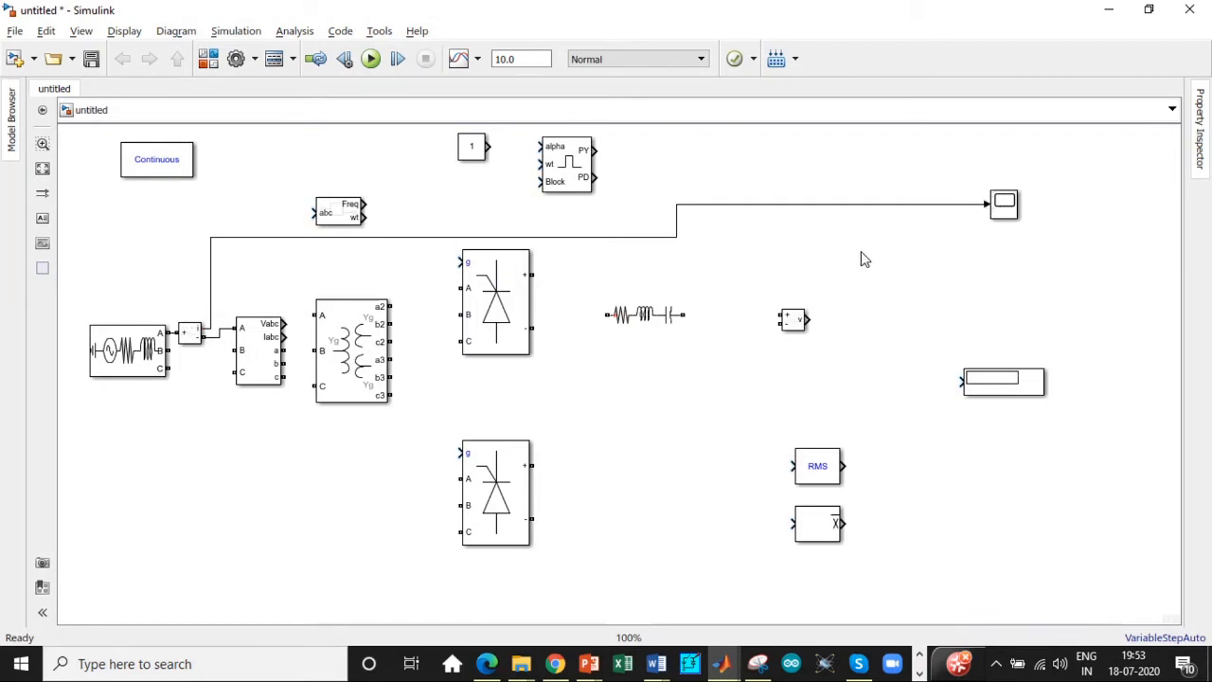
{"action": "mouse_move", "coordinate": [723, 284]}
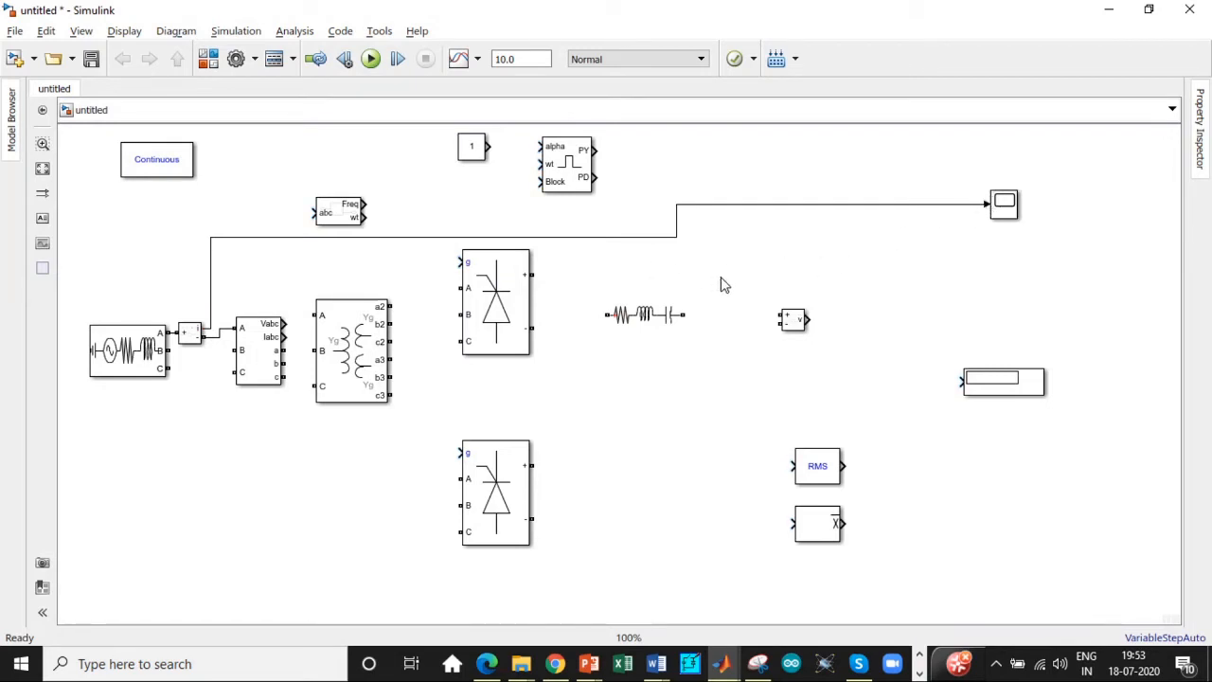
{"action": "mouse_move", "coordinate": [295, 462]}
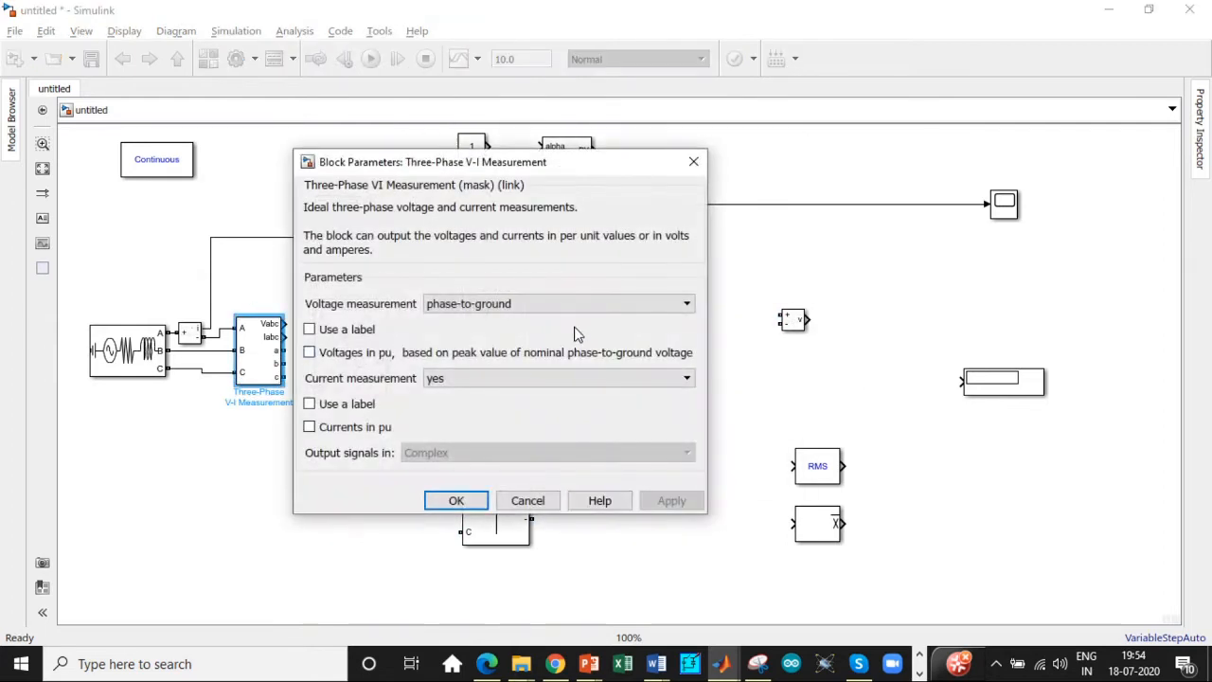
- Set the V-I block's Current measurement to 'no', confirm, and wire its voltages toward the PLL and pulse generator
{"action": "left_click", "coordinate": [557, 379]}
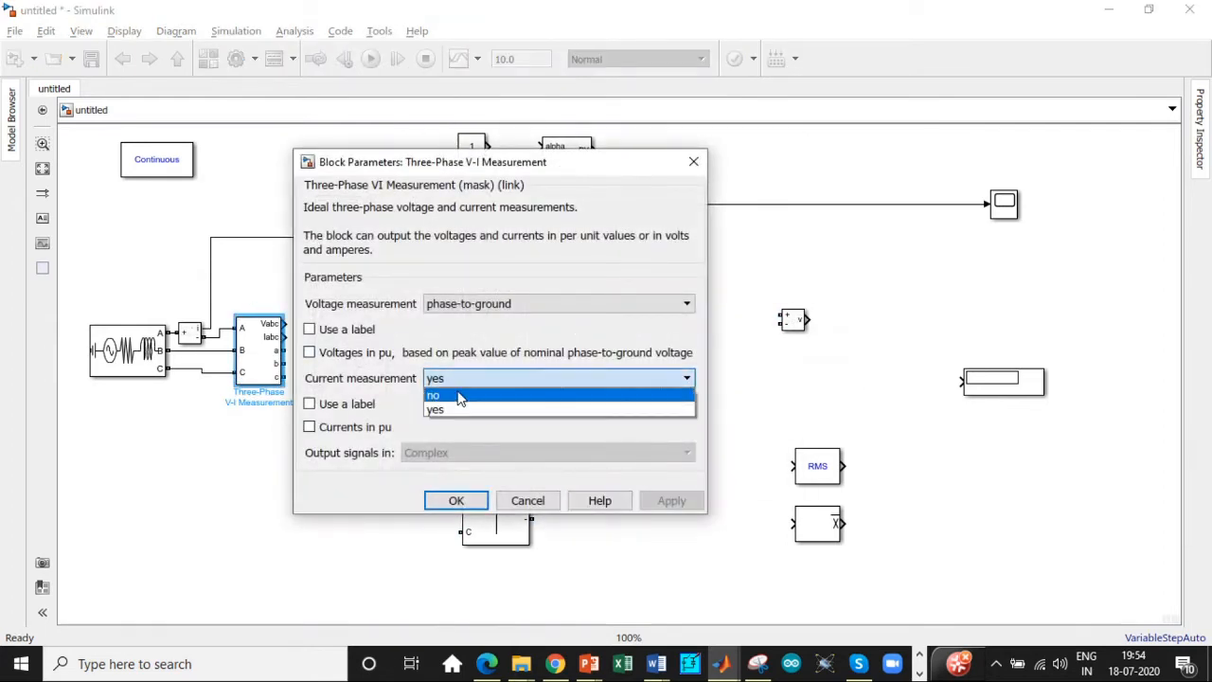
{"action": "left_click", "coordinate": [432, 396]}
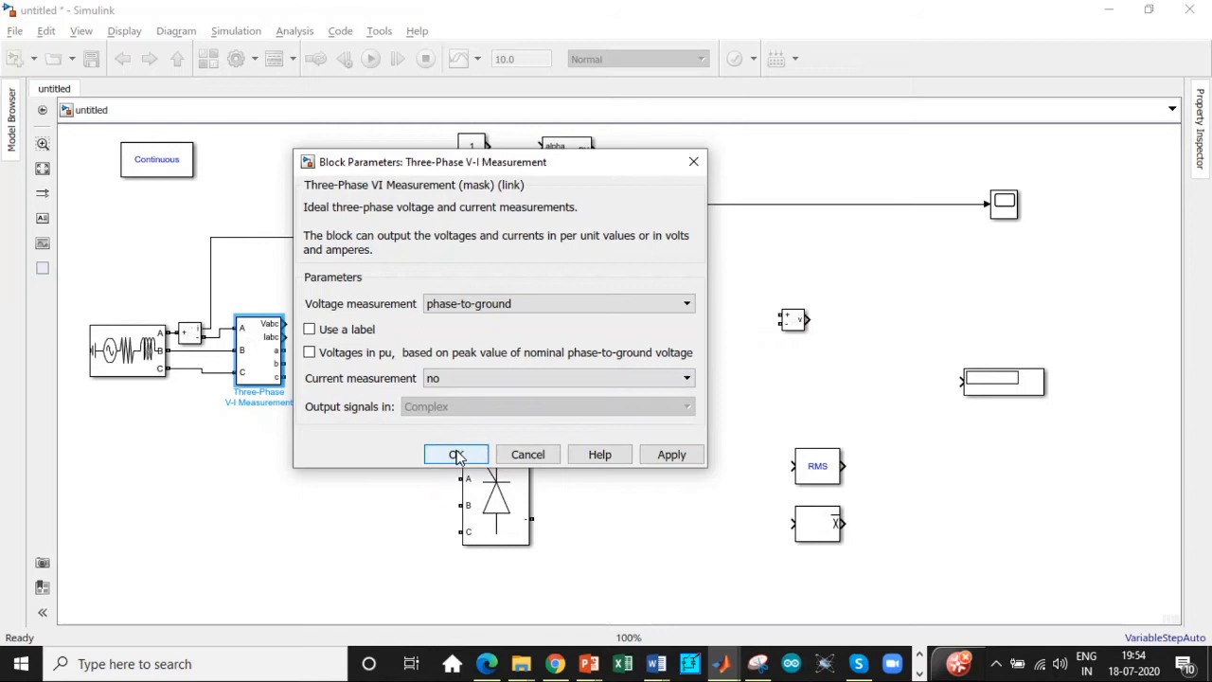
{"action": "left_click", "coordinate": [455, 454]}
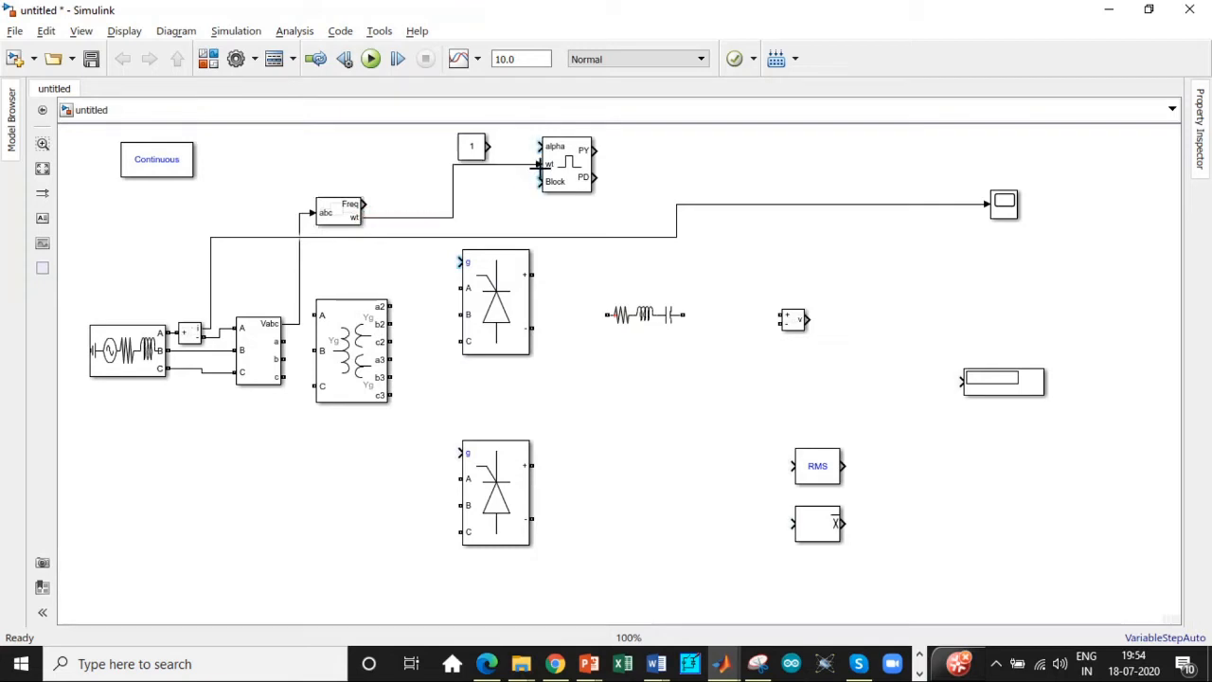
{"action": "left_click", "coordinate": [564, 167]}
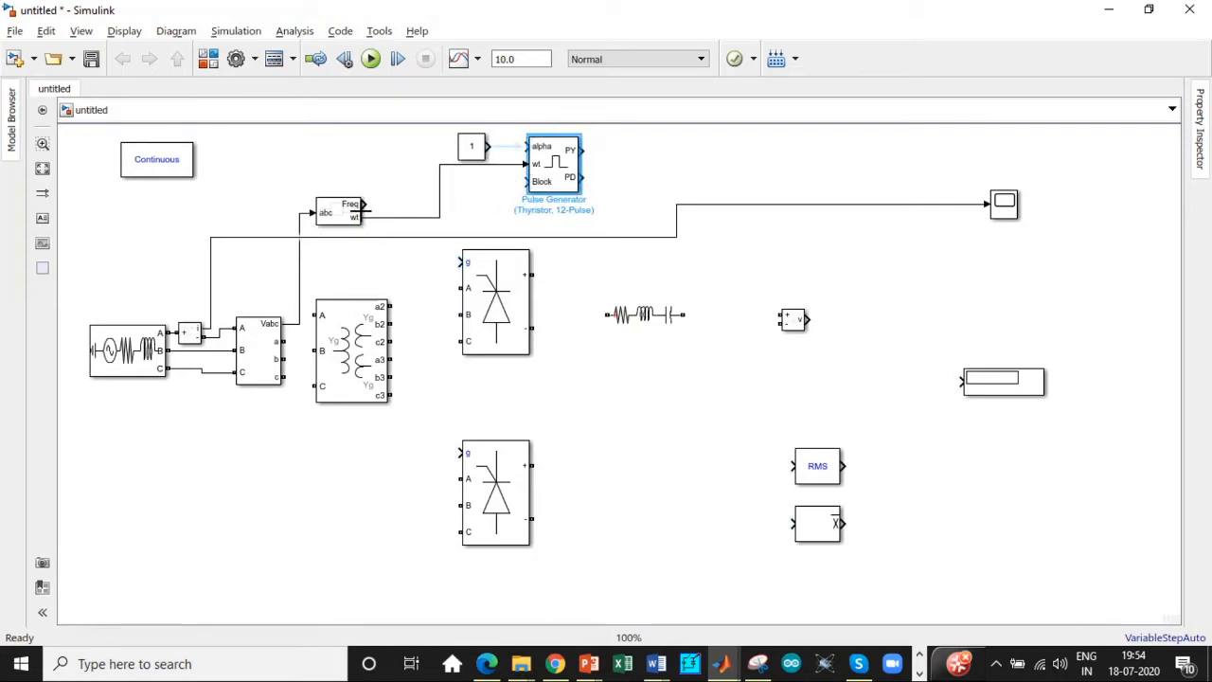
{"action": "left_click", "coordinate": [338, 209]}
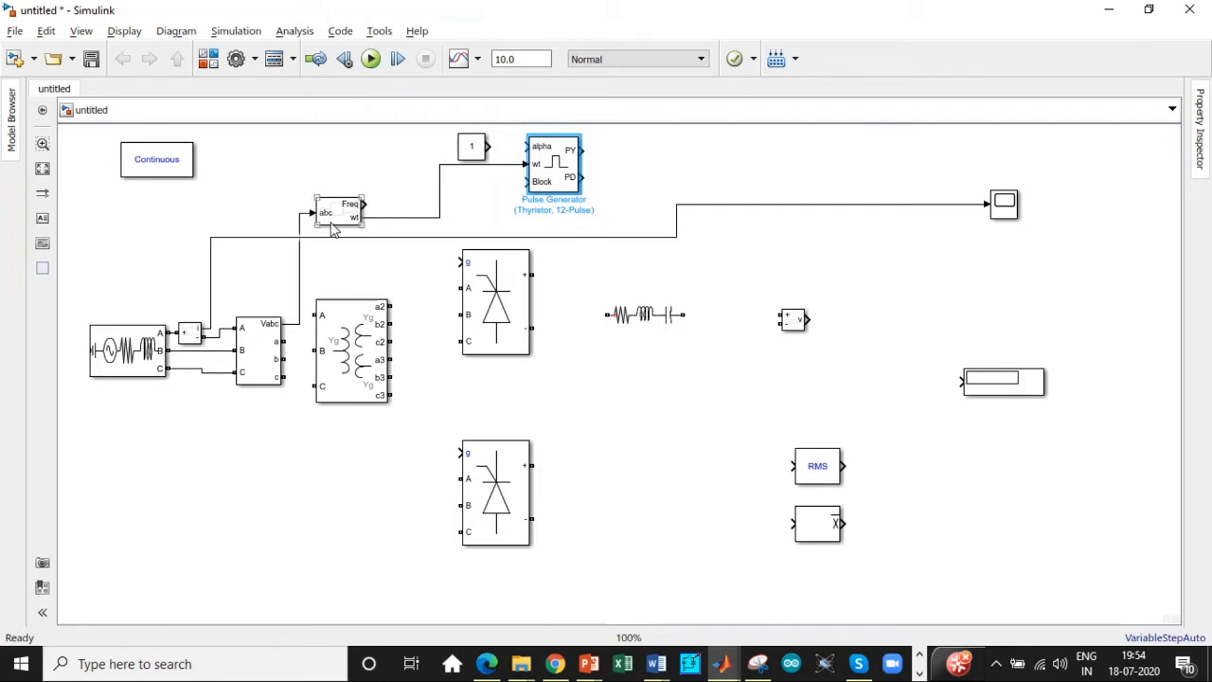
- Give the PLL a minimum frequency of 50 and initial inputs [0, 50], then apply
{"action": "double_click", "coordinate": [338, 212]}
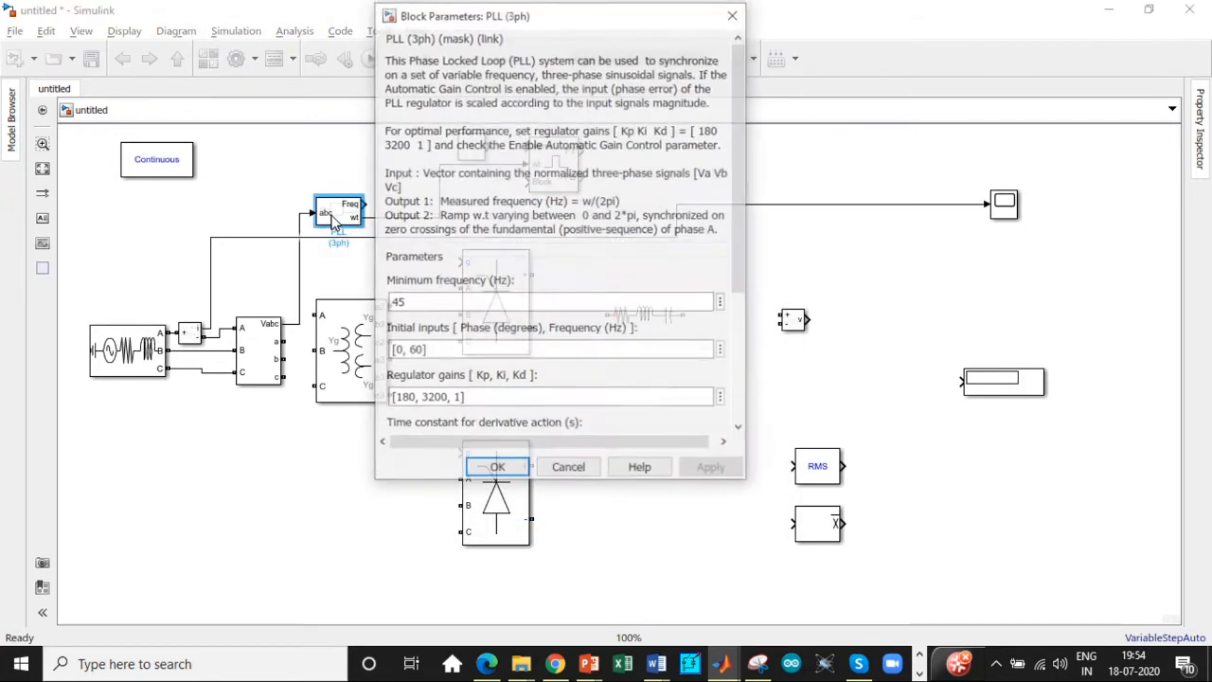
{"action": "type", "text": "5"}
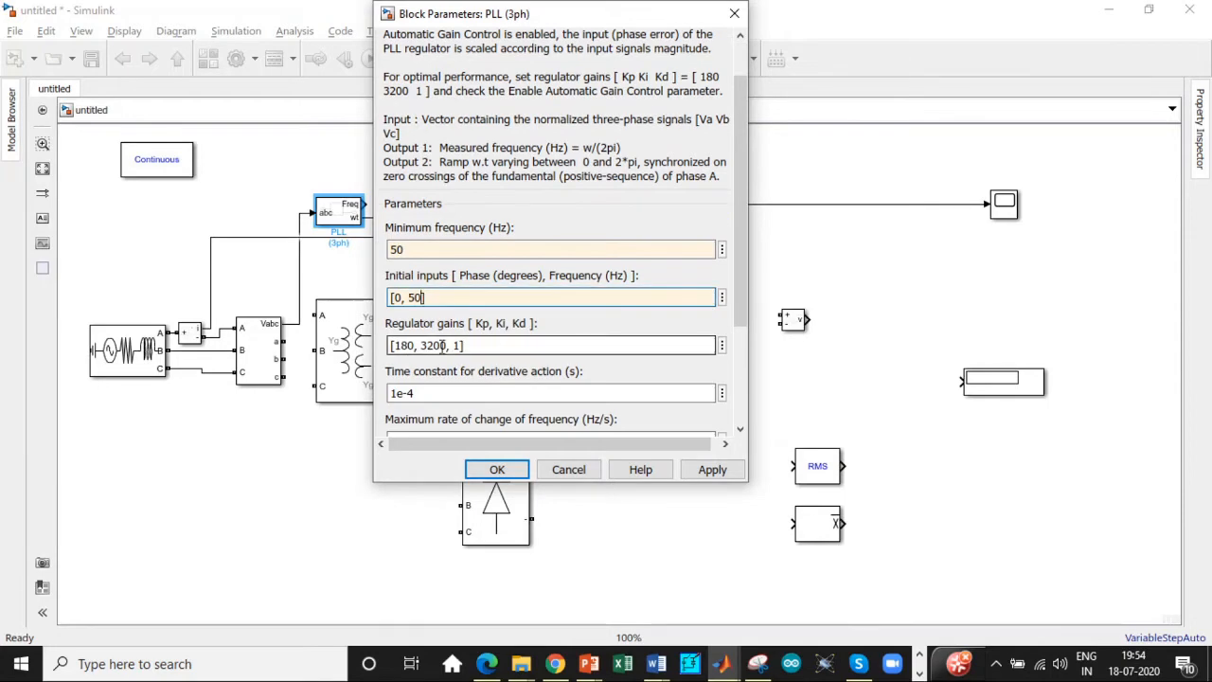
{"action": "scroll", "scroll_direction": "down", "scroll_amount": 3}
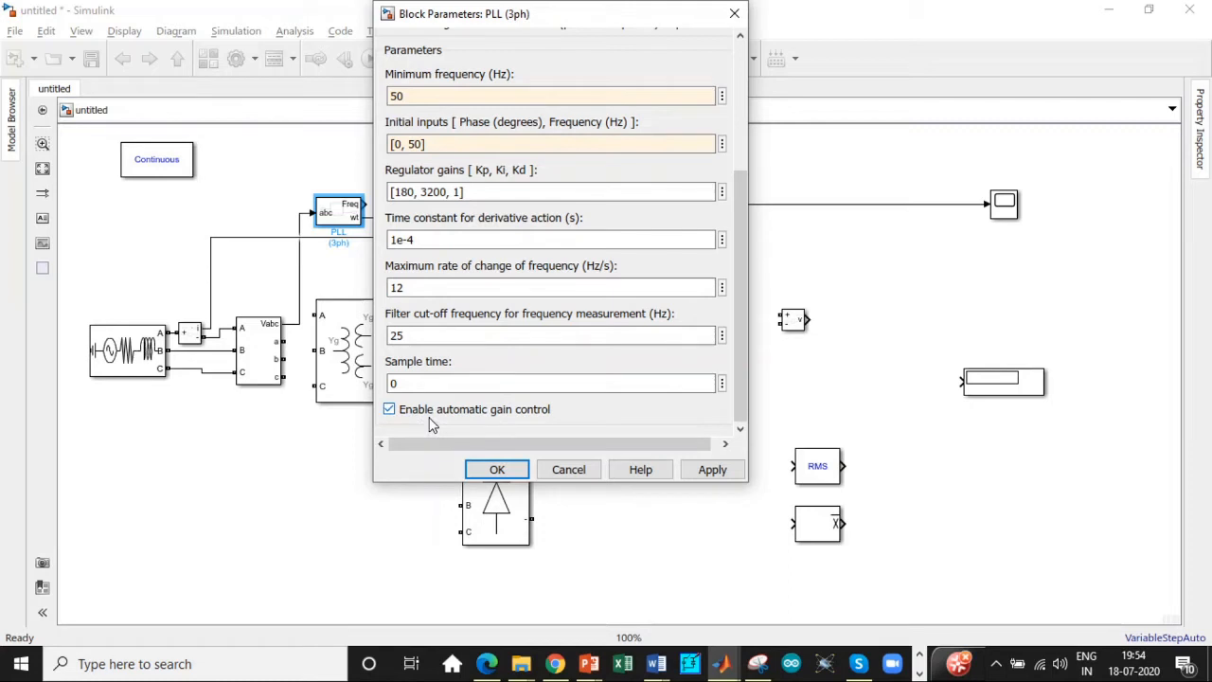
{"action": "mouse_move", "coordinate": [436, 425]}
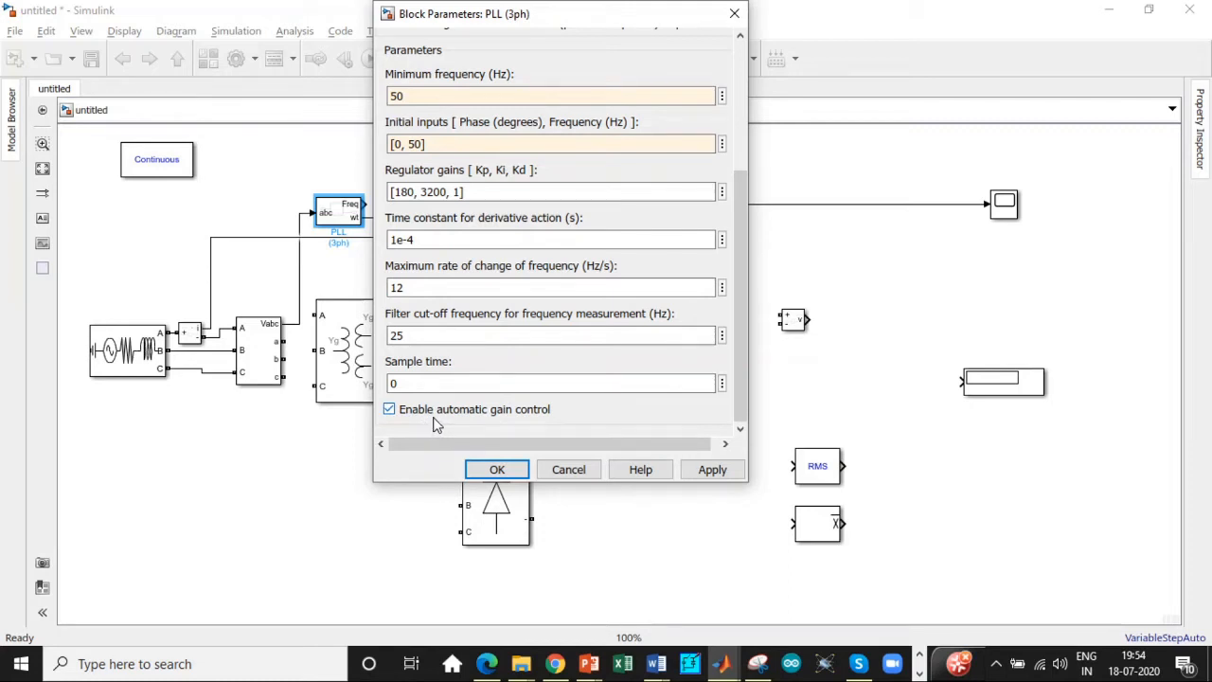
{"action": "left_click", "coordinate": [496, 470]}
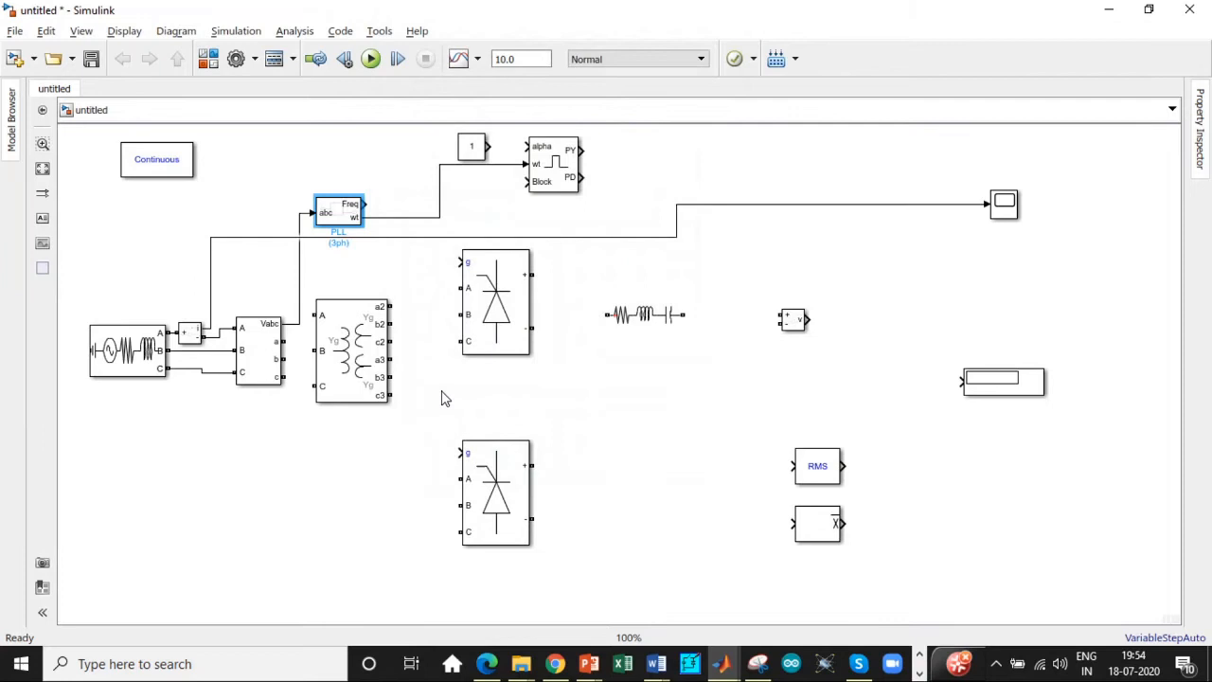
- Set the firing-angle Constant block's value to 60 and confirm
{"action": "left_click", "coordinate": [360, 351]}
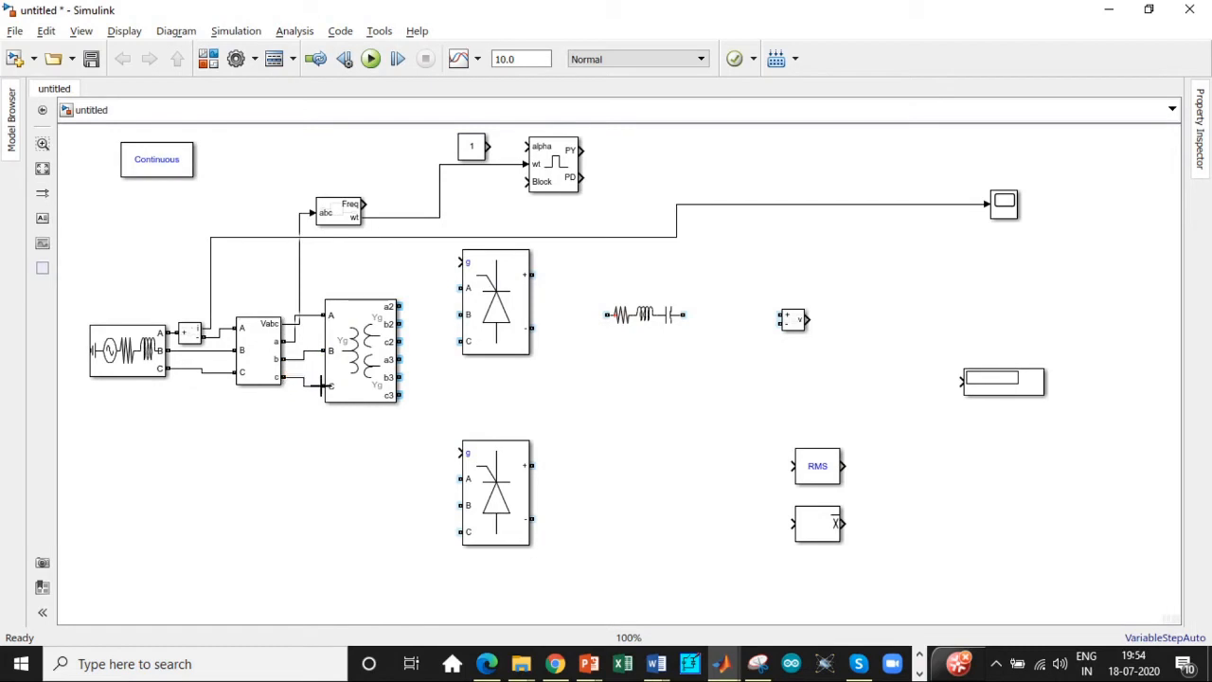
{"action": "left_click", "coordinate": [497, 318]}
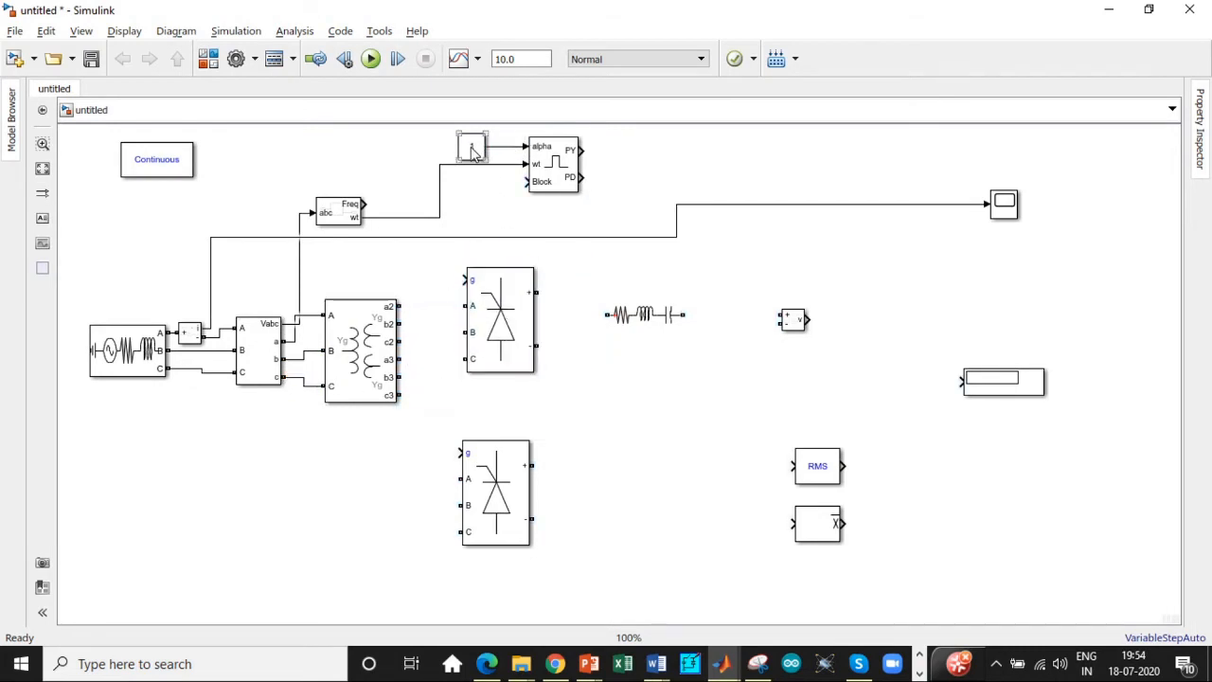
{"action": "double_click", "coordinate": [470, 148]}
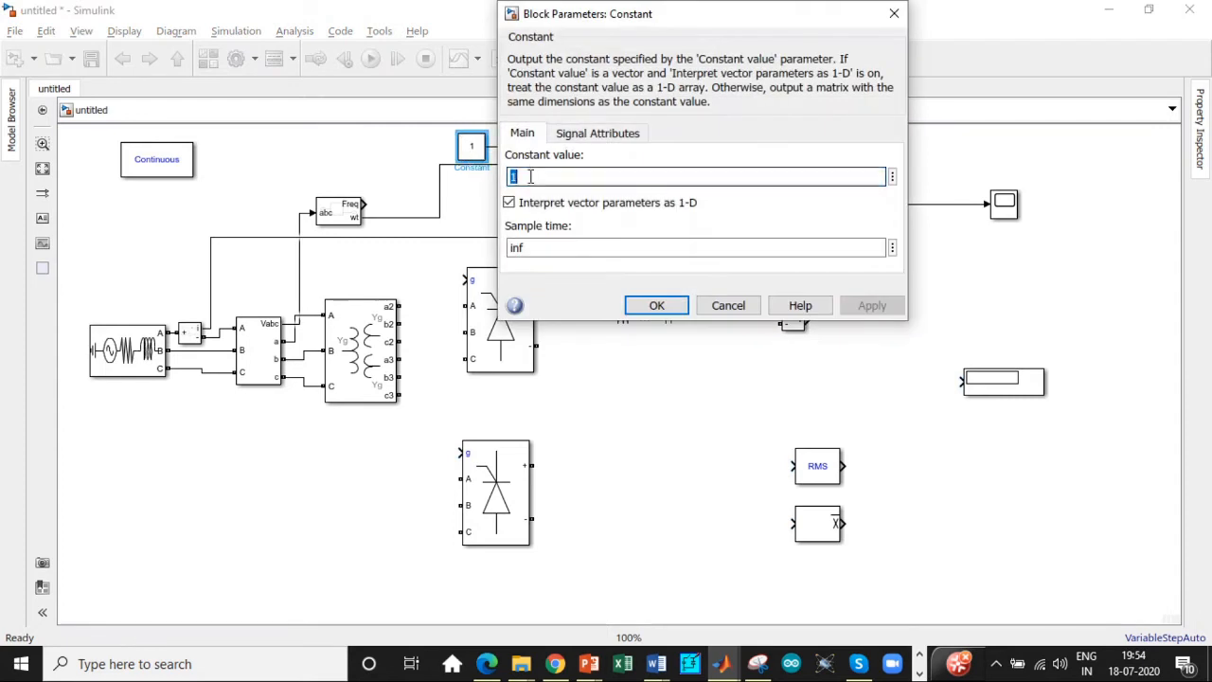
{"action": "type", "text": "60"}
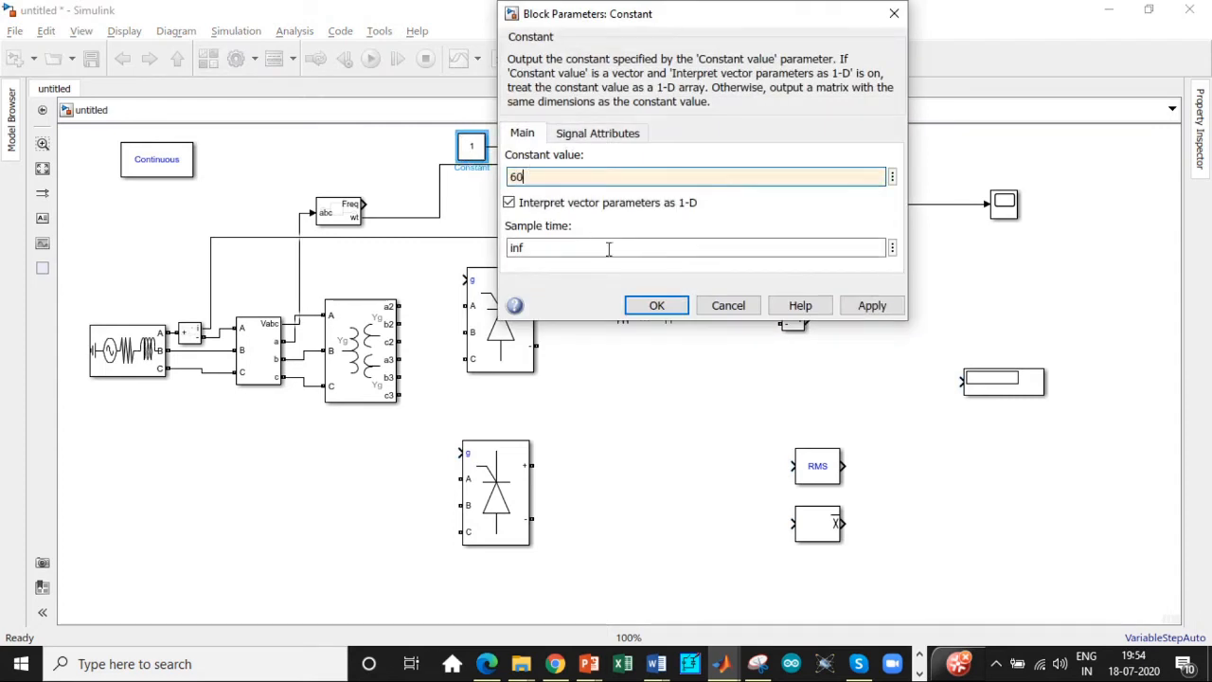
{"action": "left_click", "coordinate": [655, 305]}
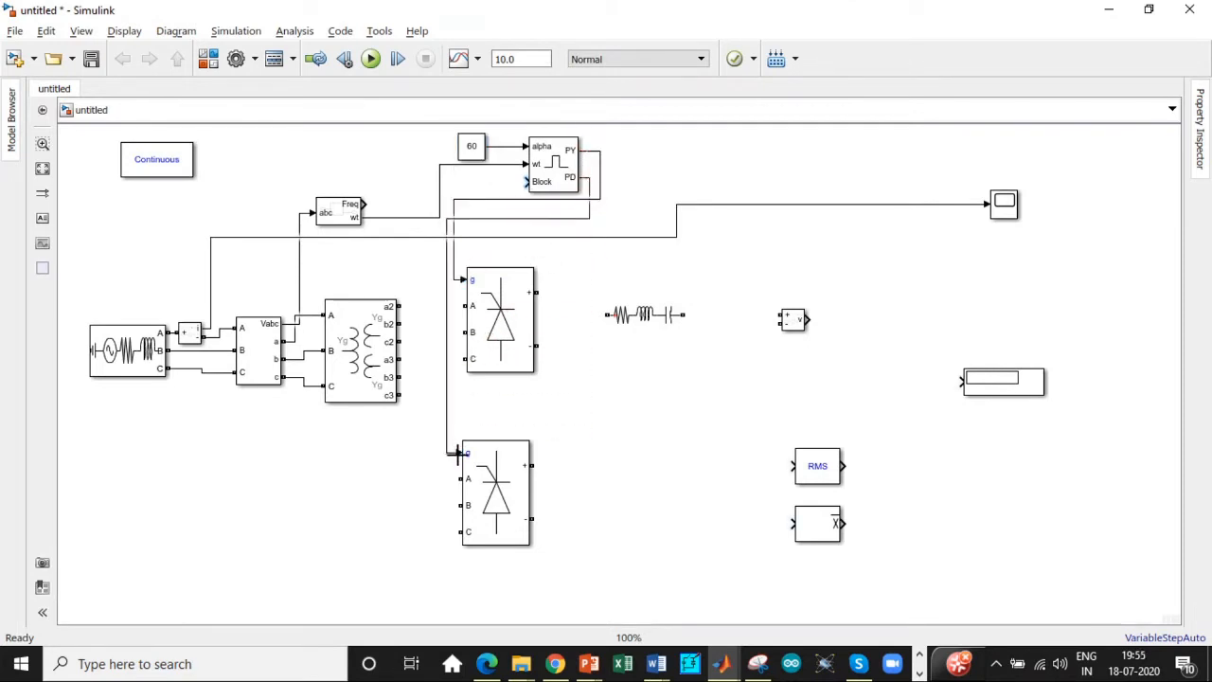
- Wire windings a2-b2-c2 to the upper bridge and a3-b3-c3 to the lower bridge
{"action": "left_click", "coordinate": [500, 318]}
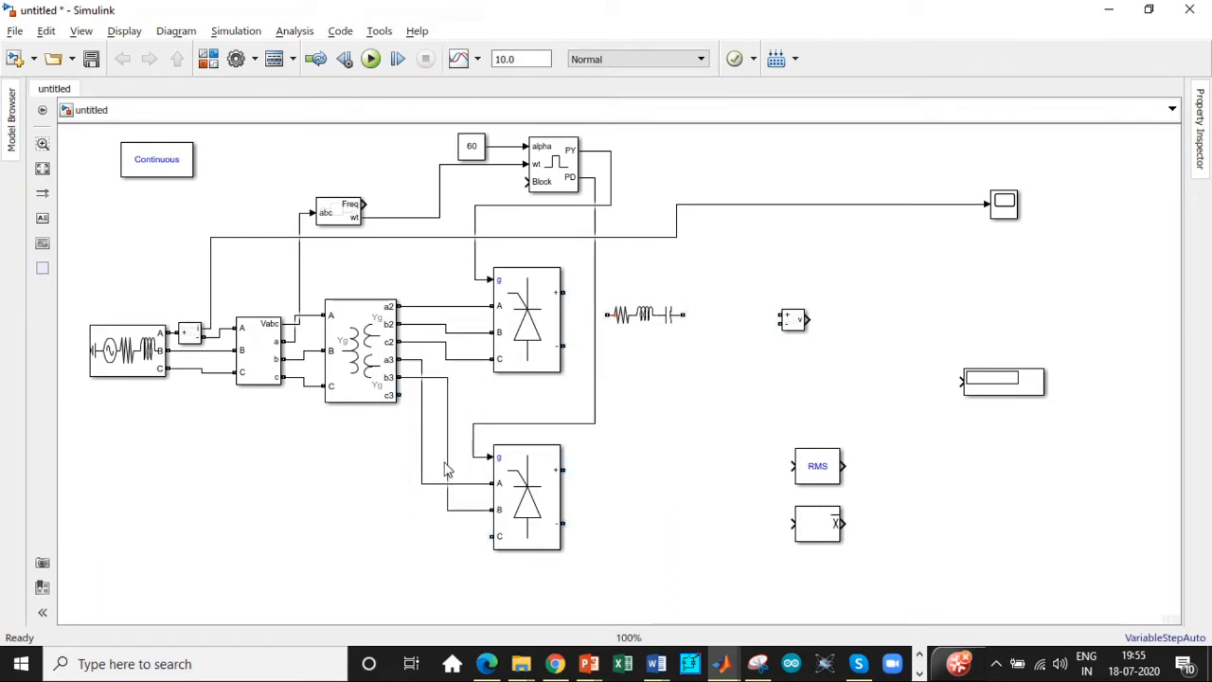
{"action": "left_click_drag", "start_coordinate": [413, 379], "coordinate": [483, 538]}
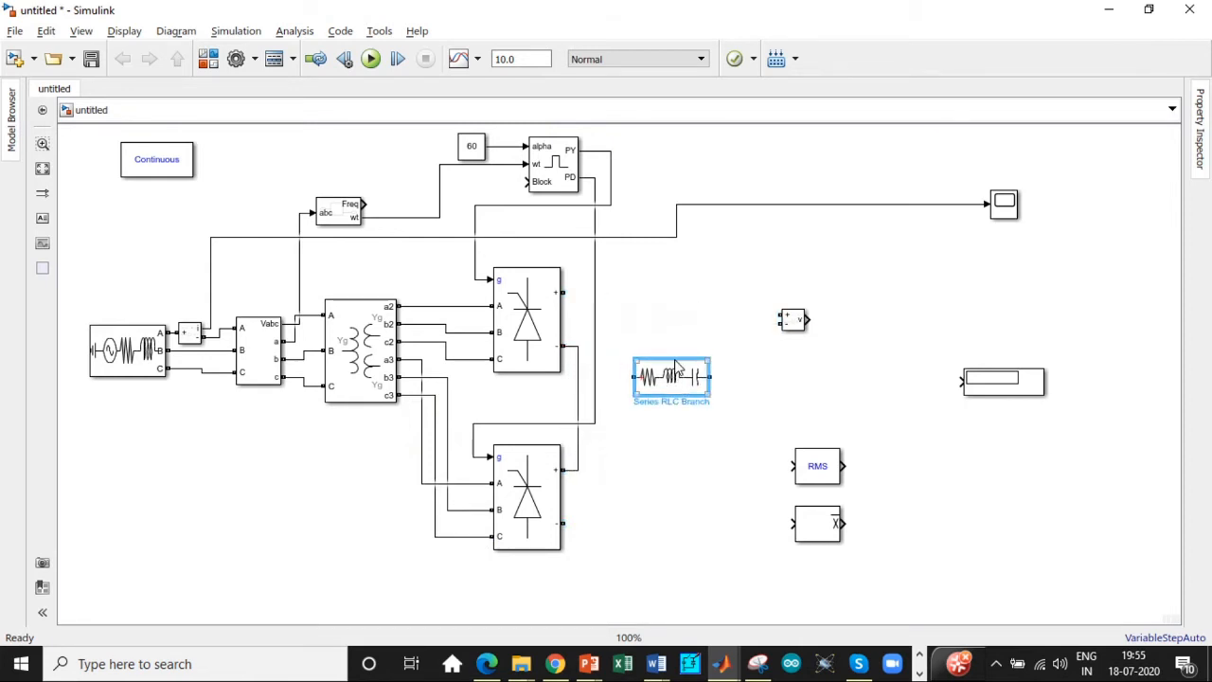
- Make the Series RLC Branch an RL load with R = 10 ohms and L = 10e-3 H
{"action": "double_click", "coordinate": [671, 377]}
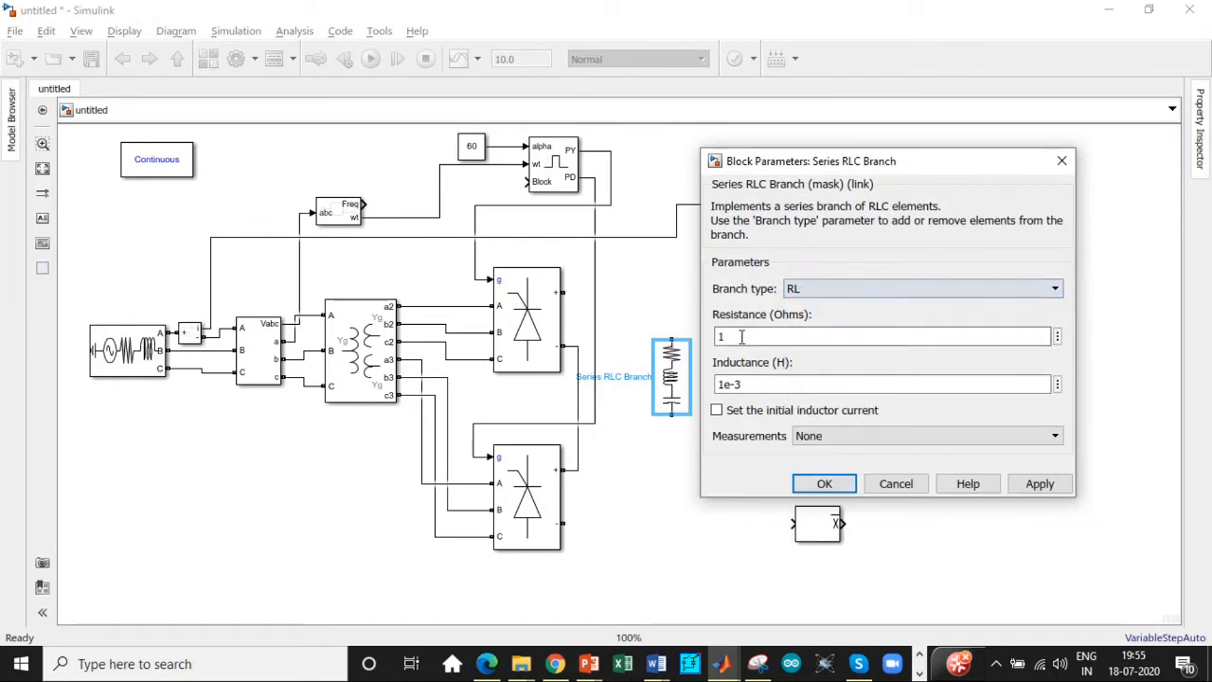
{"action": "type", "text": "0"}
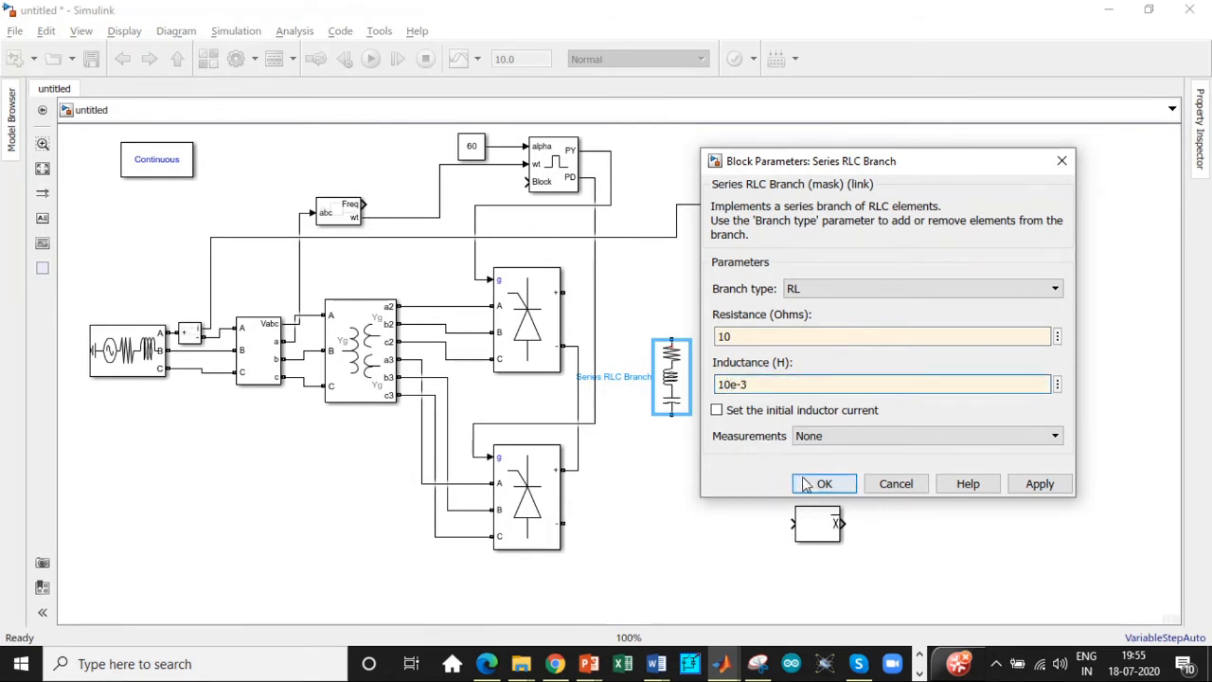
{"action": "left_click", "coordinate": [822, 483]}
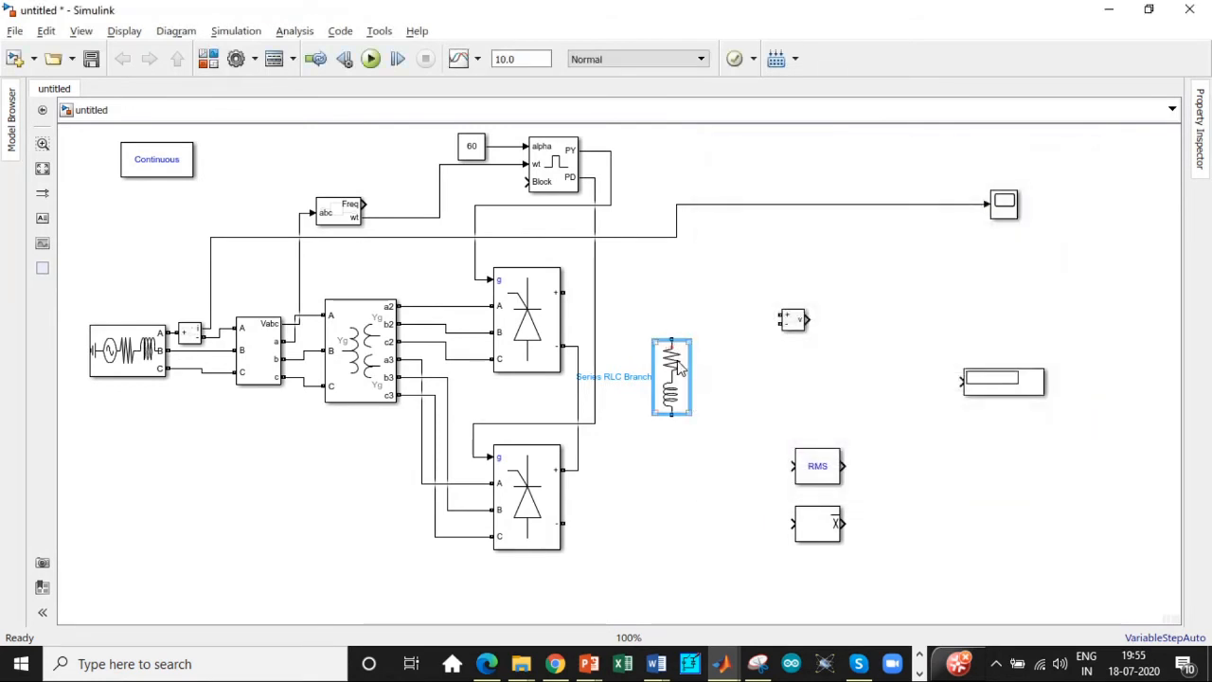
- Wire the RL load between the upper and lower bridge outputs
{"action": "left_click_drag", "start_coordinate": [671, 377], "coordinate": [693, 402]}
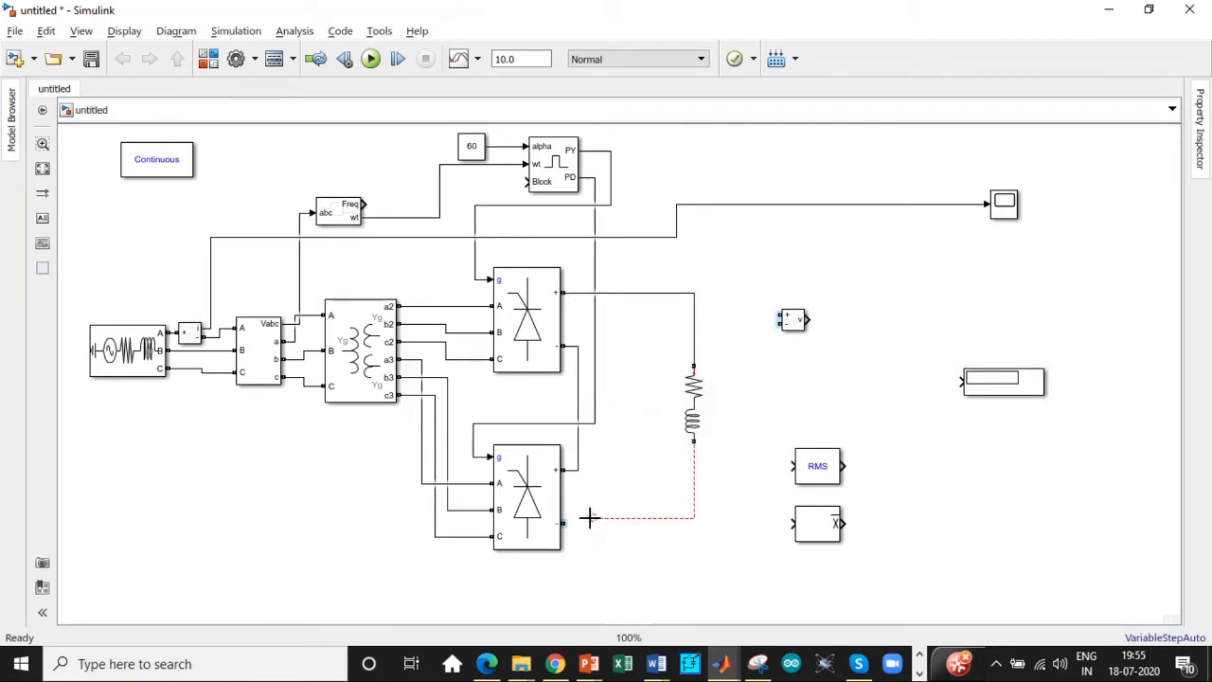
{"action": "left_click_drag", "start_coordinate": [818, 466], "coordinate": [857, 472]}
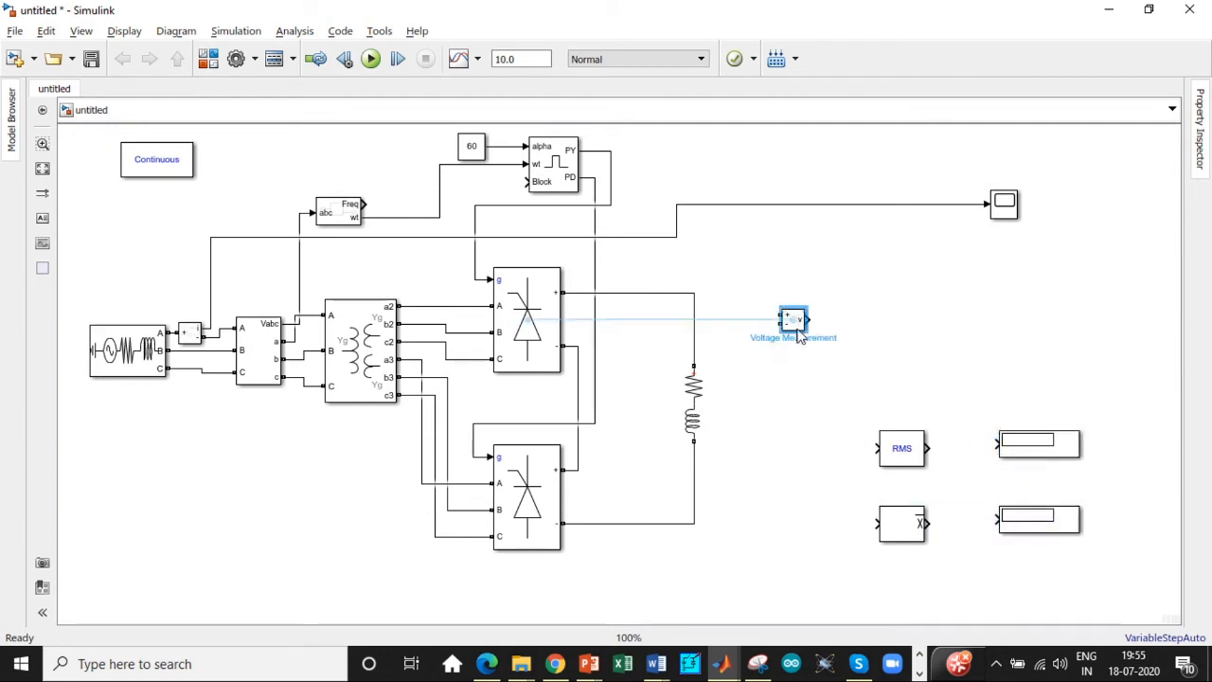
- Place the Voltage Measurement across the RL load and feed its output to the Scope
{"action": "left_click_drag", "start_coordinate": [794, 319], "coordinate": [794, 390]}
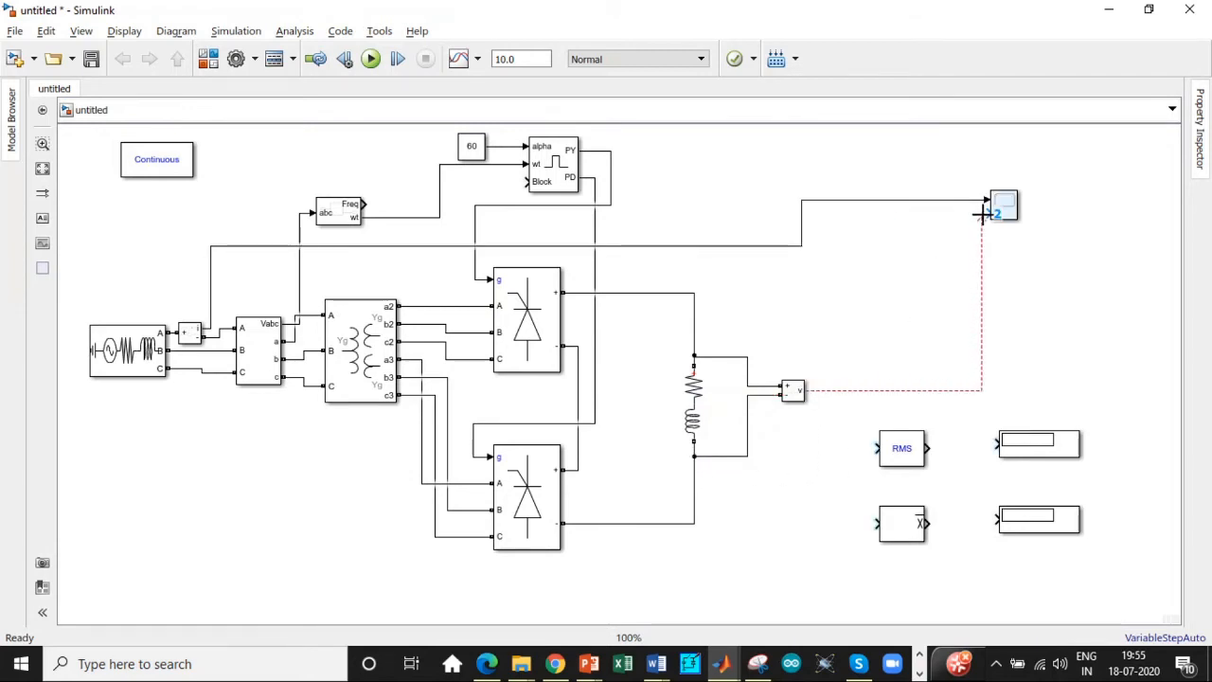
{"action": "left_click", "coordinate": [901, 447]}
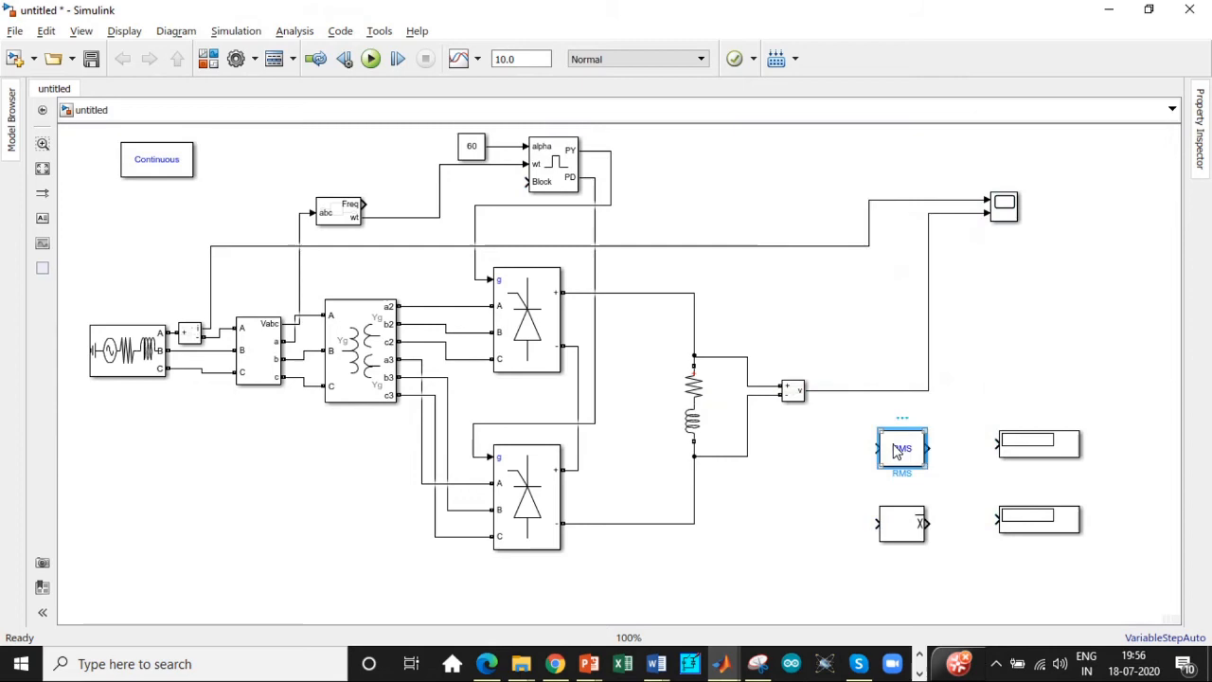
- Set the RMS block's fundamental frequency to 50 Hz
{"action": "double_click", "coordinate": [902, 447]}
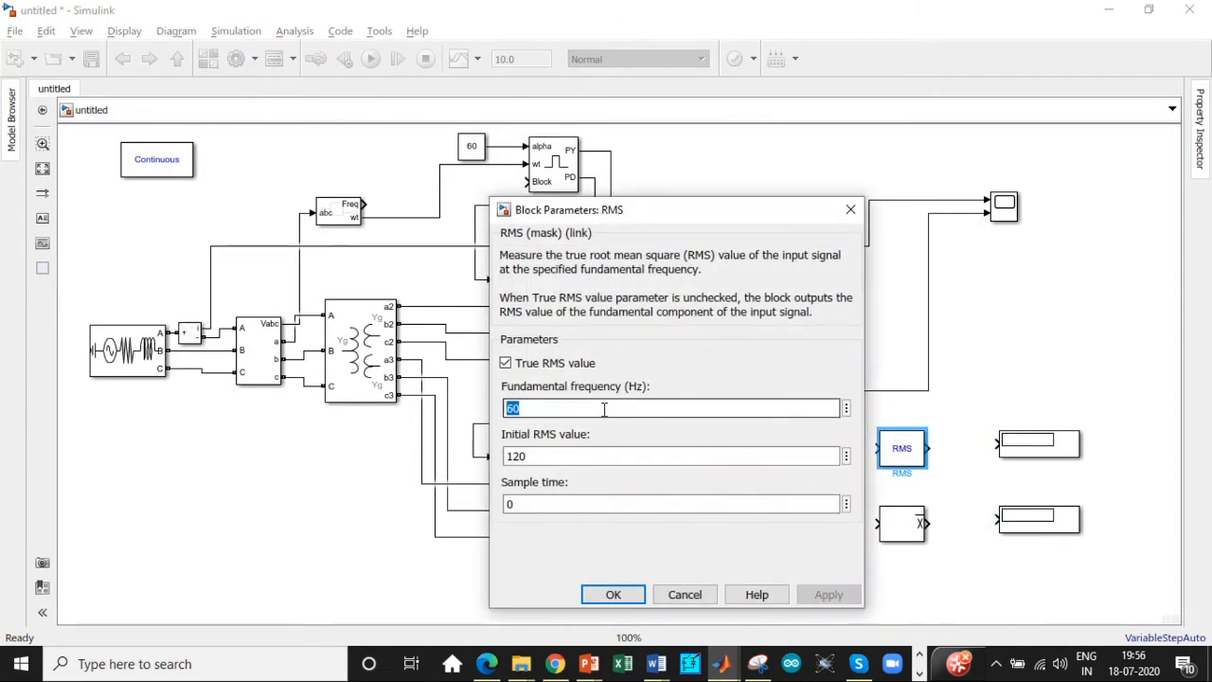
{"action": "type", "text": "50"}
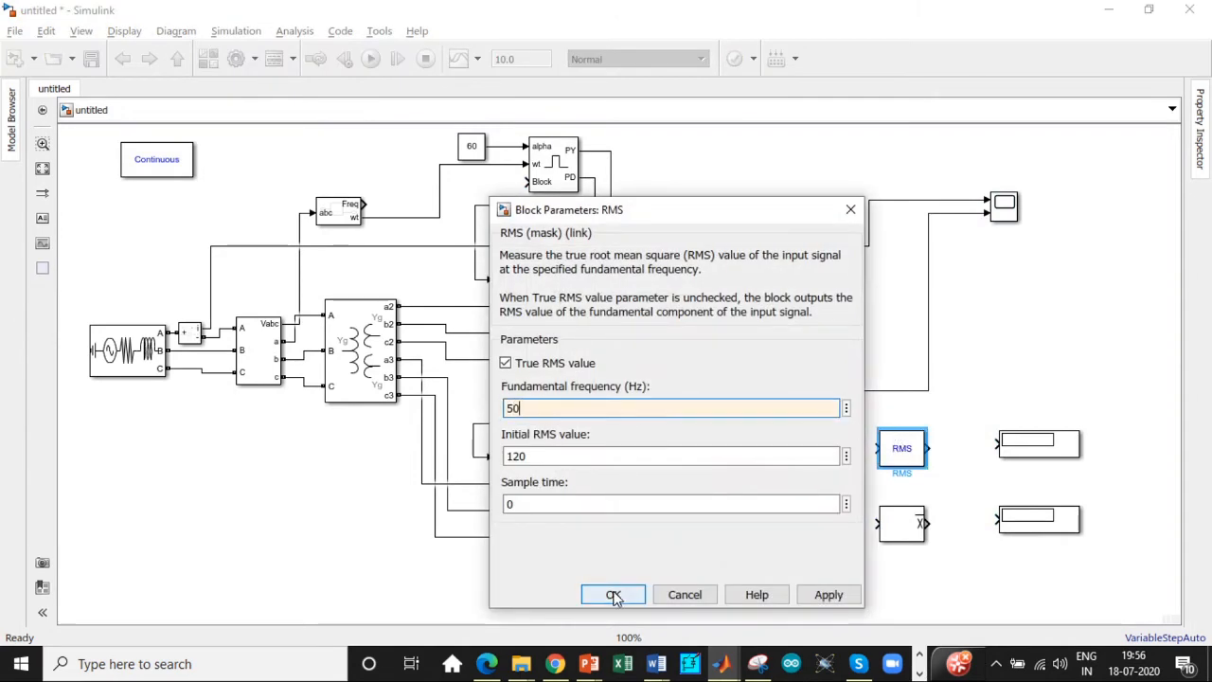
{"action": "left_click", "coordinate": [614, 595]}
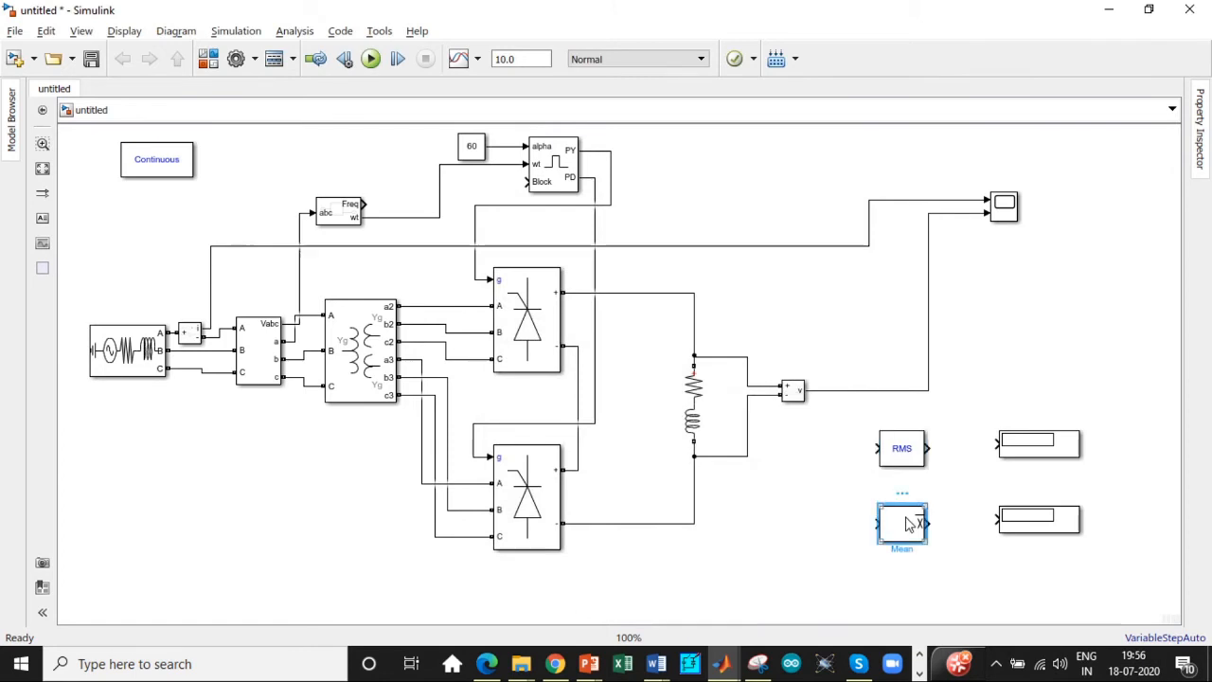
- Confirm the Mean block's frequency setting
{"action": "double_click", "coordinate": [901, 523]}
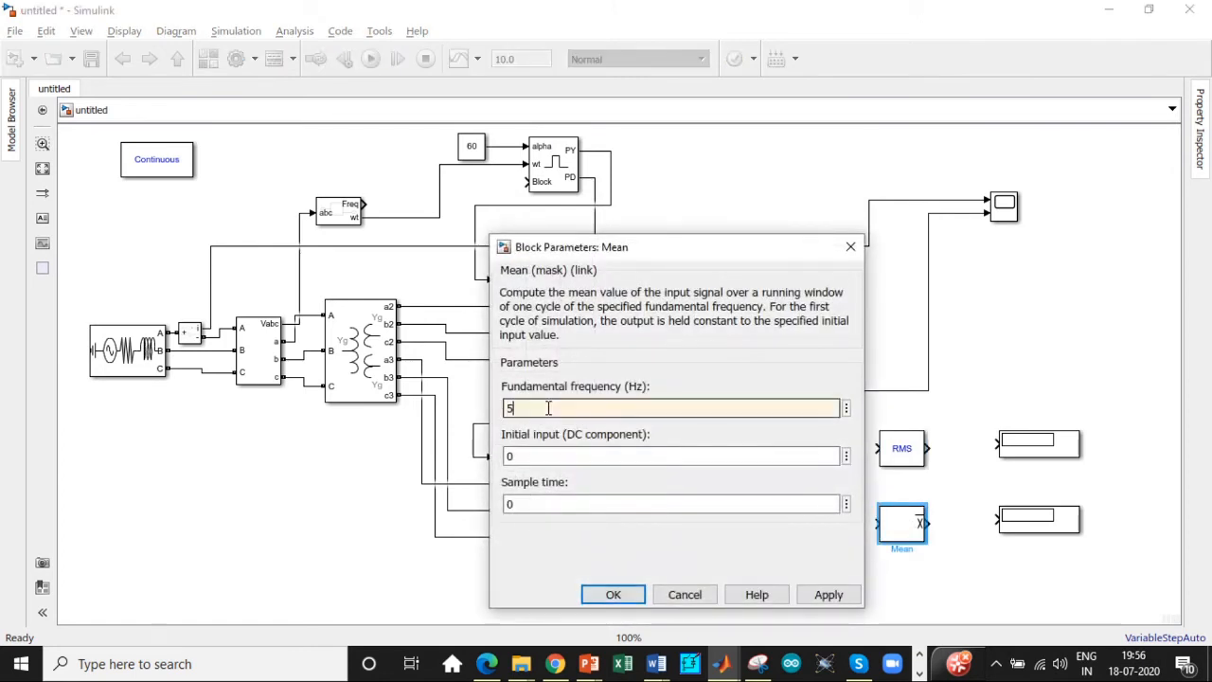
{"action": "left_click", "coordinate": [614, 595]}
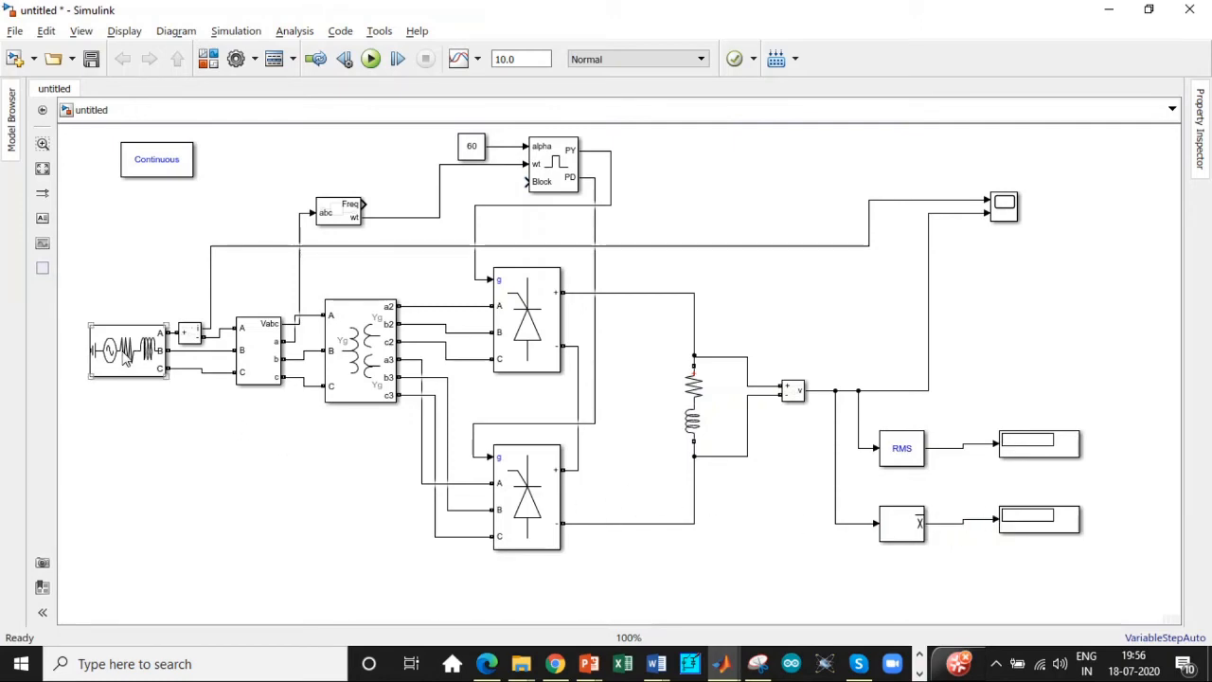
- Set the three-phase source to 254.05 V phase-to-phase at 50 Hz
{"action": "double_click", "coordinate": [129, 350]}
{"action": "type", "text": "2"}
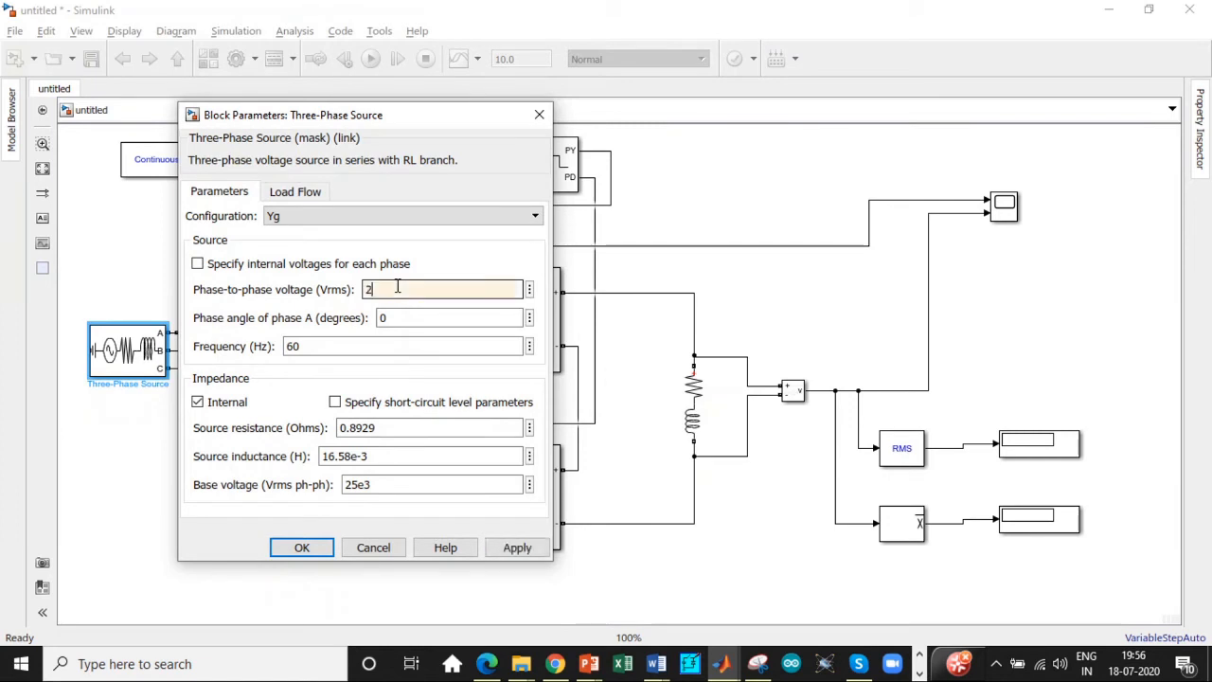
{"action": "type", "text": "54.0"}
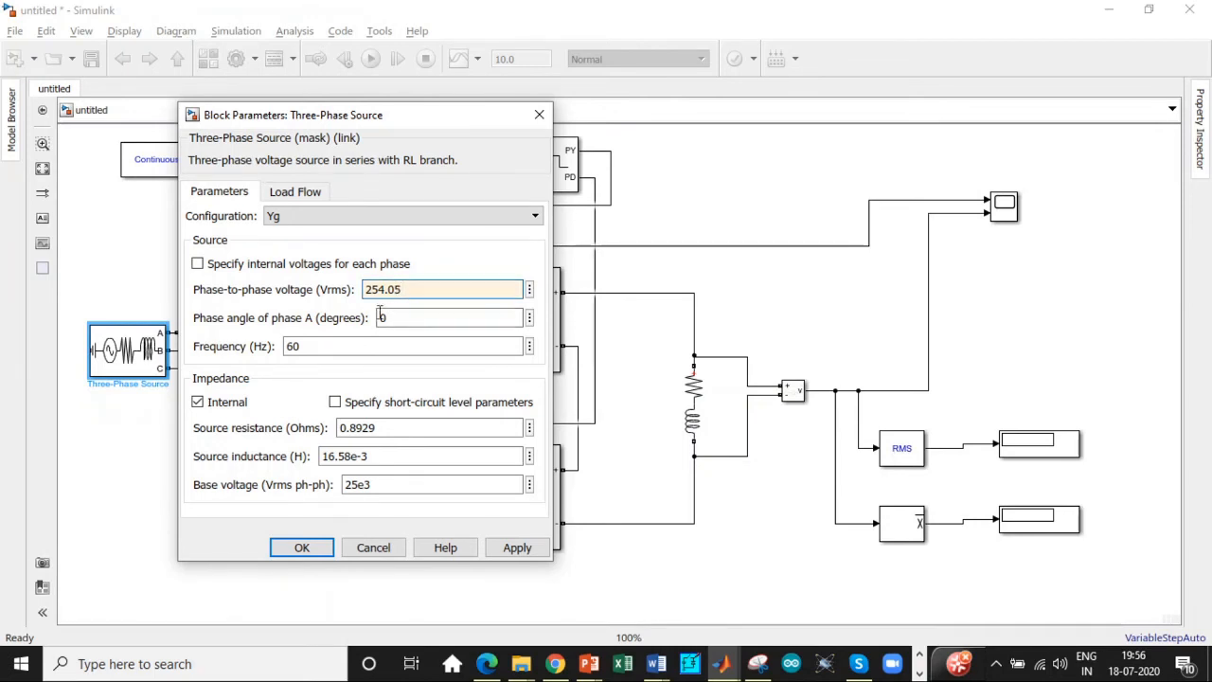
{"action": "type", "text": "50"}
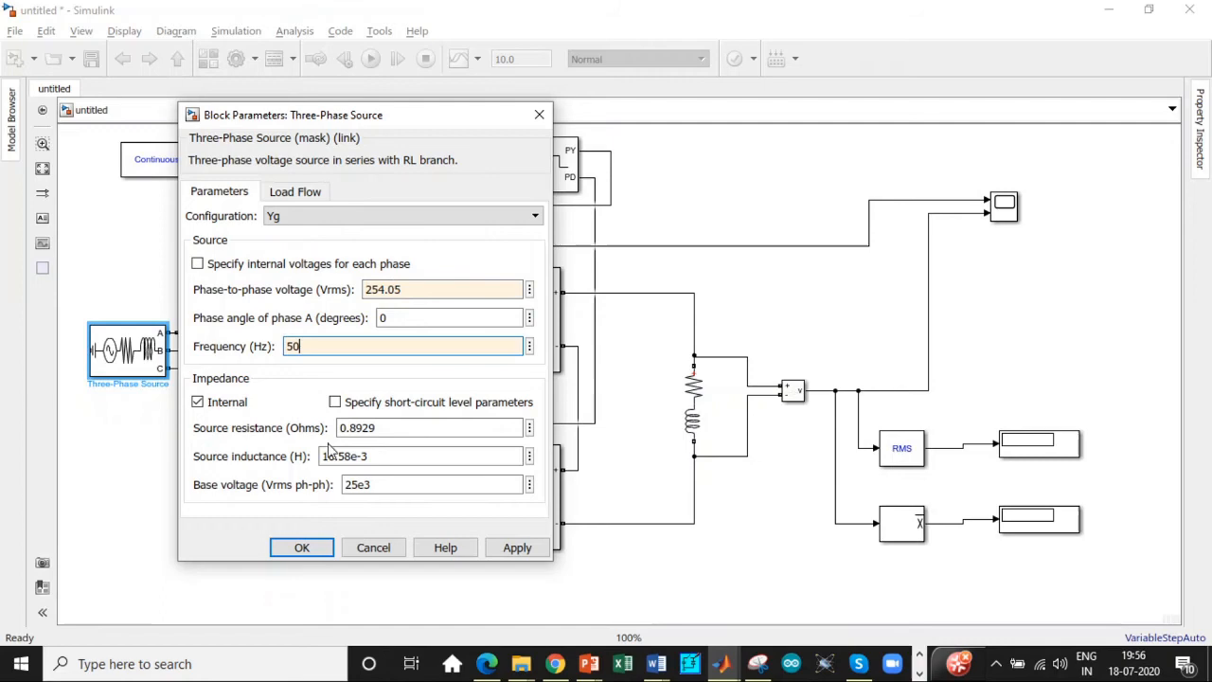
{"action": "left_click", "coordinate": [301, 548]}
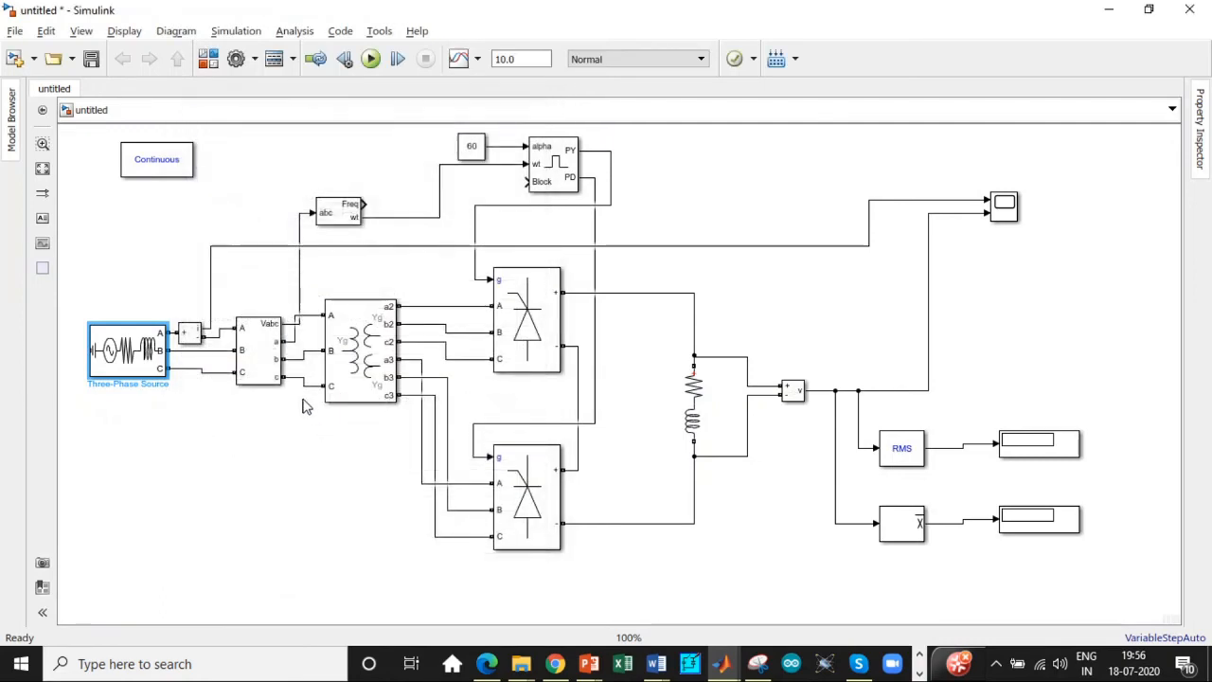
- In the transformer's SI-unit parameters, set nominal power to [1000, 50]
{"action": "double_click", "coordinate": [360, 356]}
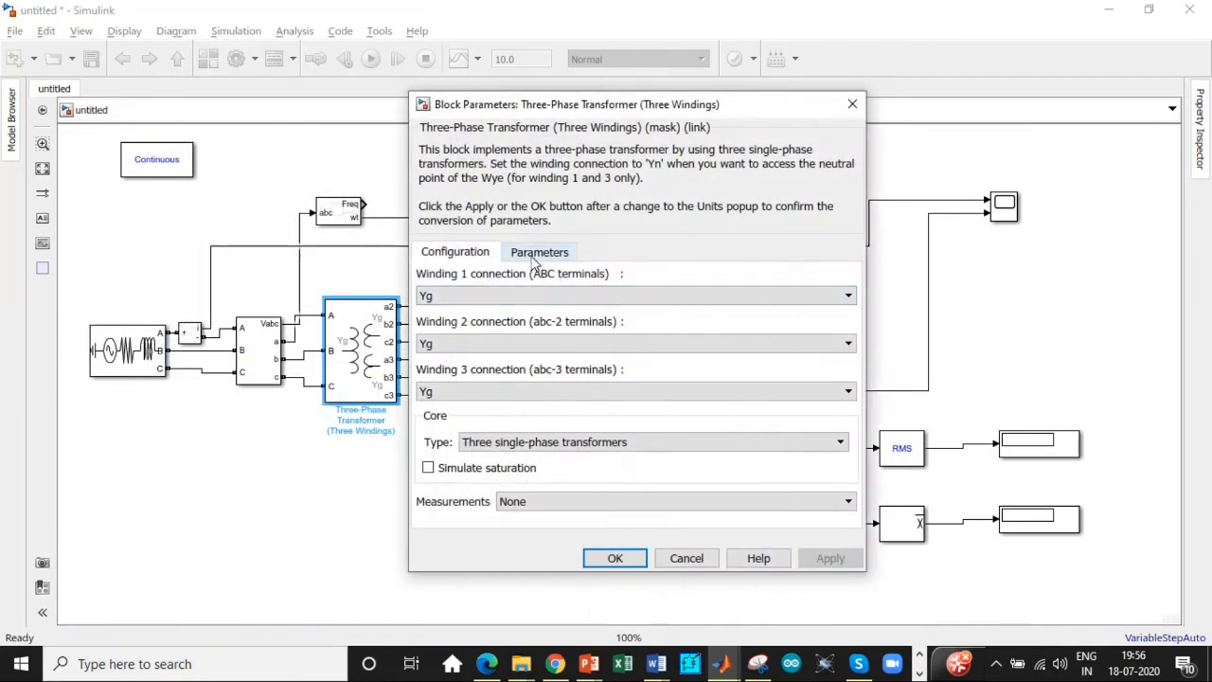
{"action": "left_click", "coordinate": [538, 251]}
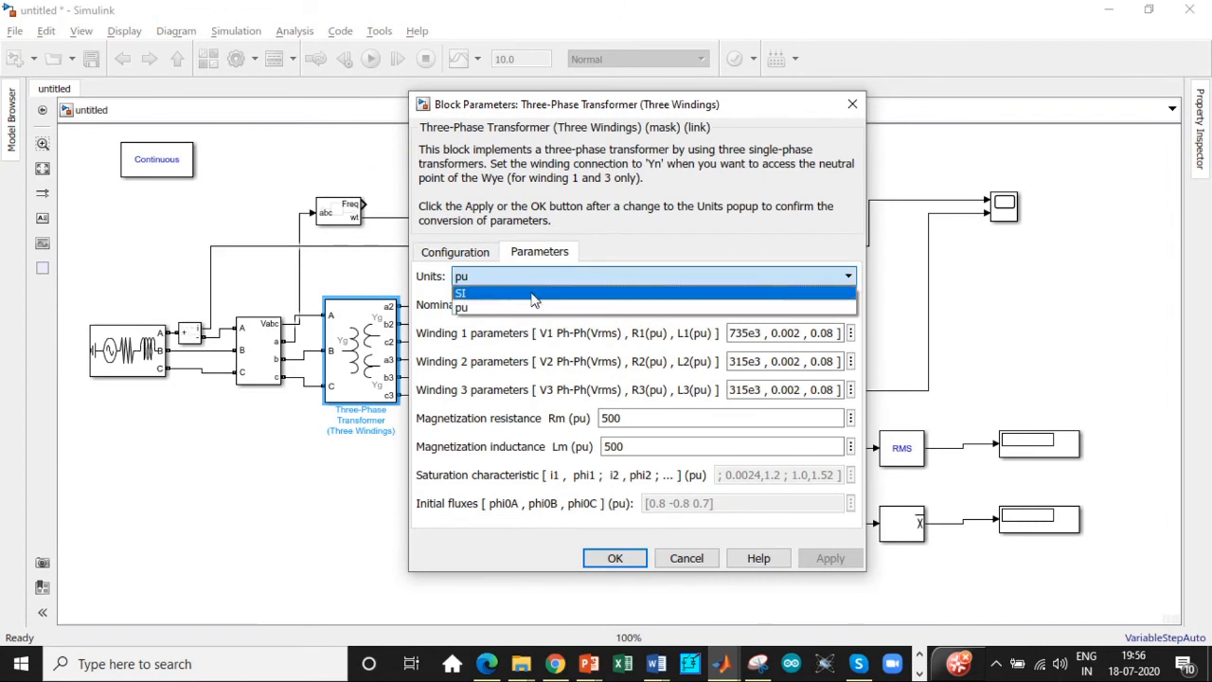
{"action": "left_click", "coordinate": [463, 292]}
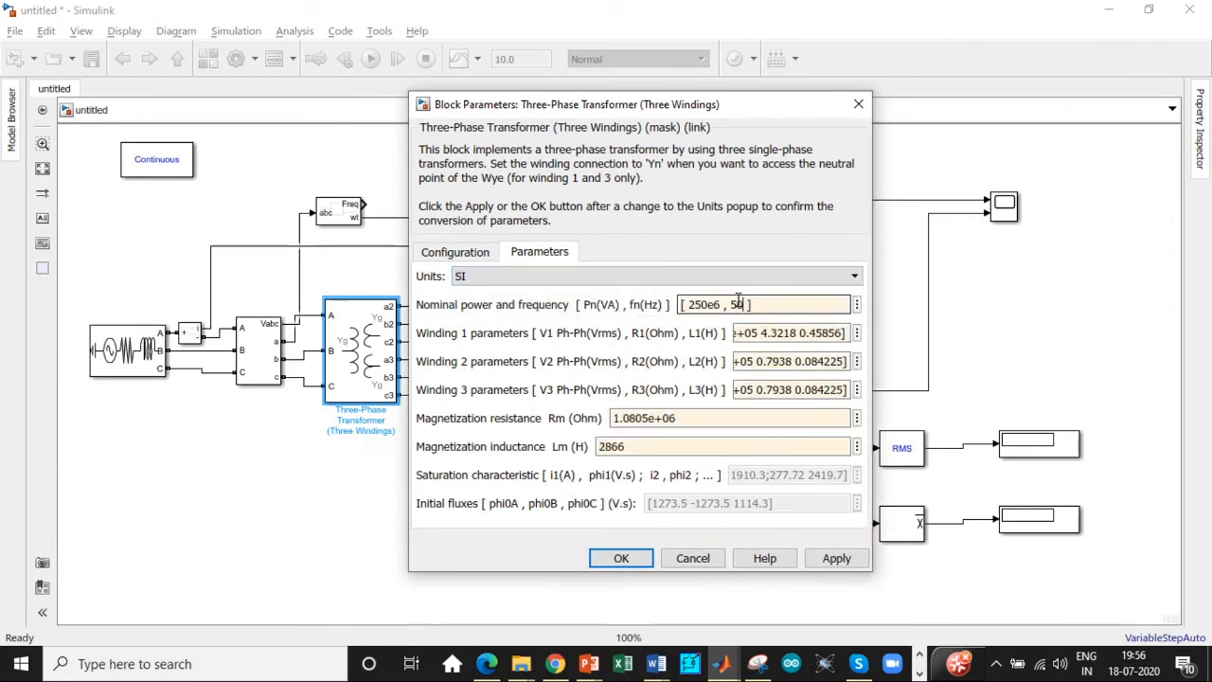
{"action": "double_click", "coordinate": [703, 303]}
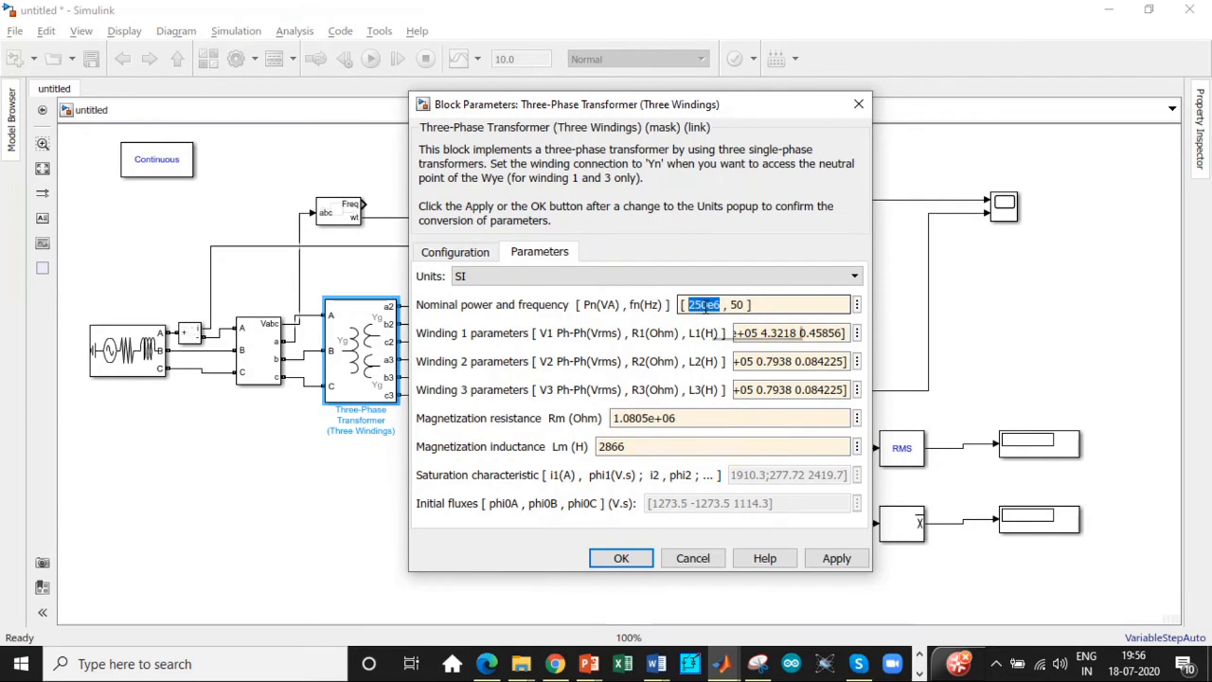
{"action": "type", "text": "1000"}
{"action": "left_click", "coordinate": [790, 332]}
{"action": "type", "text": "[ 0 0"}
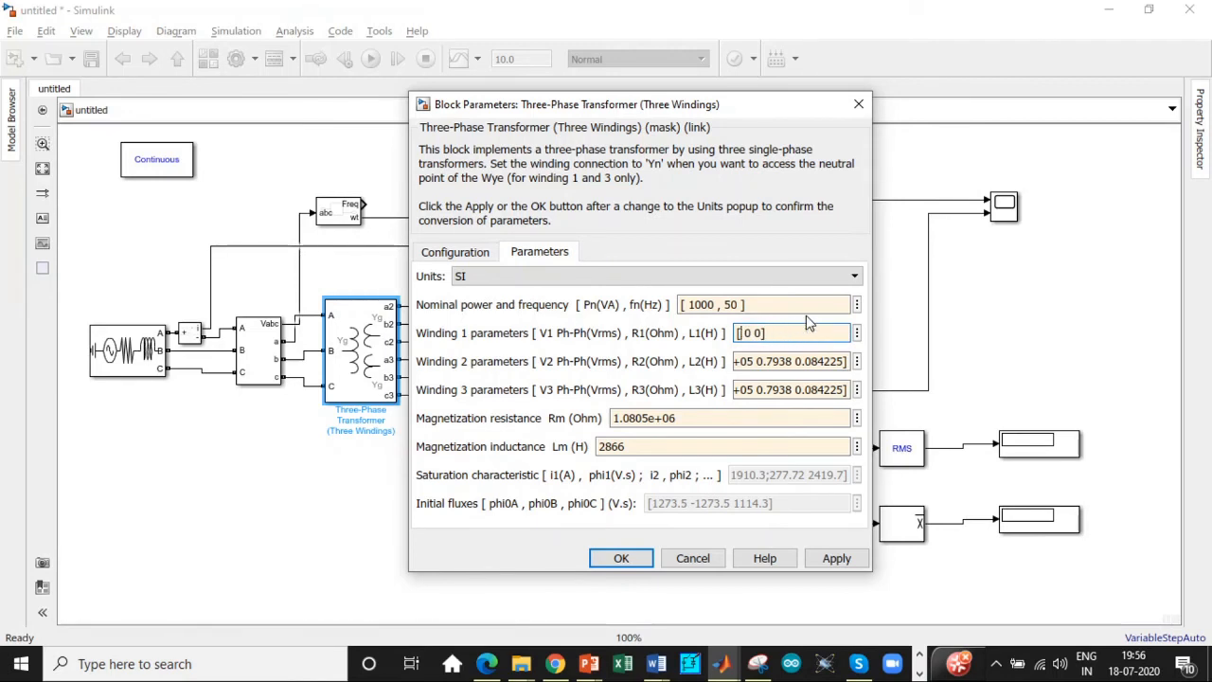
- Set every winding to [254.04 0 0] and accept the transformer settings
{"action": "type", "text": "254.04"}
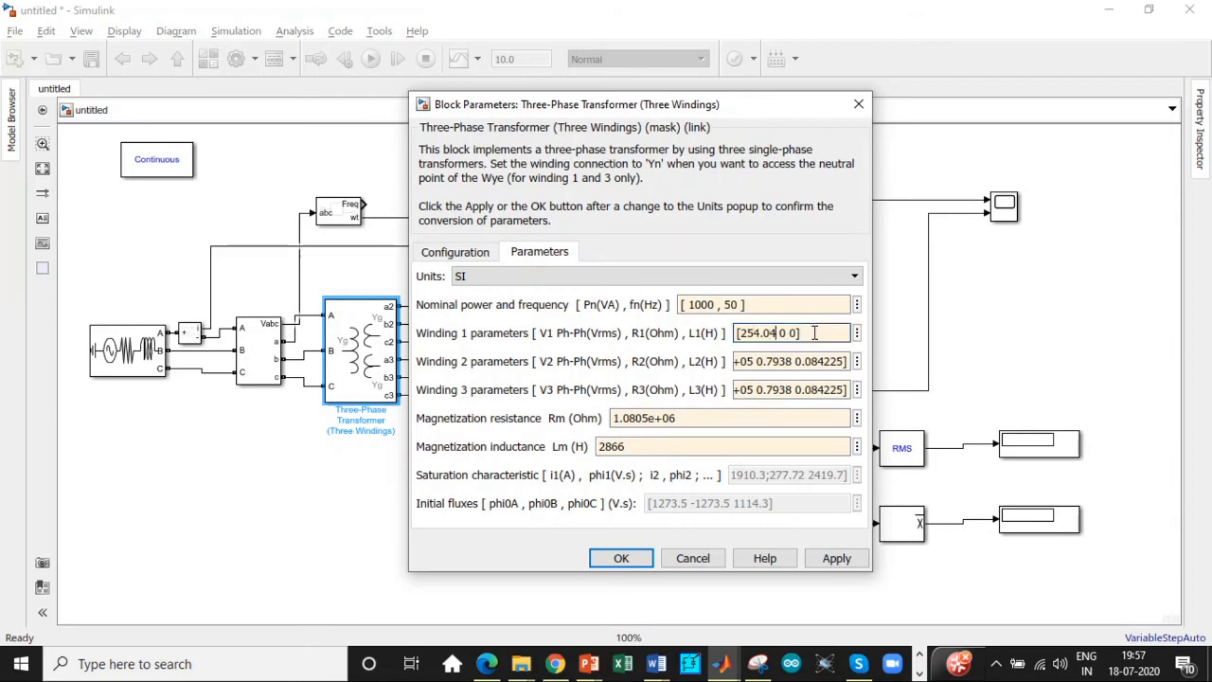
{"action": "triple_click", "coordinate": [768, 333]}
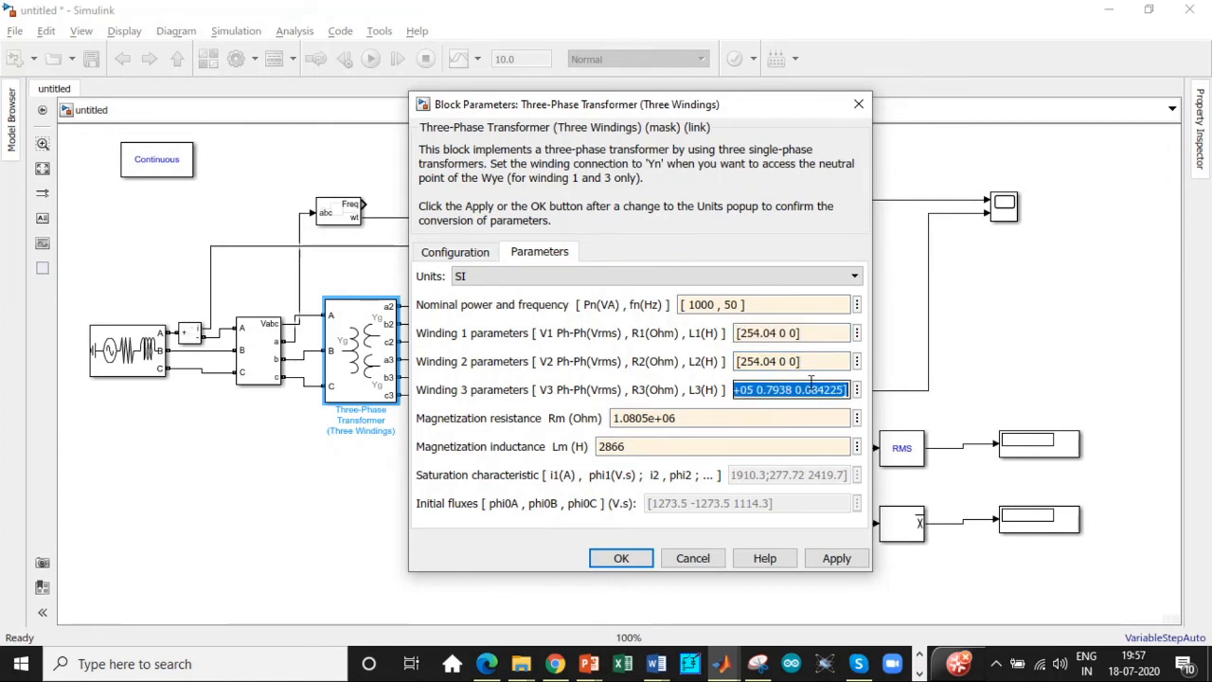
{"action": "type", "text": "[254.04 0 0]"}
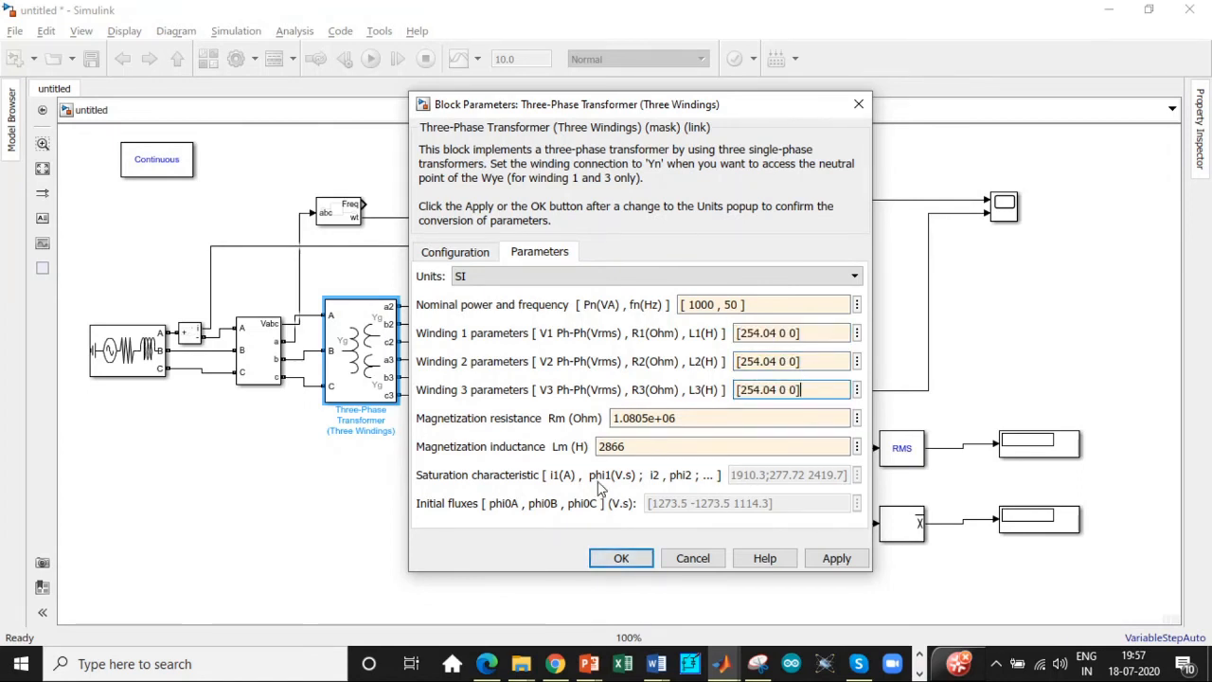
{"action": "mouse_move", "coordinate": [478, 451]}
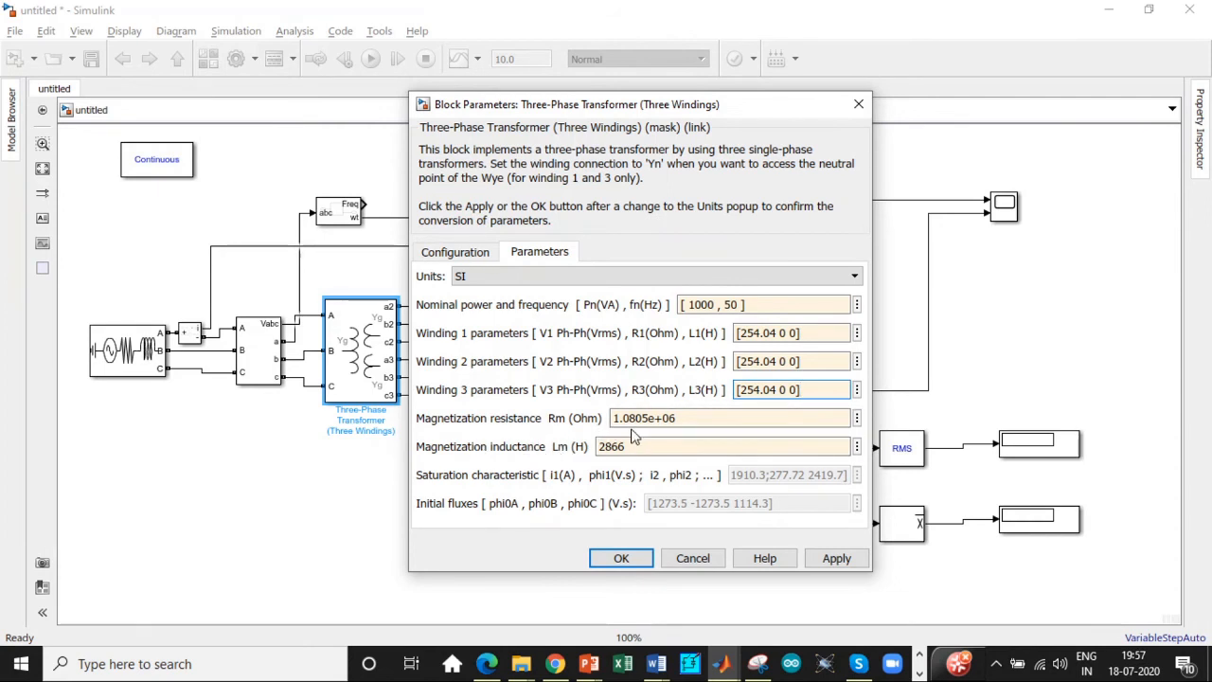
{"action": "mouse_move", "coordinate": [642, 443]}
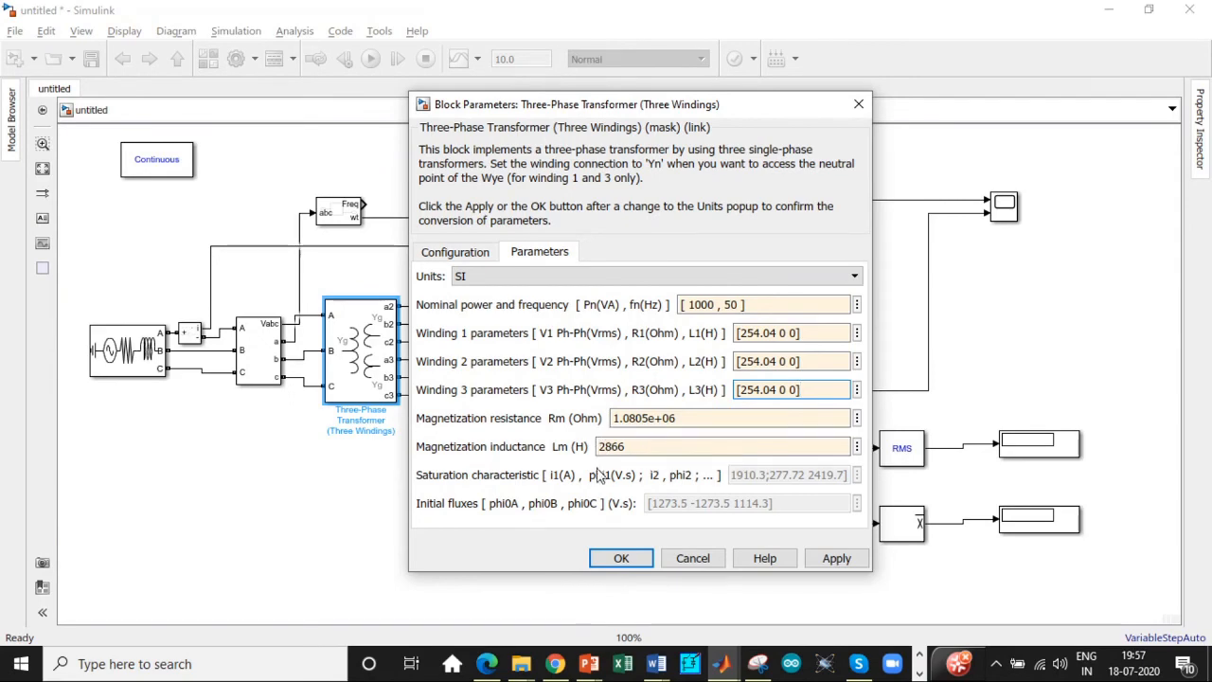
{"action": "left_click", "coordinate": [621, 557]}
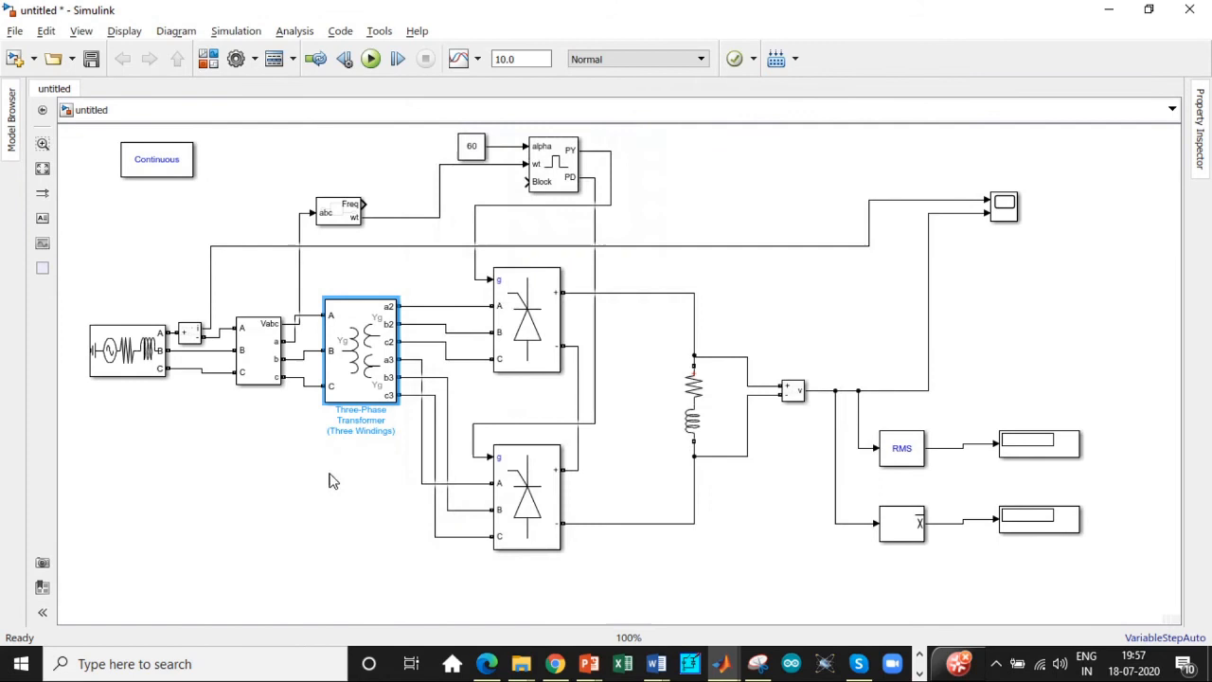
{"action": "mouse_move", "coordinate": [322, 485]}
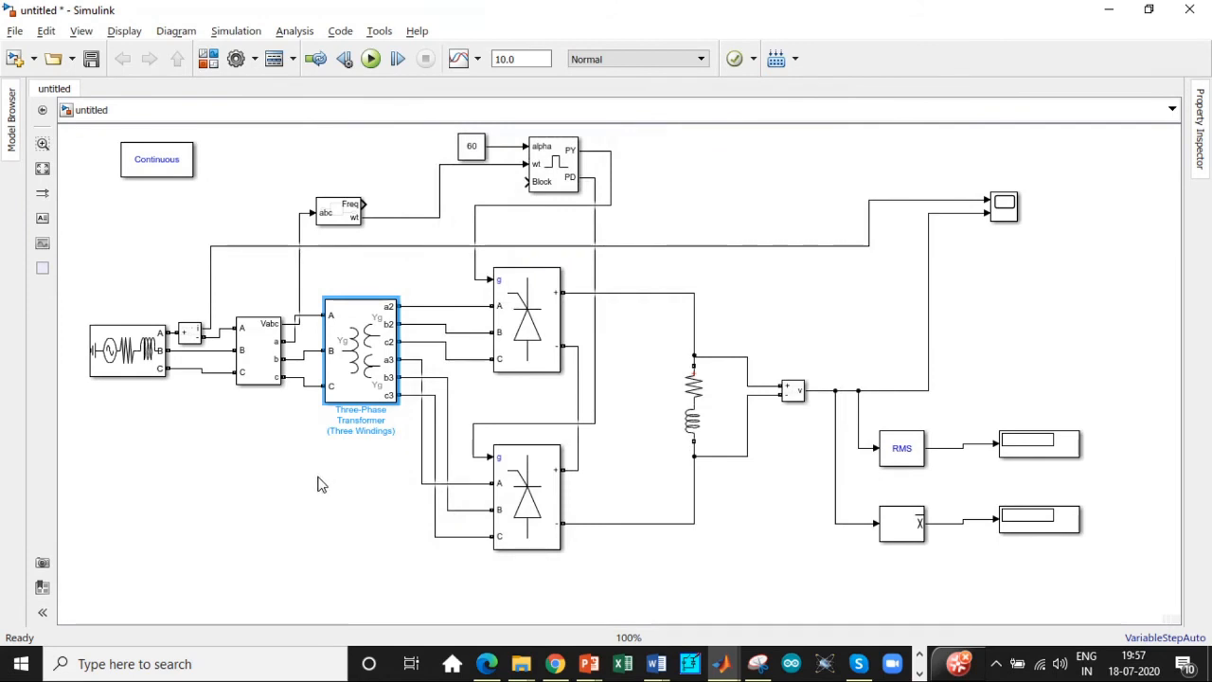
{"action": "mouse_move", "coordinate": [371, 281]}
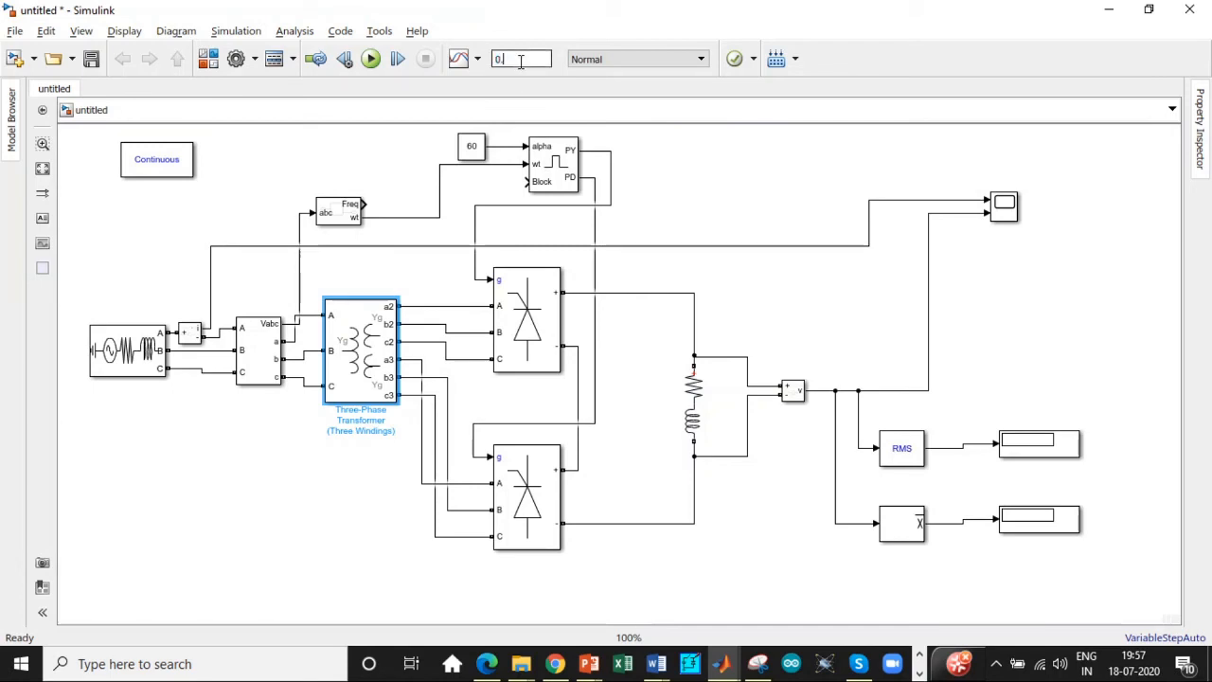
- Run the simulation with stop time 0.3 s, giving 63.86 RMS and 31.81 mean
{"action": "type", "text": "0.3"}
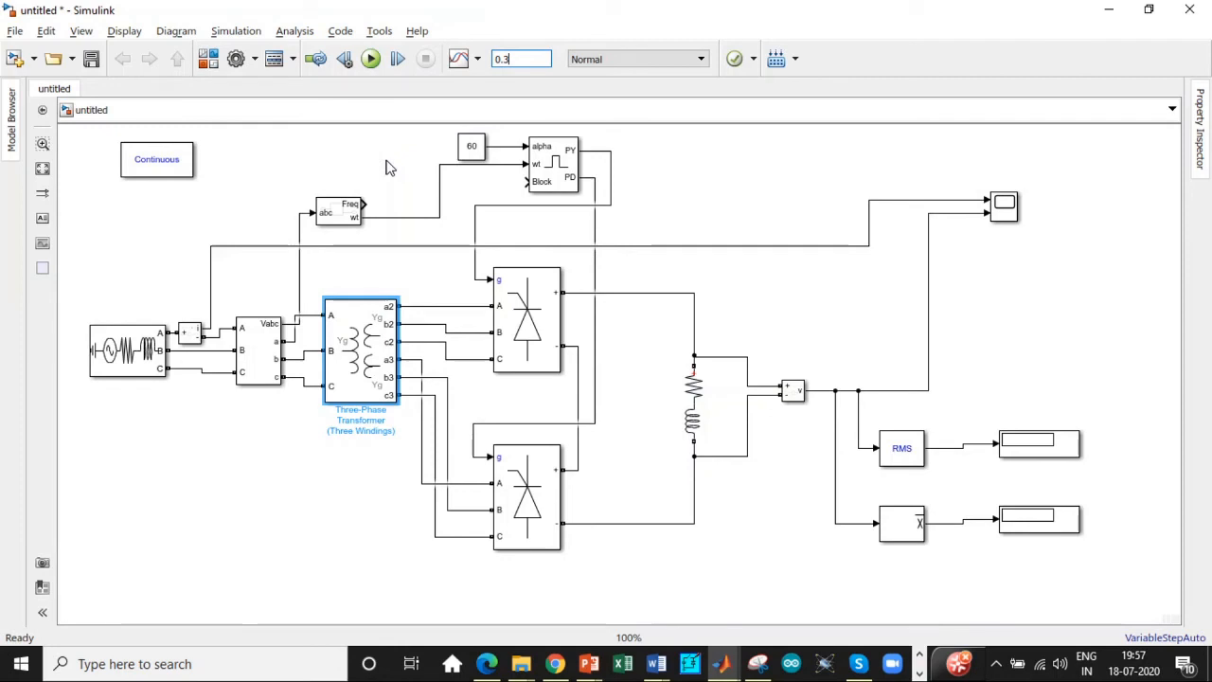
{"action": "left_click", "coordinate": [372, 59]}
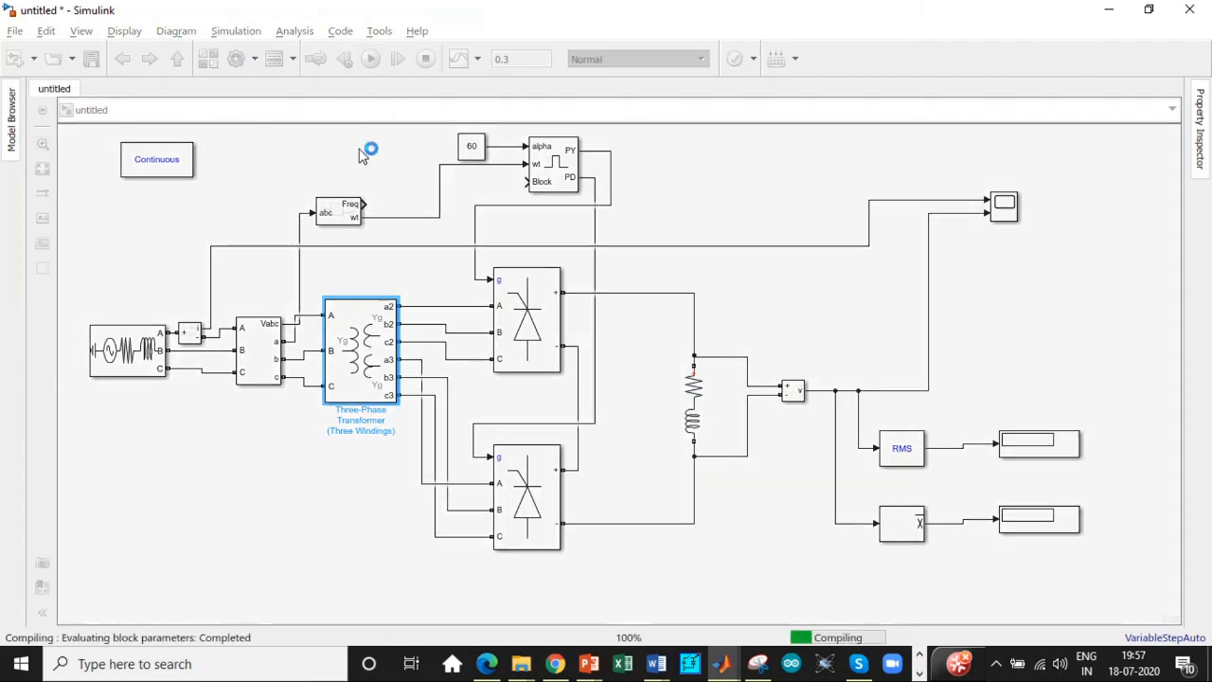
{"action": "left_click", "coordinate": [369, 59]}
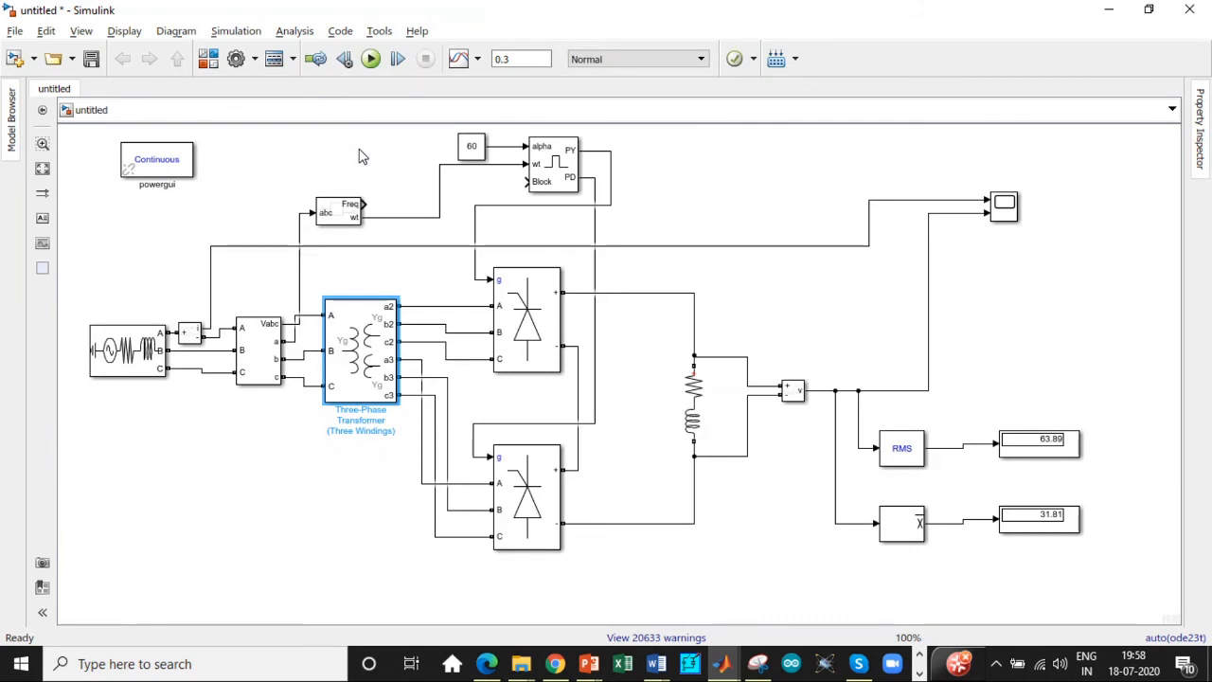
{"action": "mouse_move", "coordinate": [1045, 413]}
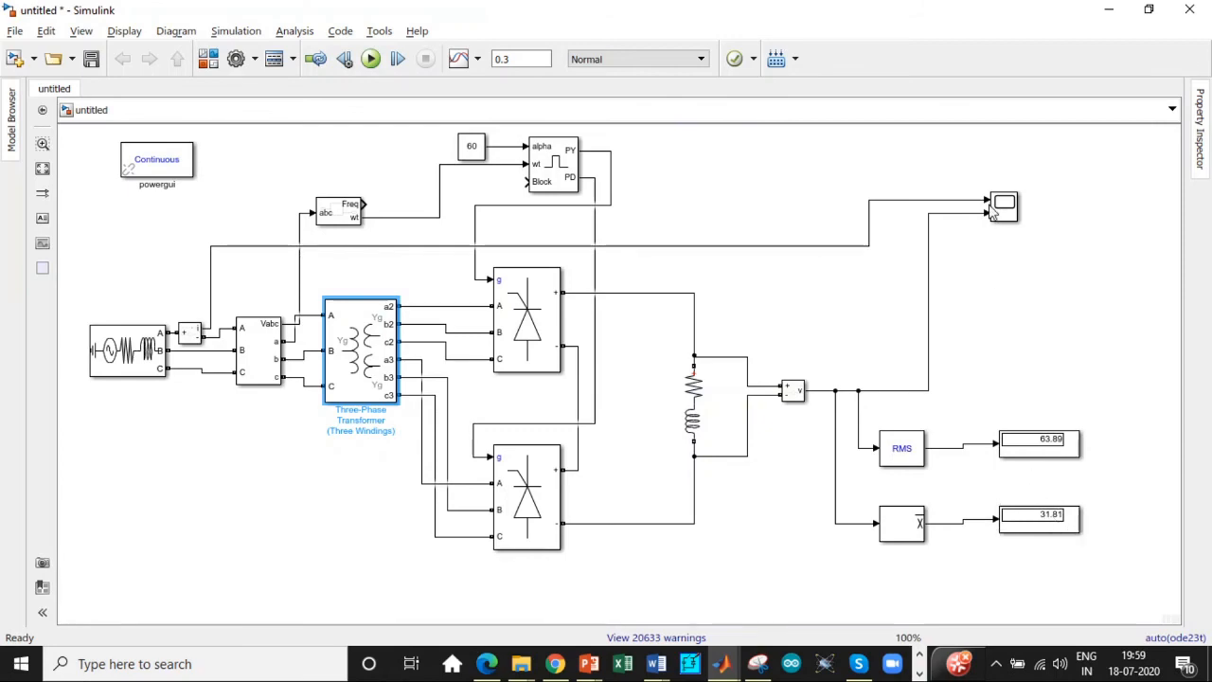
- Maximise the Scope window and zoom in on the source current waveform
{"action": "double_click", "coordinate": [1004, 206]}
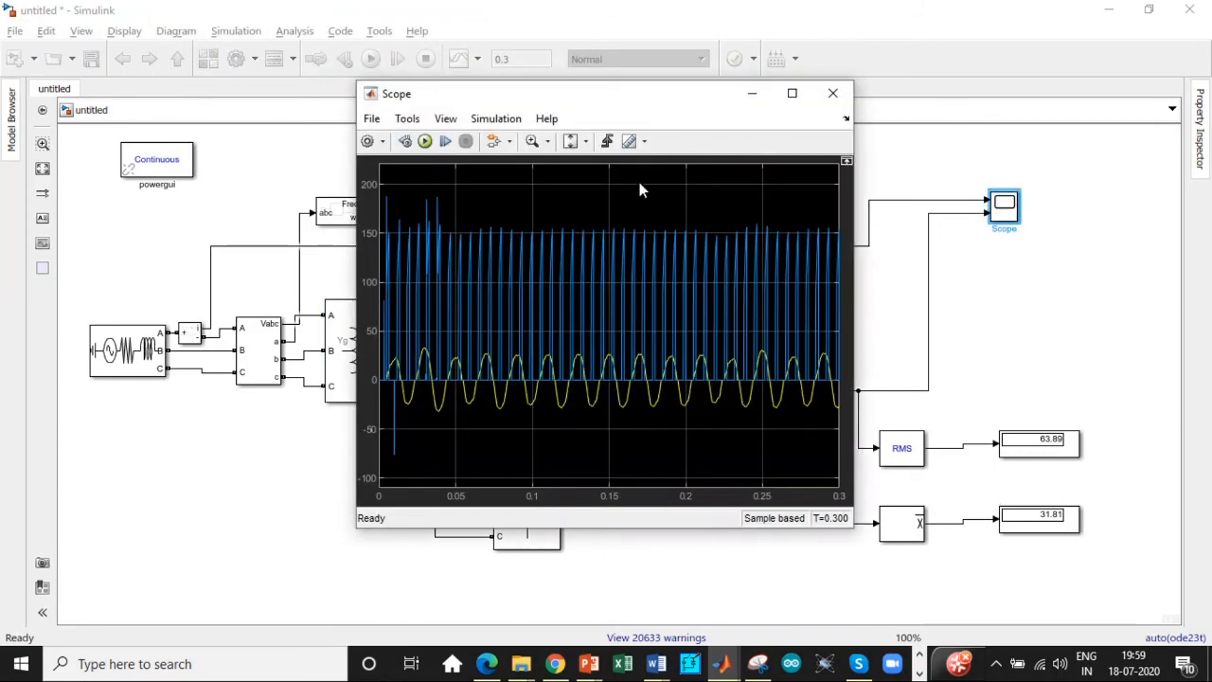
{"action": "left_click", "coordinate": [791, 93]}
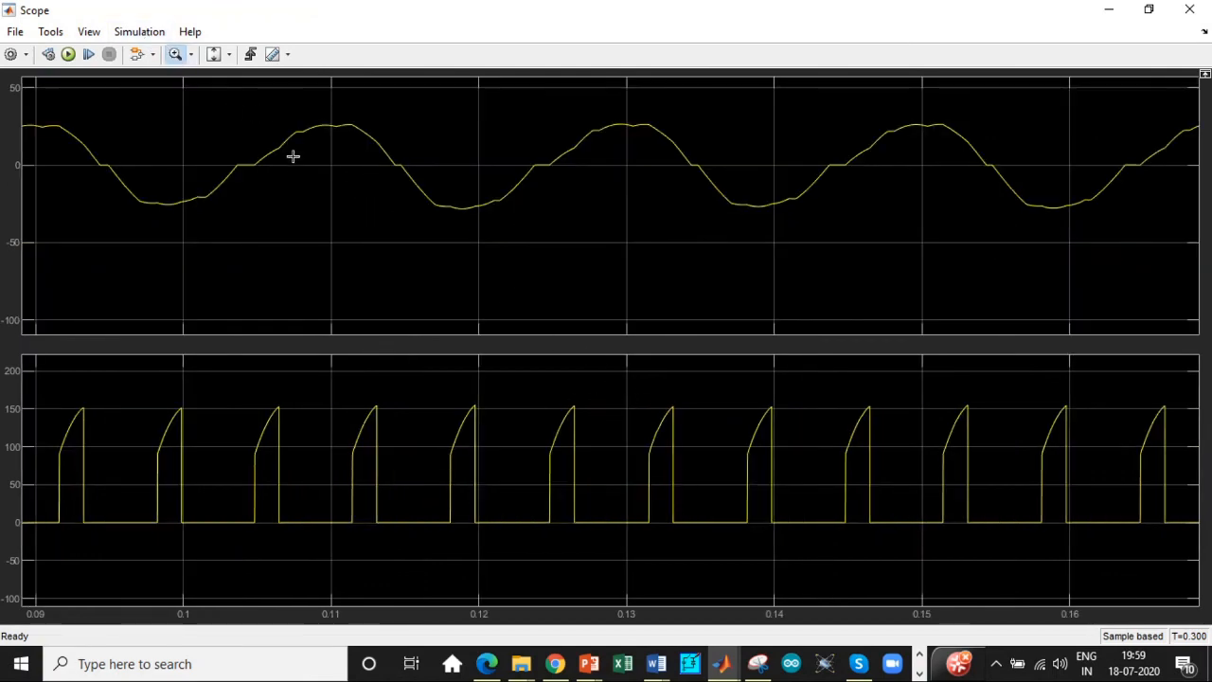
{"action": "mouse_move", "coordinate": [292, 142]}
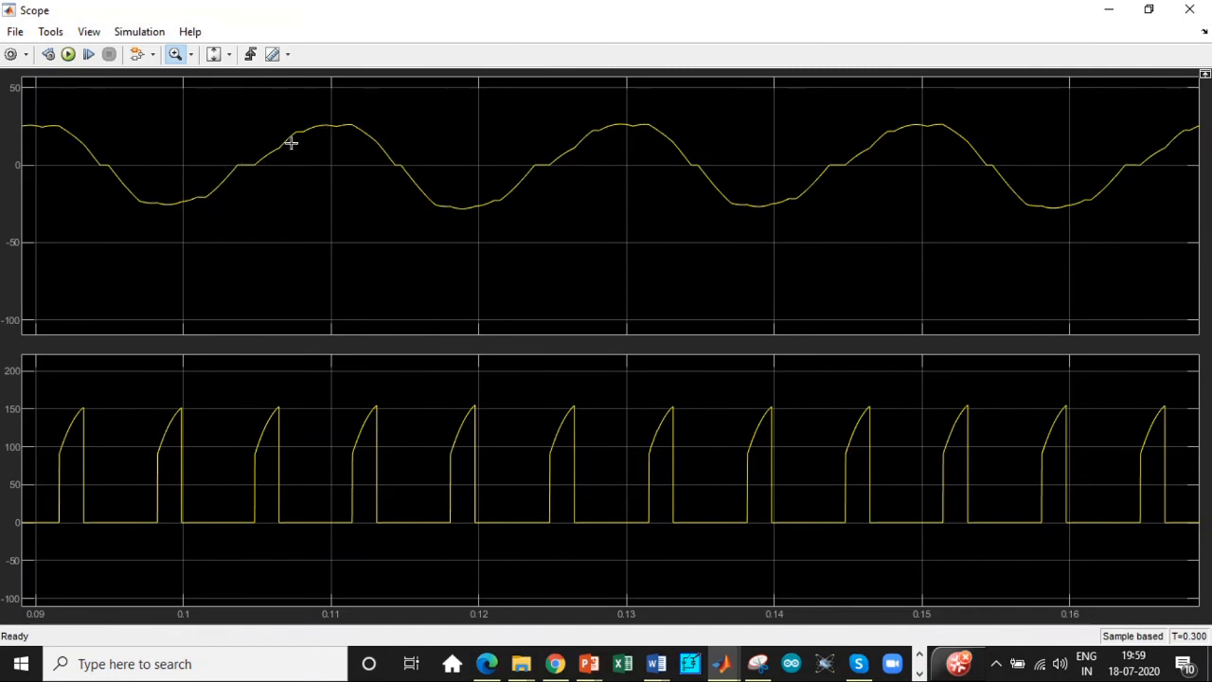
{"action": "mouse_move", "coordinate": [417, 466]}
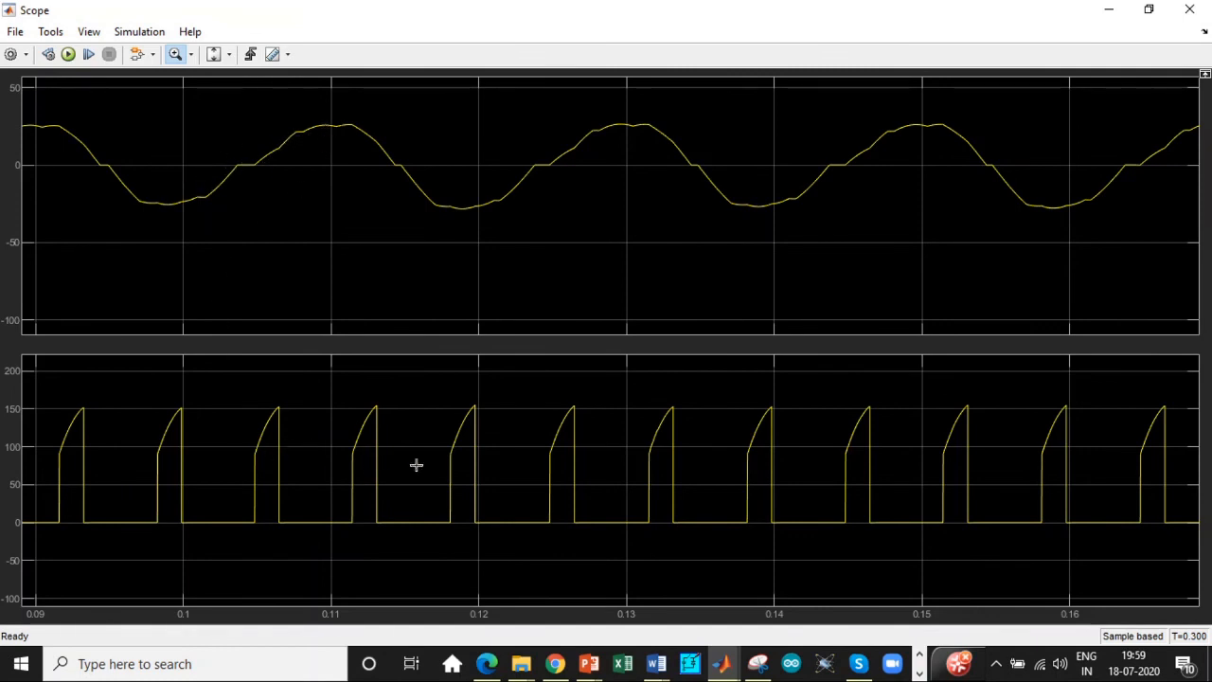
{"action": "mouse_move", "coordinate": [316, 134]}
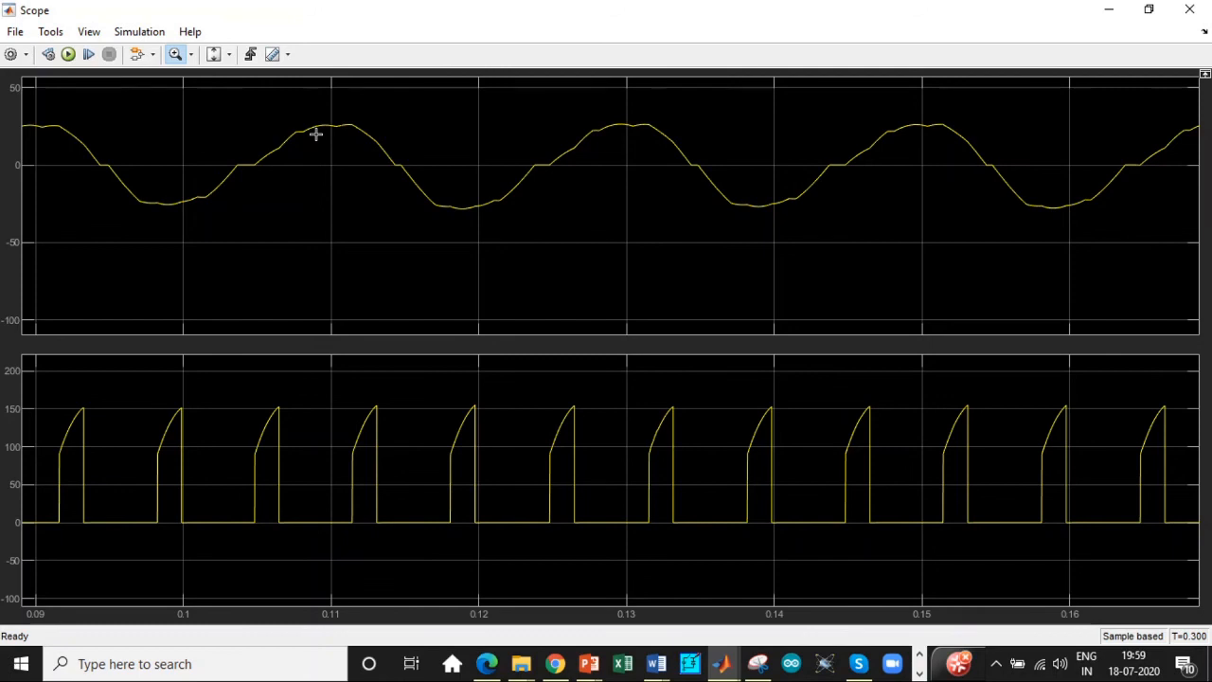
{"action": "left_click_drag", "start_coordinate": [315, 133], "coordinate": [1110, 269]}
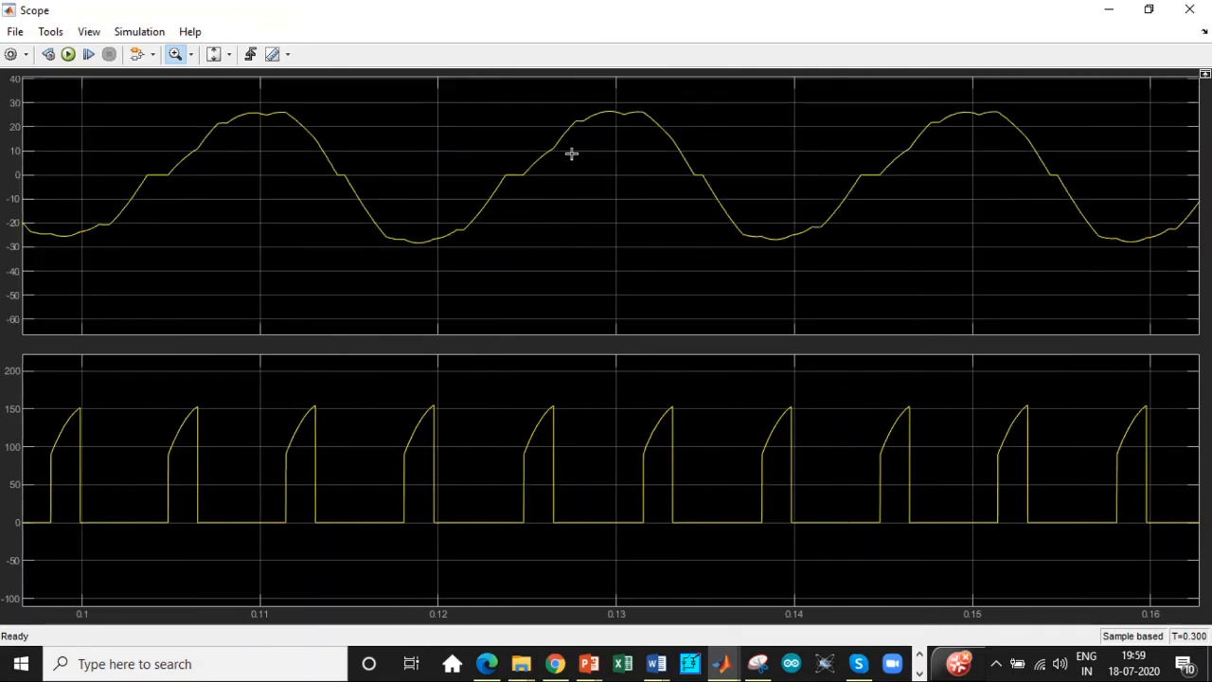
{"action": "mouse_move", "coordinate": [788, 212]}
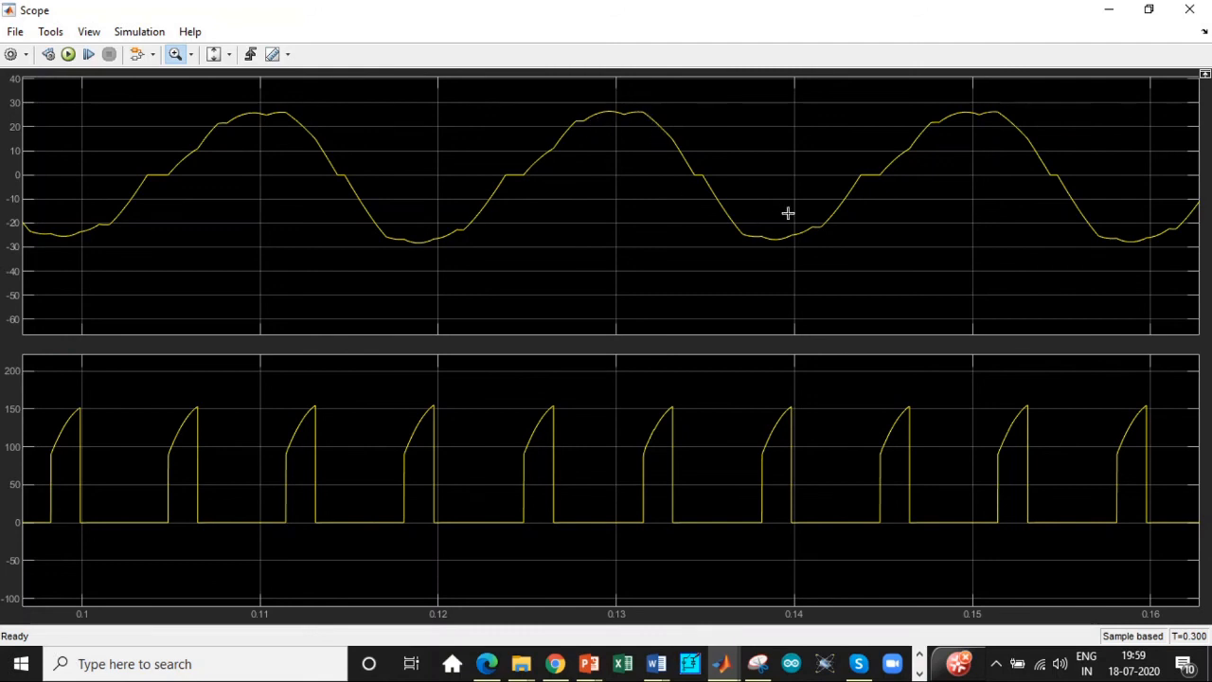
{"action": "mouse_move", "coordinate": [773, 238]}
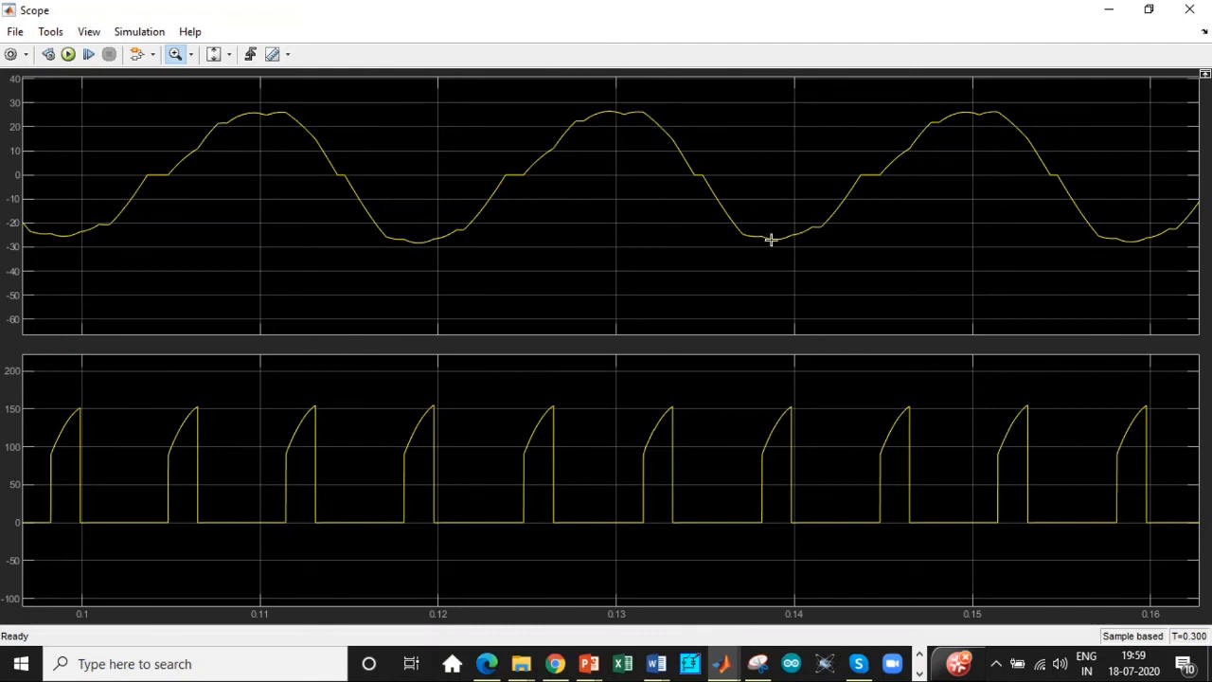
{"action": "mouse_move", "coordinate": [602, 396]}
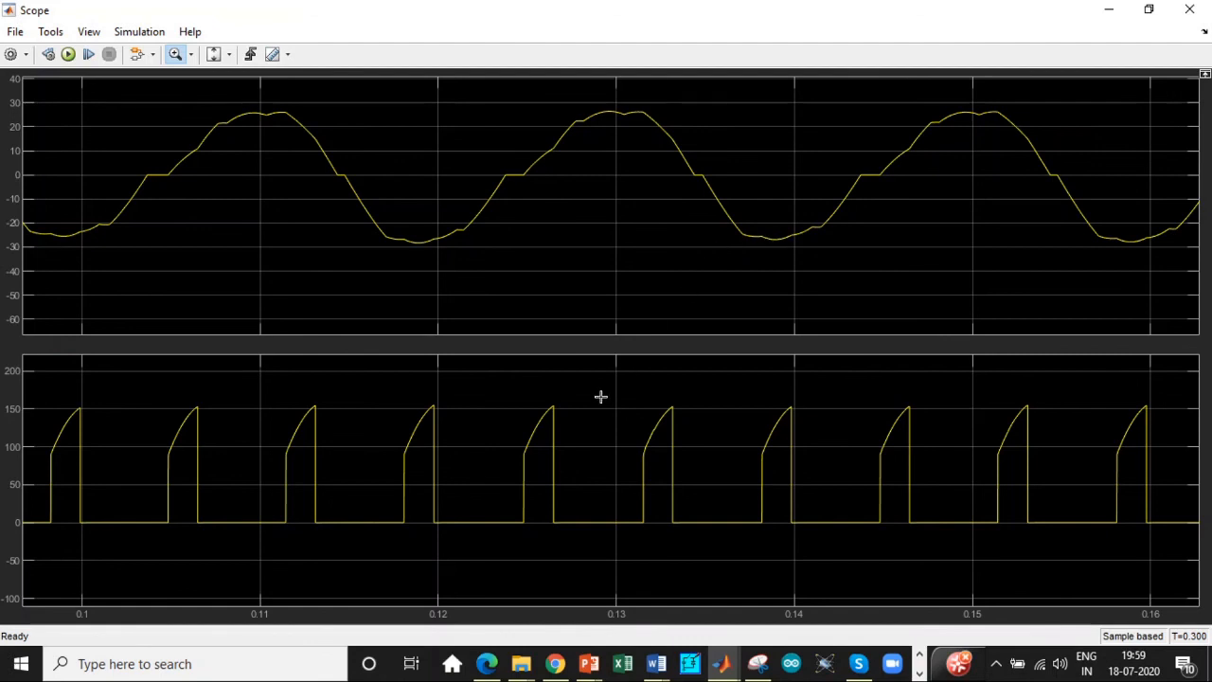